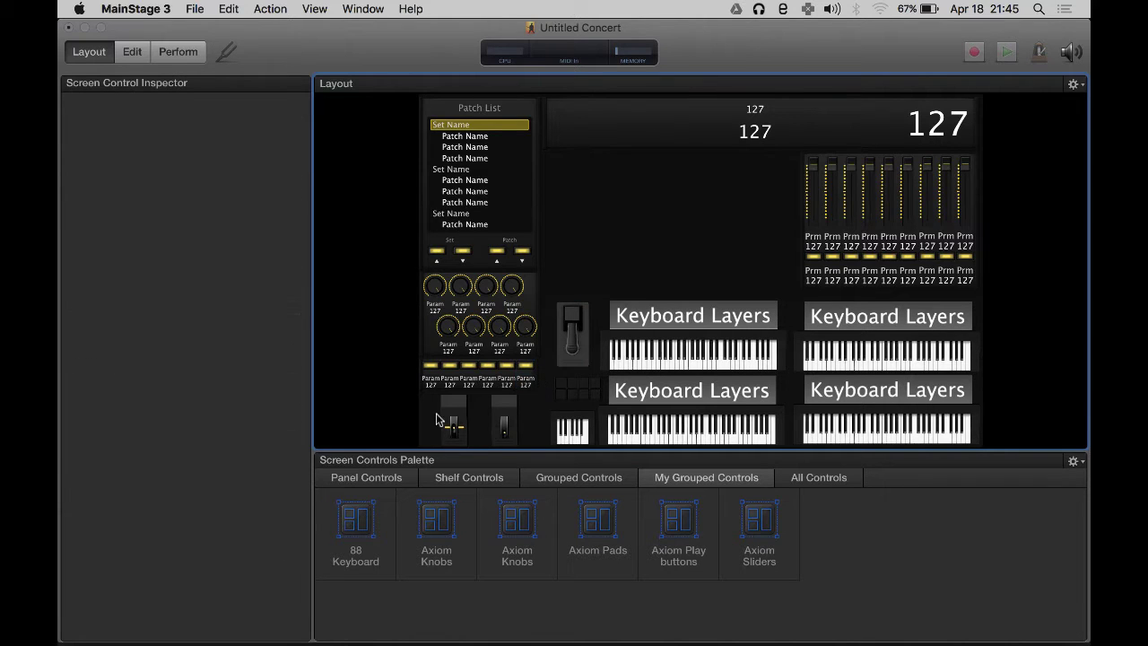
Step: Add a Smart Controls area below the top display and shift the fader bank right
{"action": "left_click", "coordinate": [572, 387]}
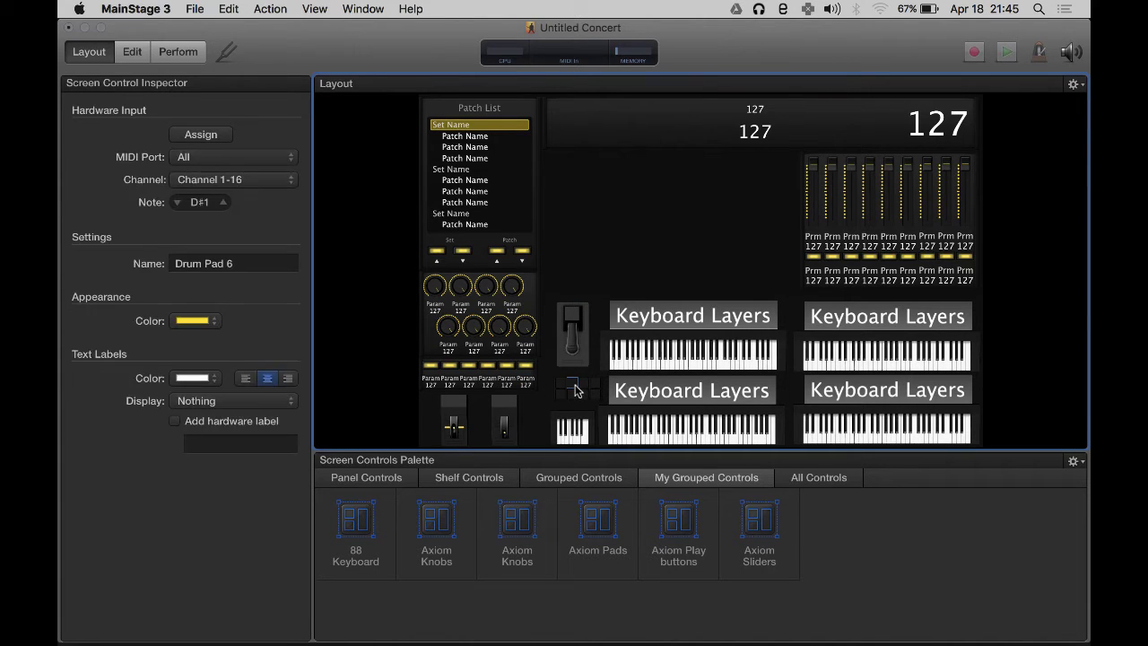
{"action": "left_click", "coordinate": [572, 389]}
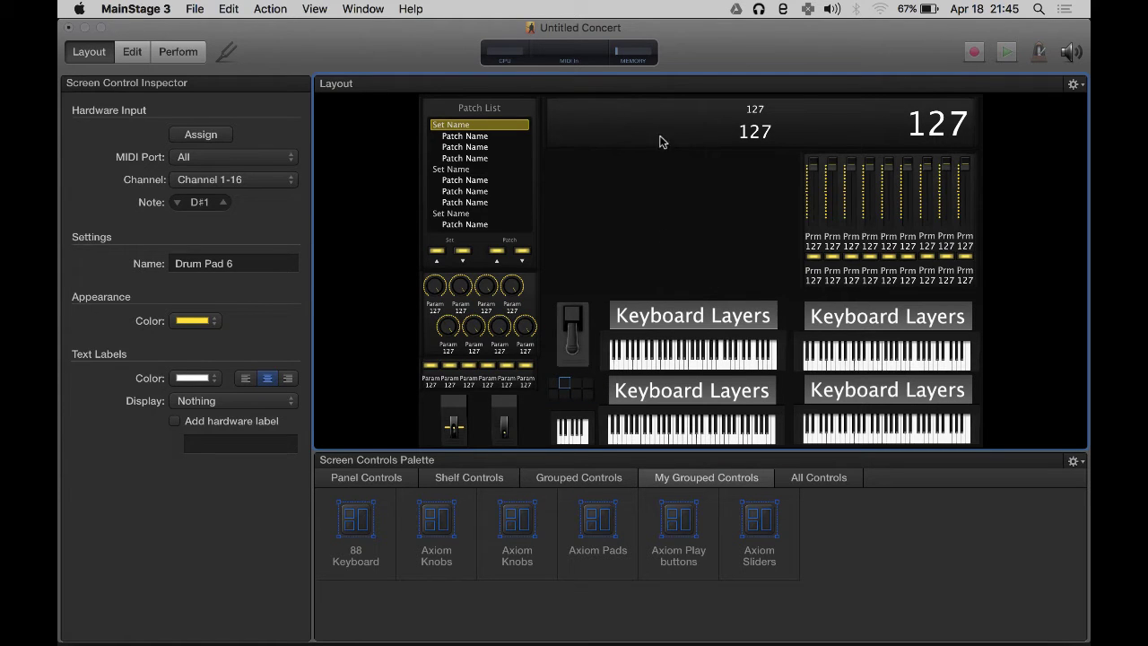
{"action": "mouse_move", "coordinate": [567, 161]}
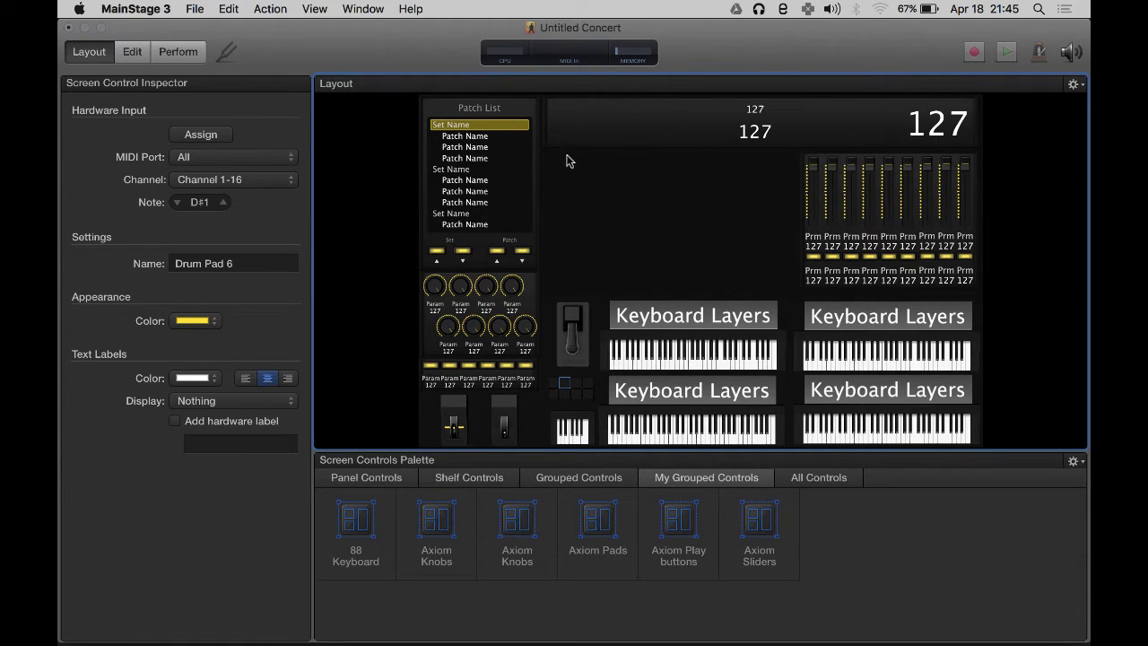
{"action": "left_click", "coordinate": [573, 337]}
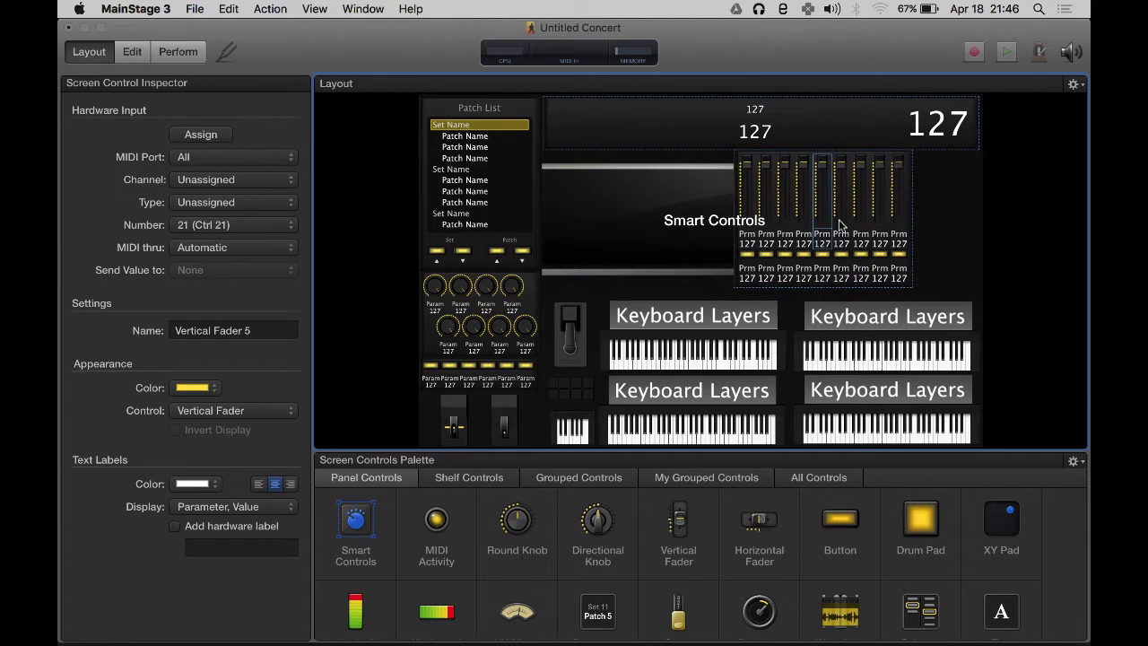
{"action": "left_click", "coordinate": [663, 219]}
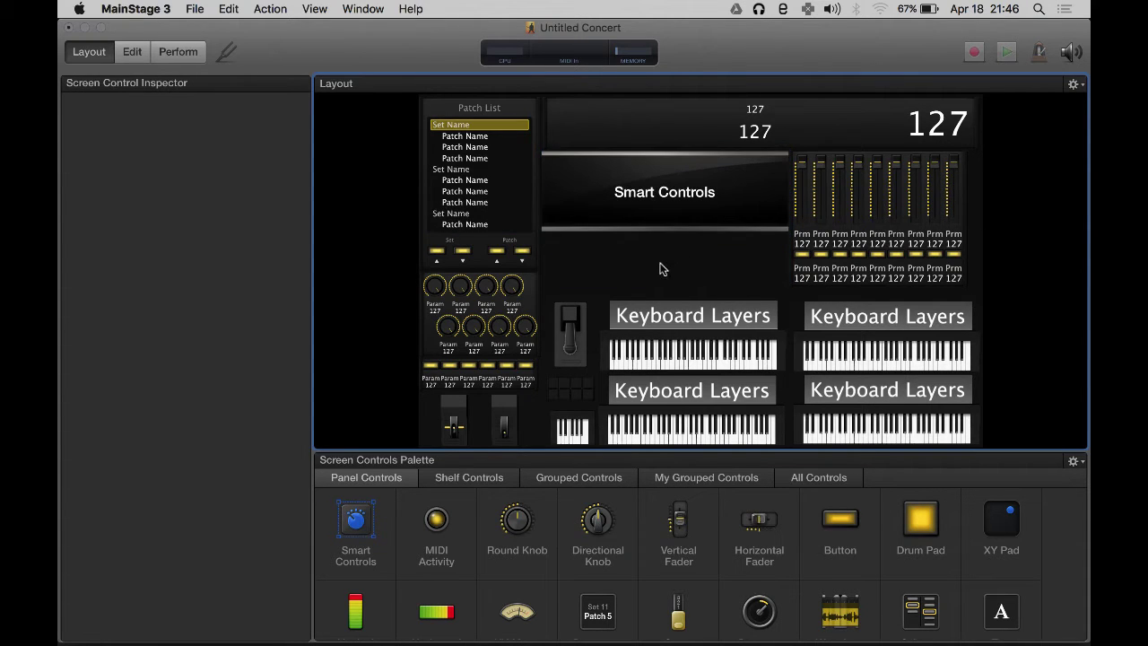
{"action": "left_click", "coordinate": [663, 191]}
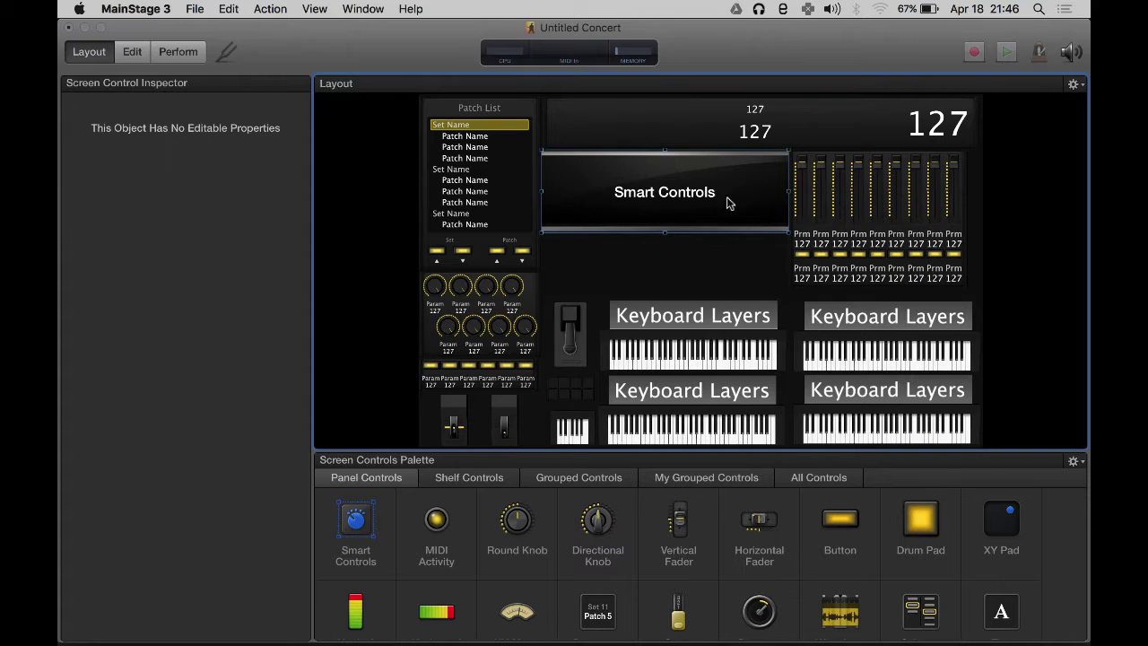
Step: Inspect the top display's background and Parameter Text readouts, then scroll down the controls list
{"action": "left_click", "coordinate": [754, 123]}
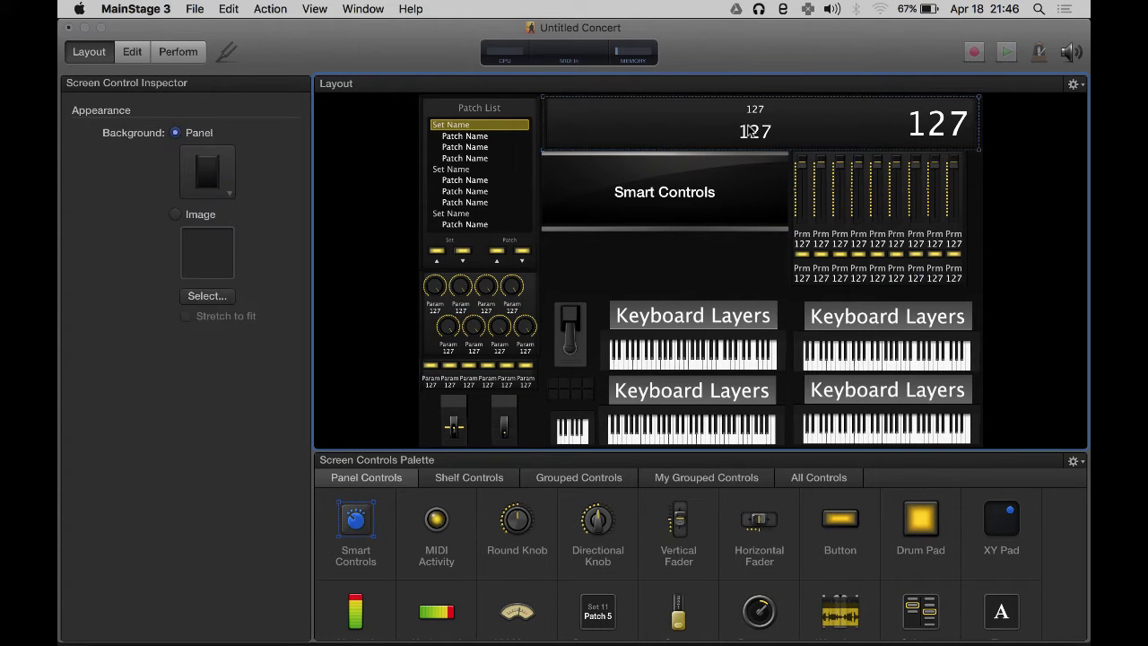
{"action": "left_click", "coordinate": [754, 131]}
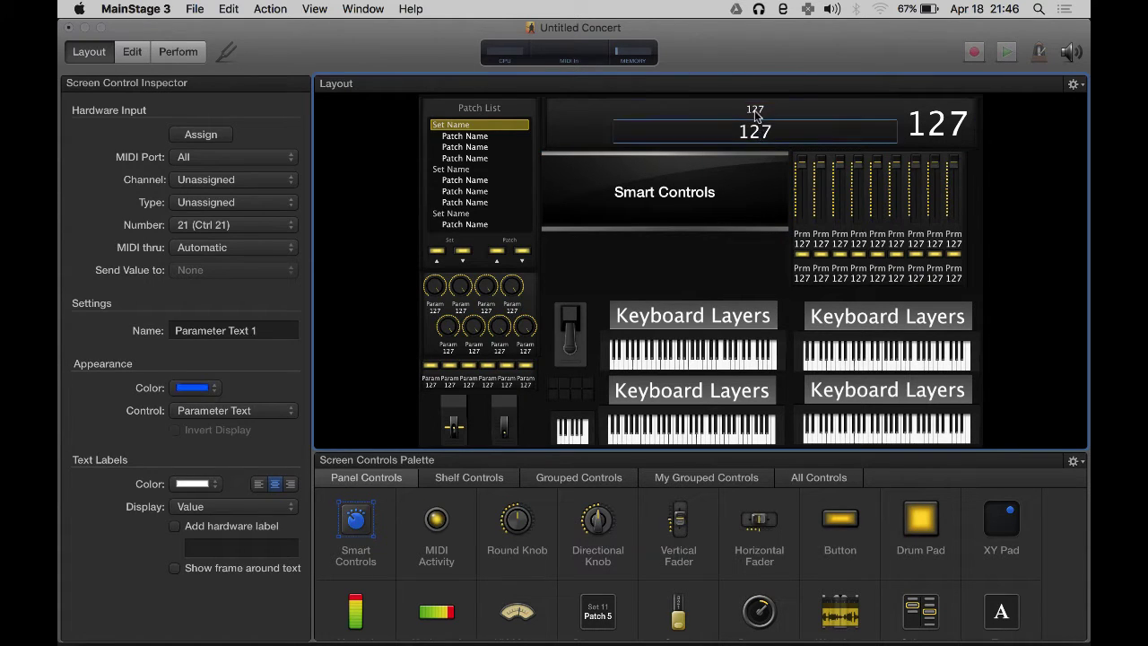
{"action": "left_click", "coordinate": [754, 108]}
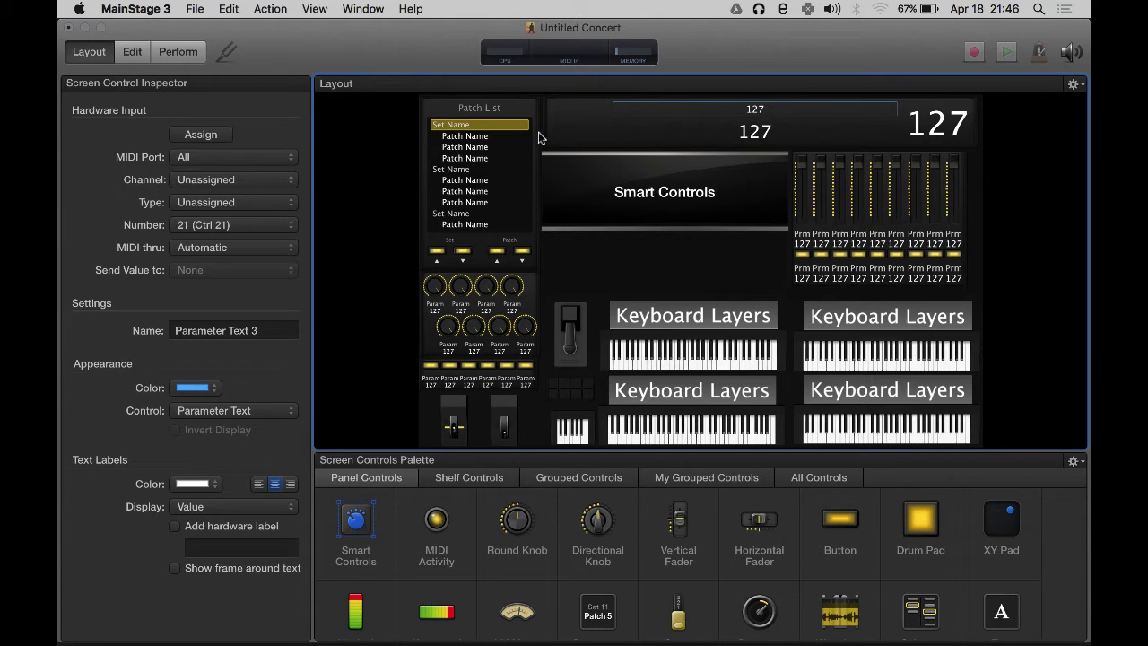
{"action": "left_click", "coordinate": [756, 123]}
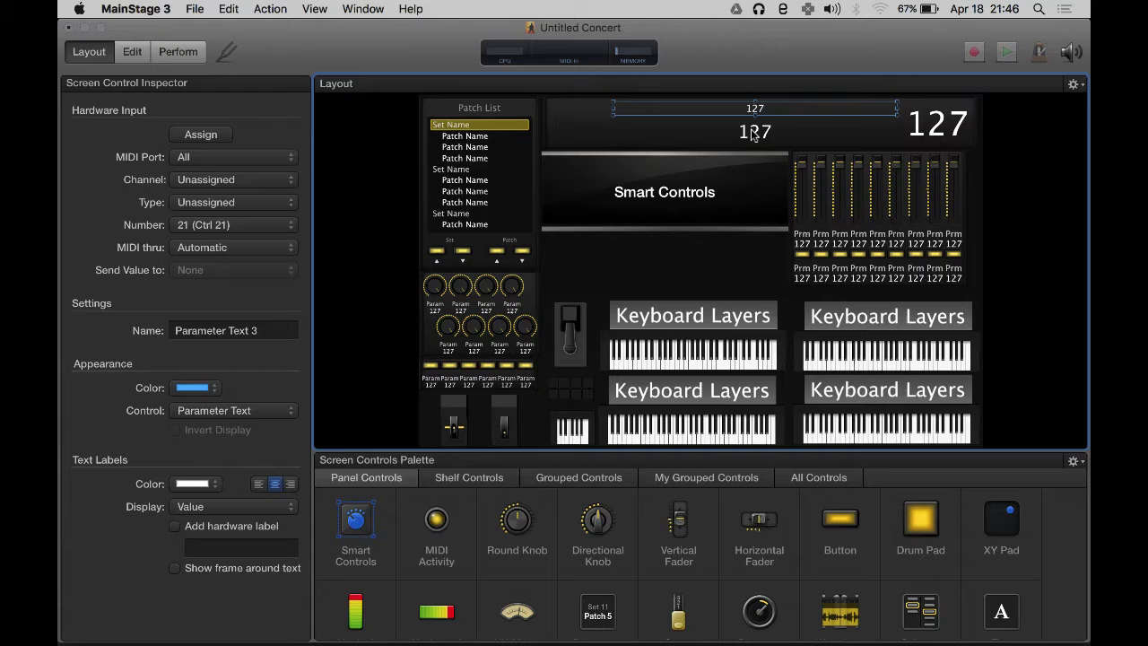
{"action": "left_click", "coordinate": [754, 130]}
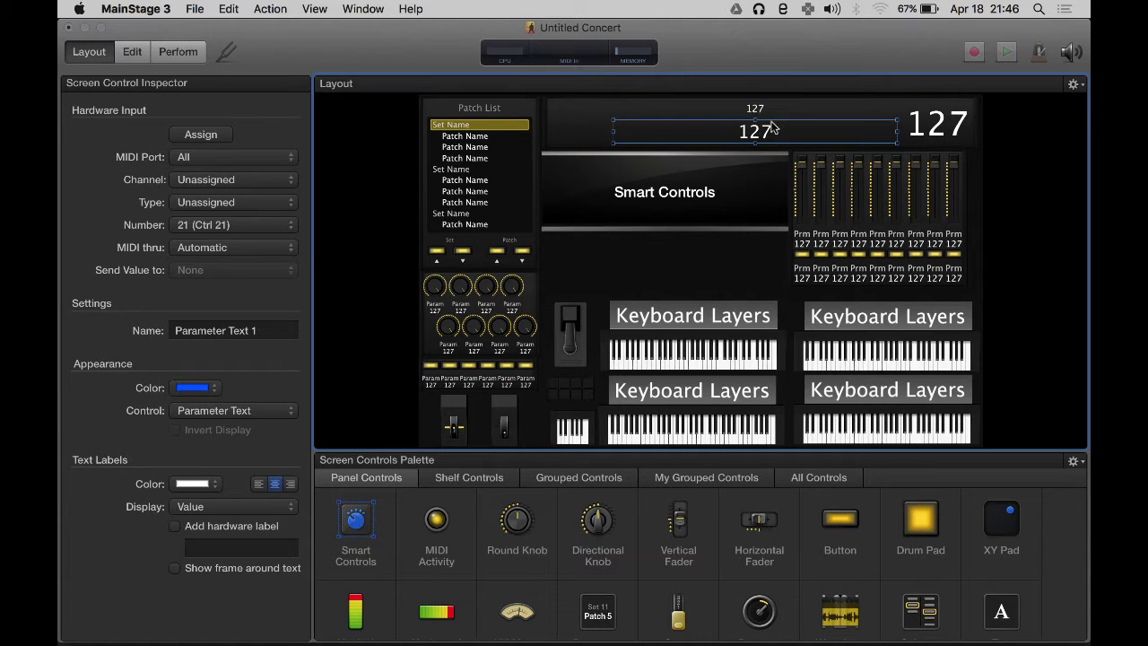
{"action": "scroll", "scroll_direction": "down", "scroll_amount": 3}
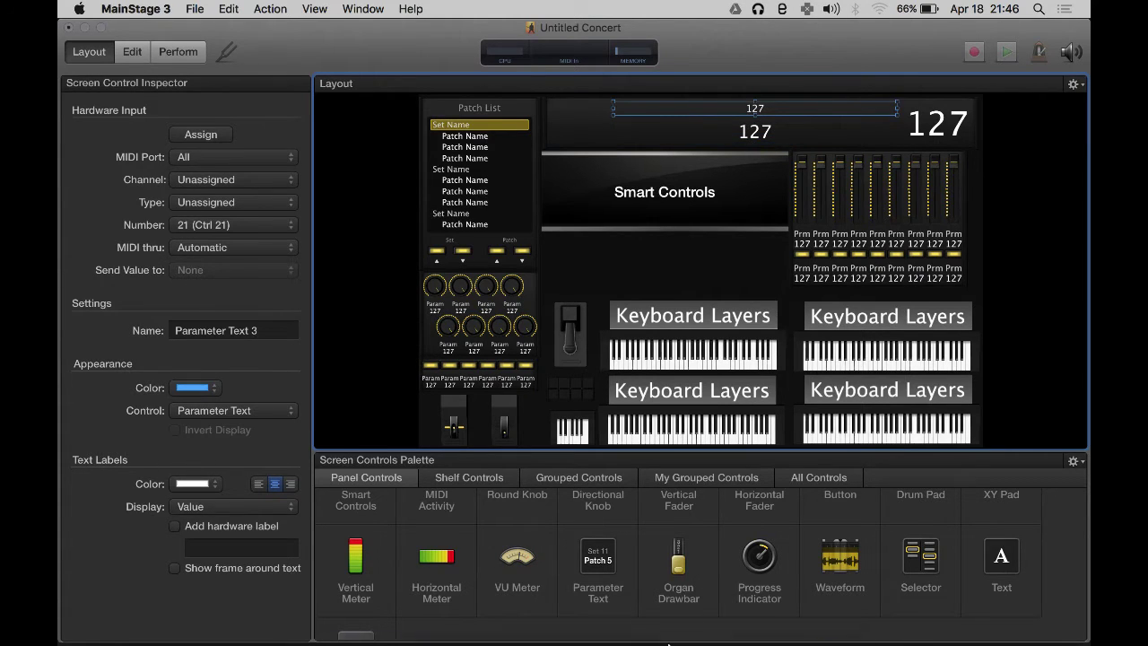
{"action": "scroll", "scroll_direction": "down", "scroll_amount": 3}
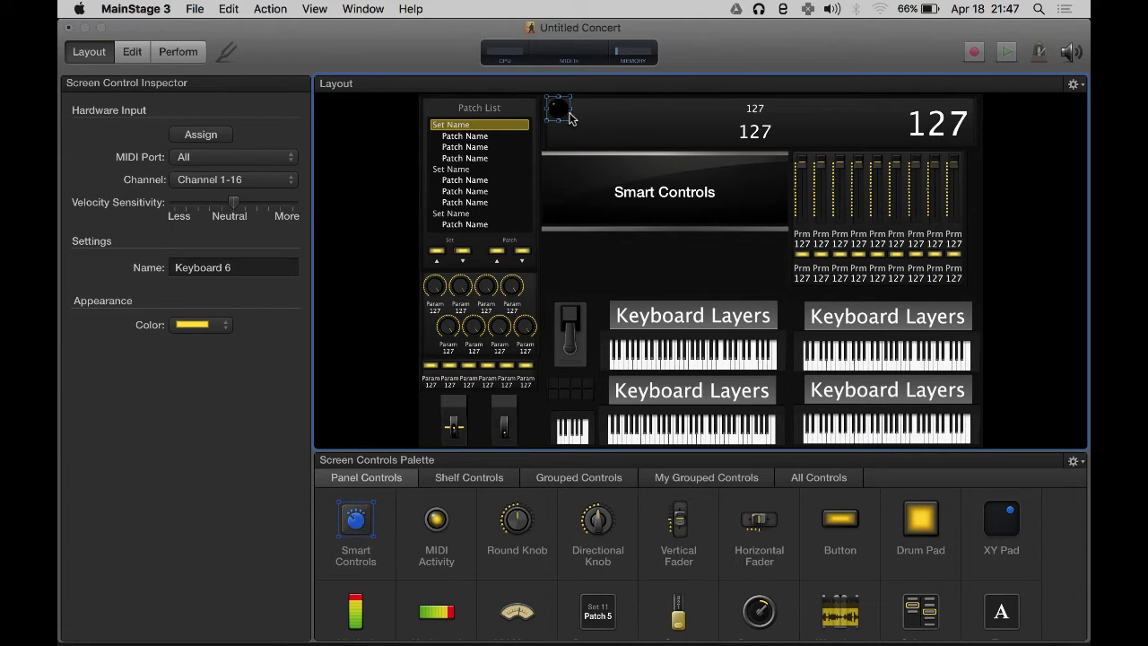
Step: Select the upper and middle value readouts and reposition them toward the display's centre
{"action": "left_click", "coordinate": [754, 107]}
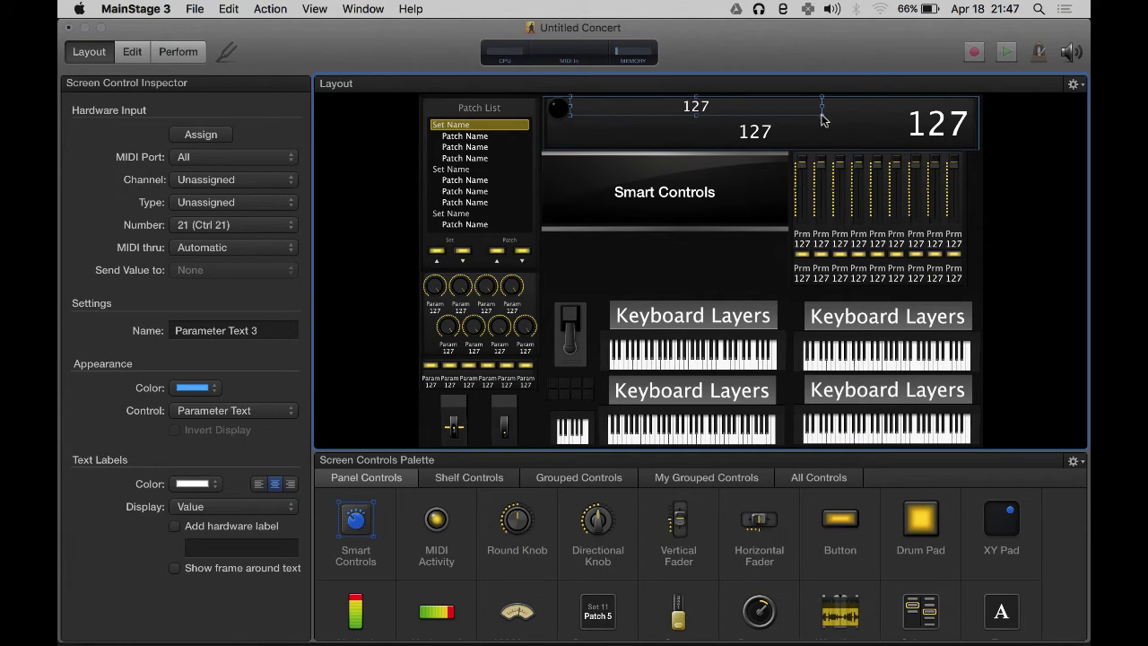
{"action": "left_click", "coordinate": [733, 132]}
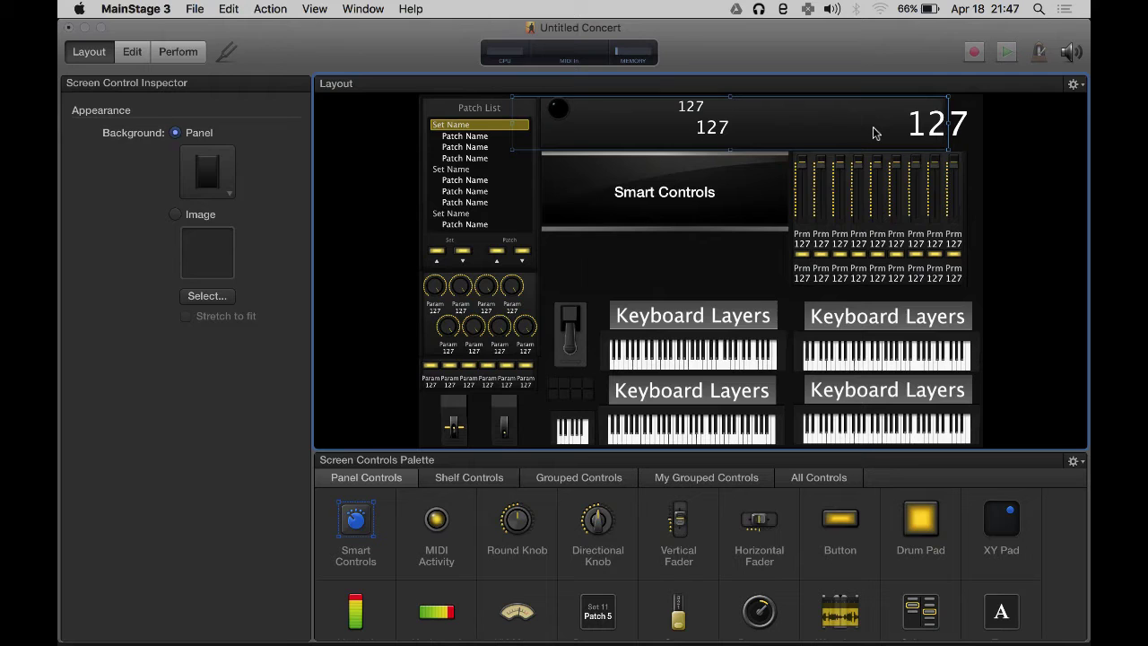
{"action": "left_click", "coordinate": [712, 127]}
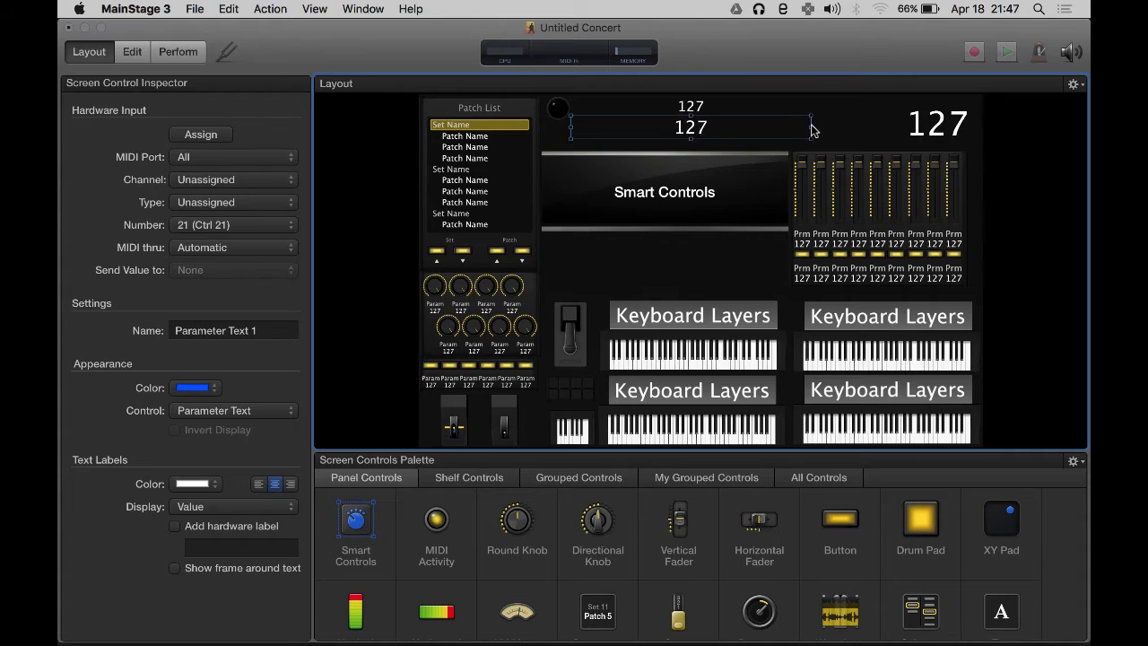
{"action": "left_click", "coordinate": [936, 123]}
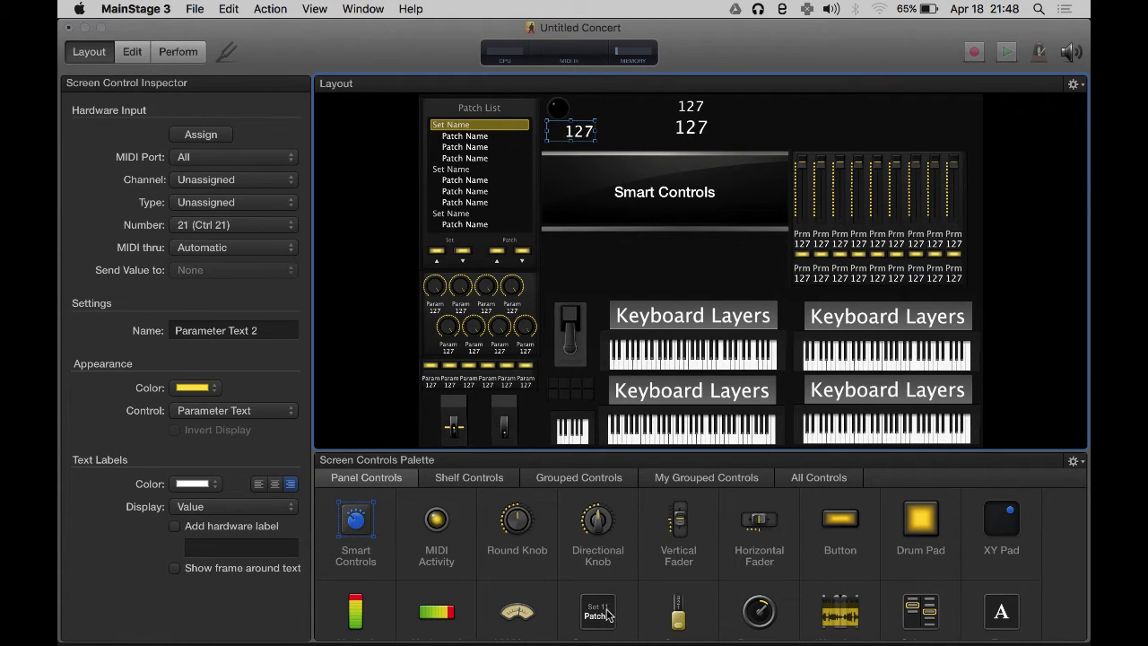
Step: Add a new Parameter Text readout at the display's right end and marquee-select the row
{"action": "left_click", "coordinate": [931, 106]}
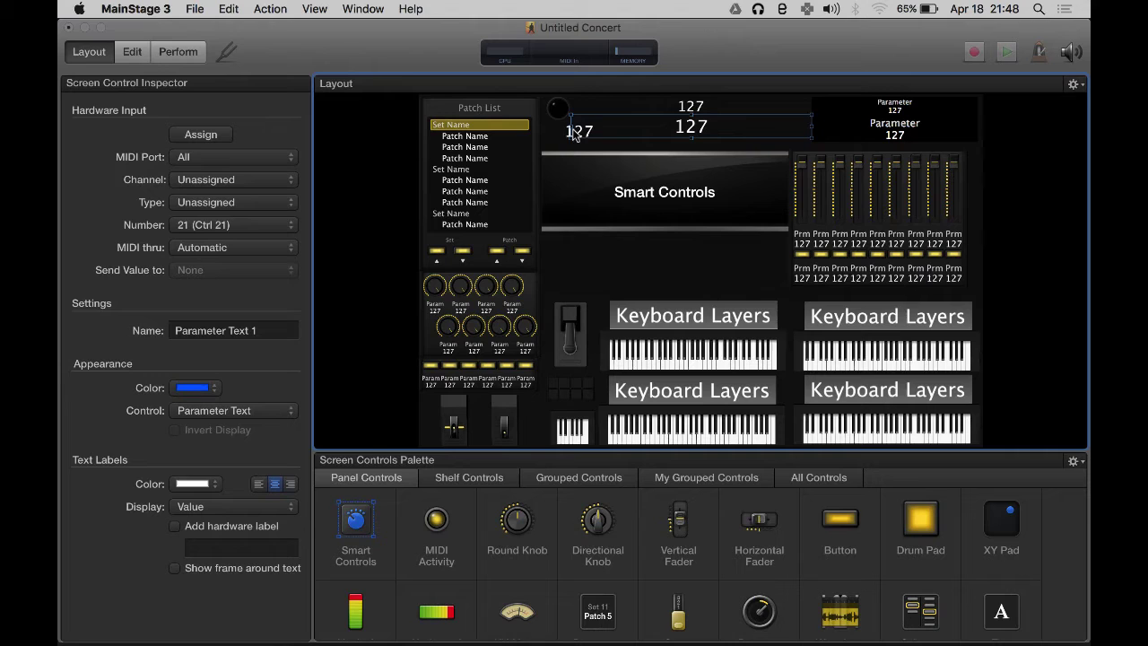
{"action": "left_click", "coordinate": [573, 130]}
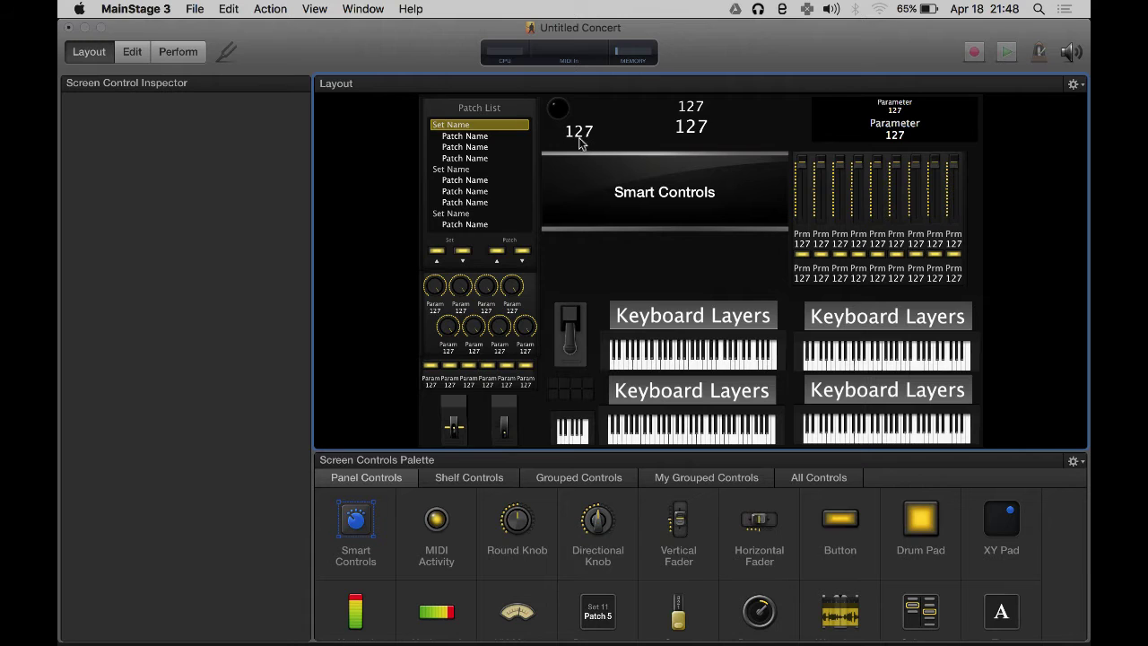
{"action": "left_click", "coordinate": [578, 131]}
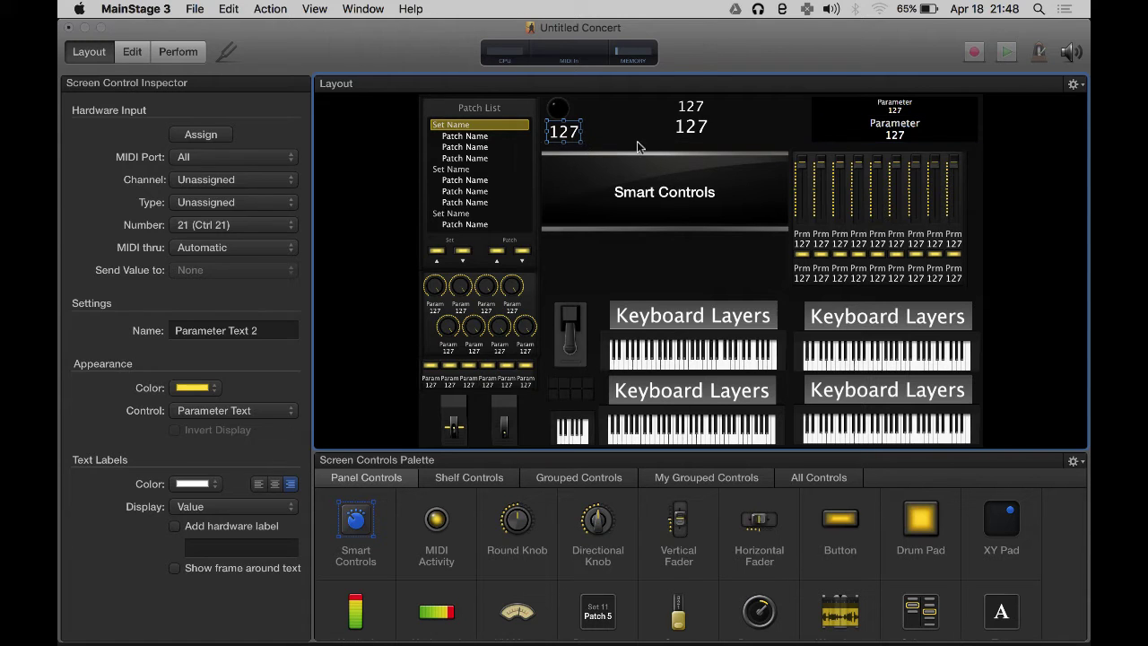
{"action": "left_click", "coordinate": [690, 125]}
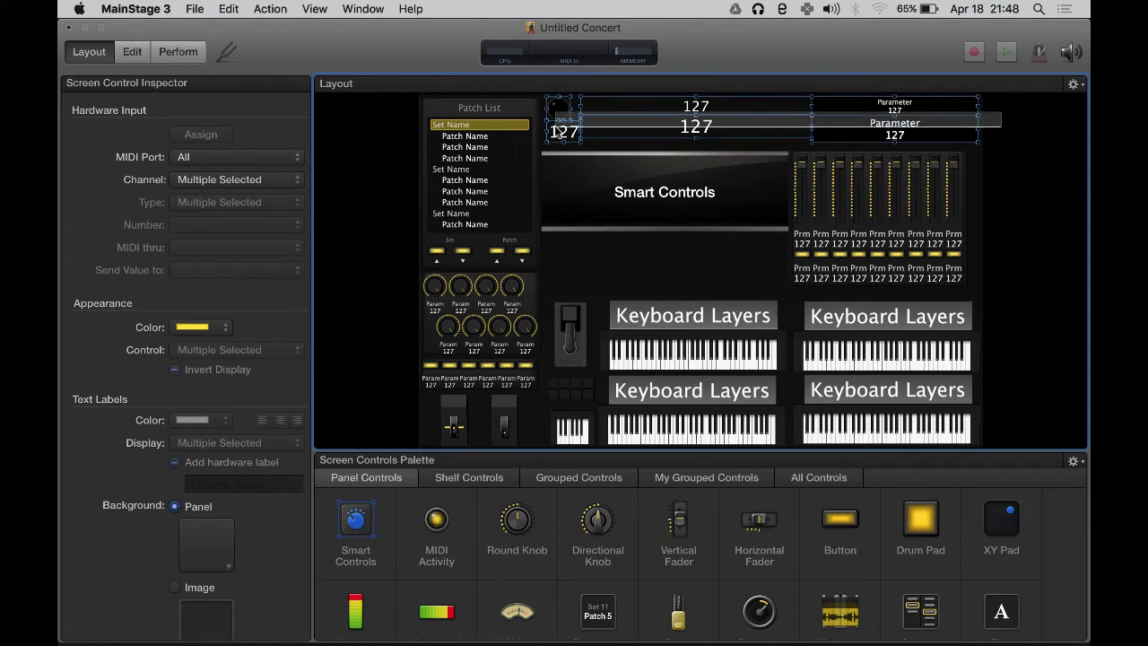
Step: Turn off 'Show frame around text' for the top-right Parameter Text 4 readout
{"action": "right_click", "coordinate": [654, 126]}
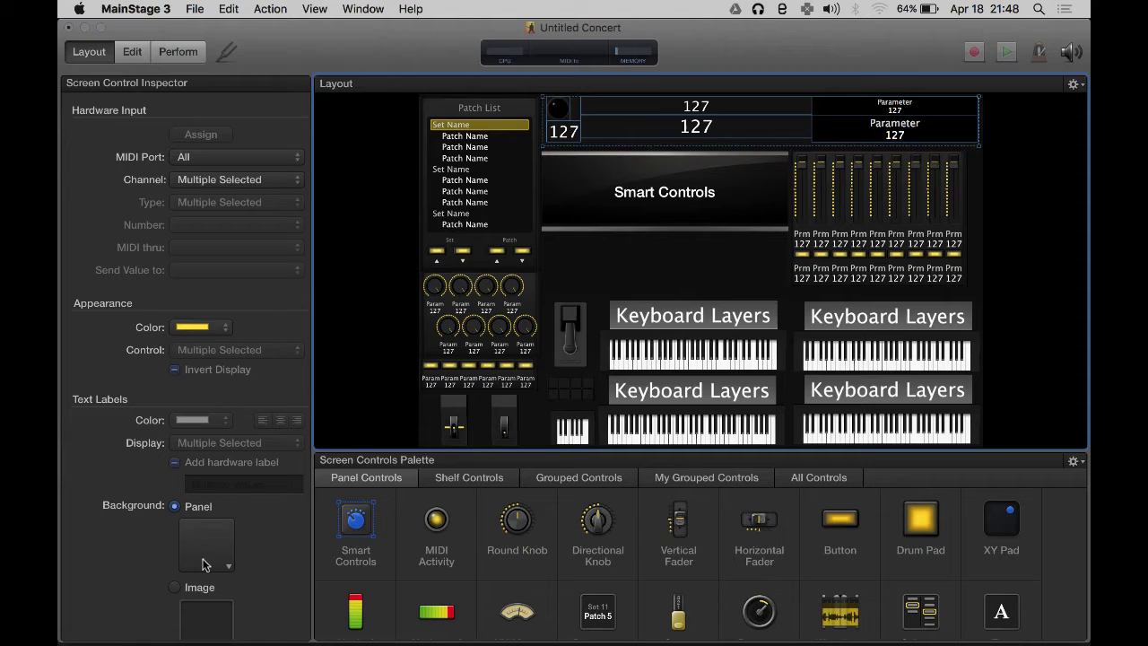
{"action": "mouse_move", "coordinate": [641, 130]}
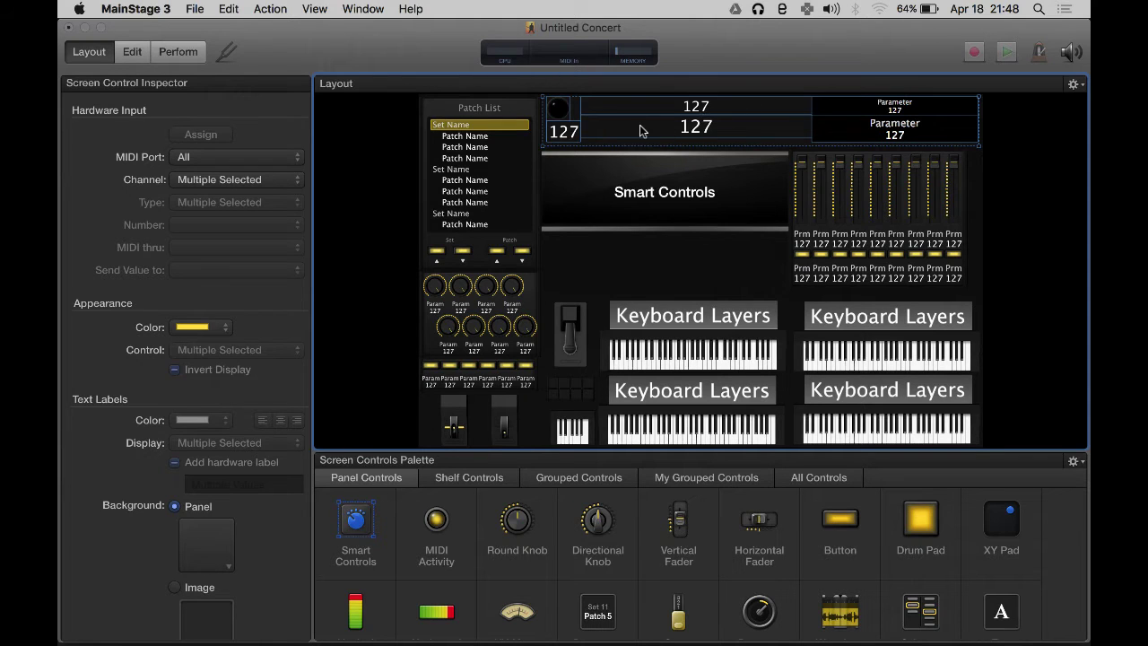
{"action": "mouse_move", "coordinate": [762, 148]}
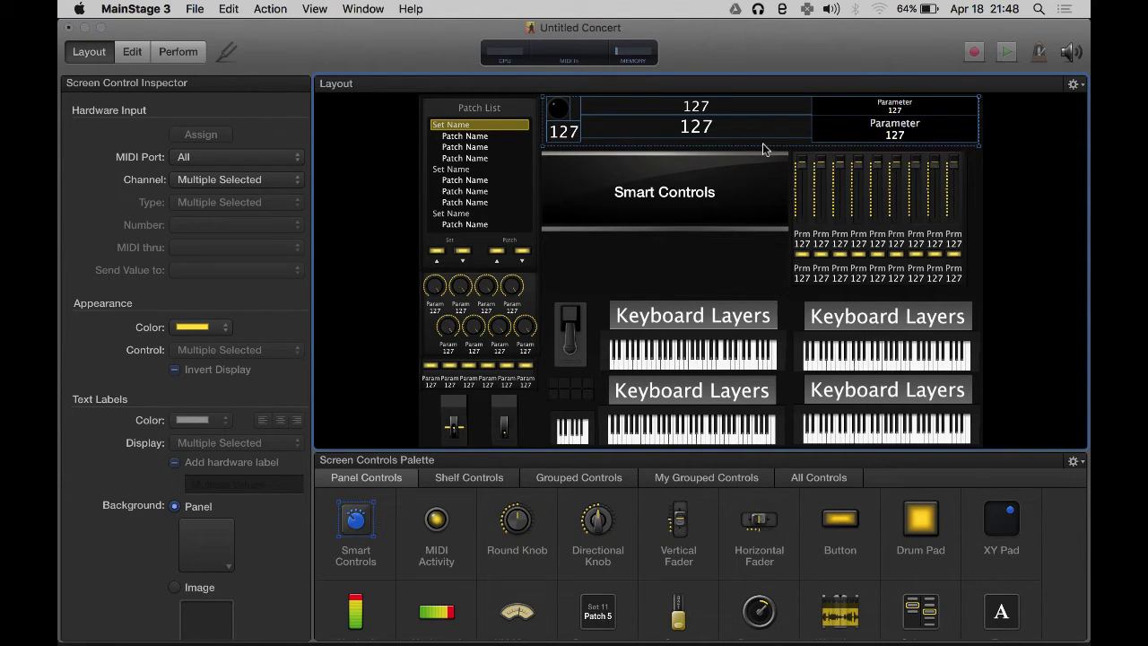
{"action": "left_click", "coordinate": [696, 125]}
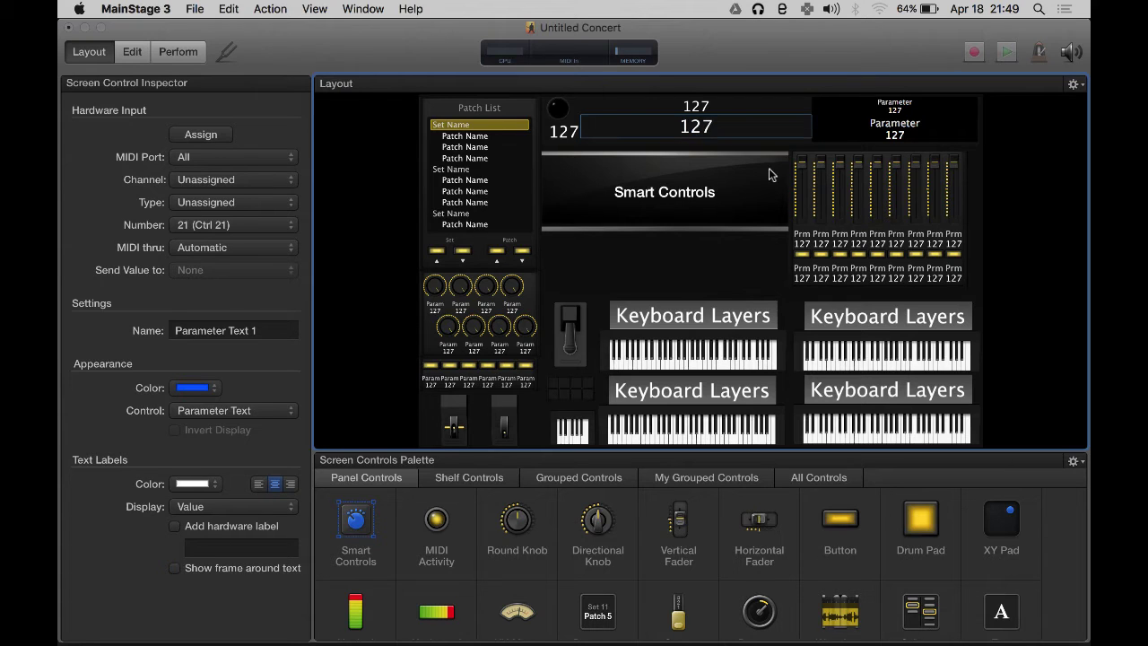
{"action": "left_click", "coordinate": [175, 568]}
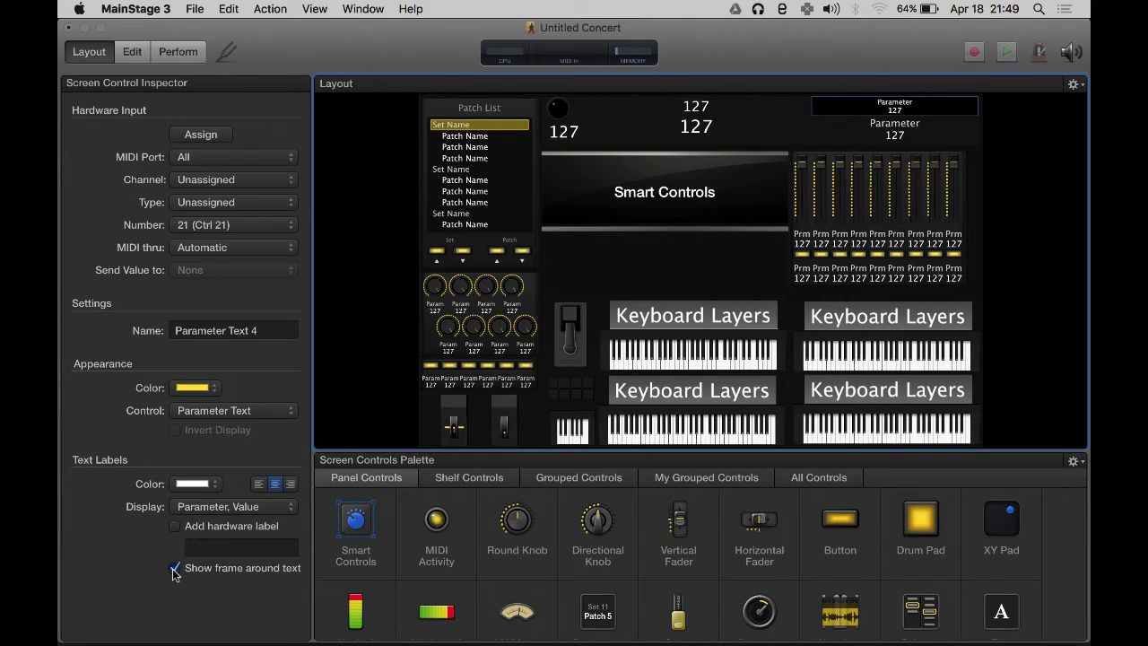
{"action": "left_click", "coordinate": [174, 567]}
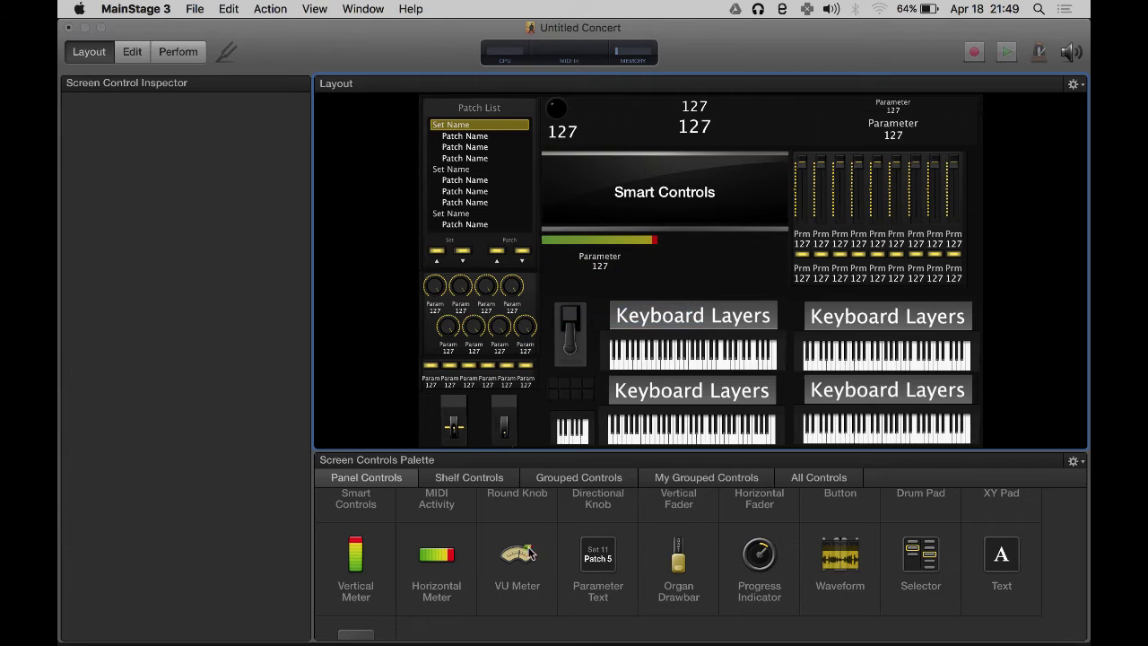
Step: Place Vertical Meter controls beside the horizontal meters and duplicate them into a row of four
{"action": "left_click", "coordinate": [599, 239]}
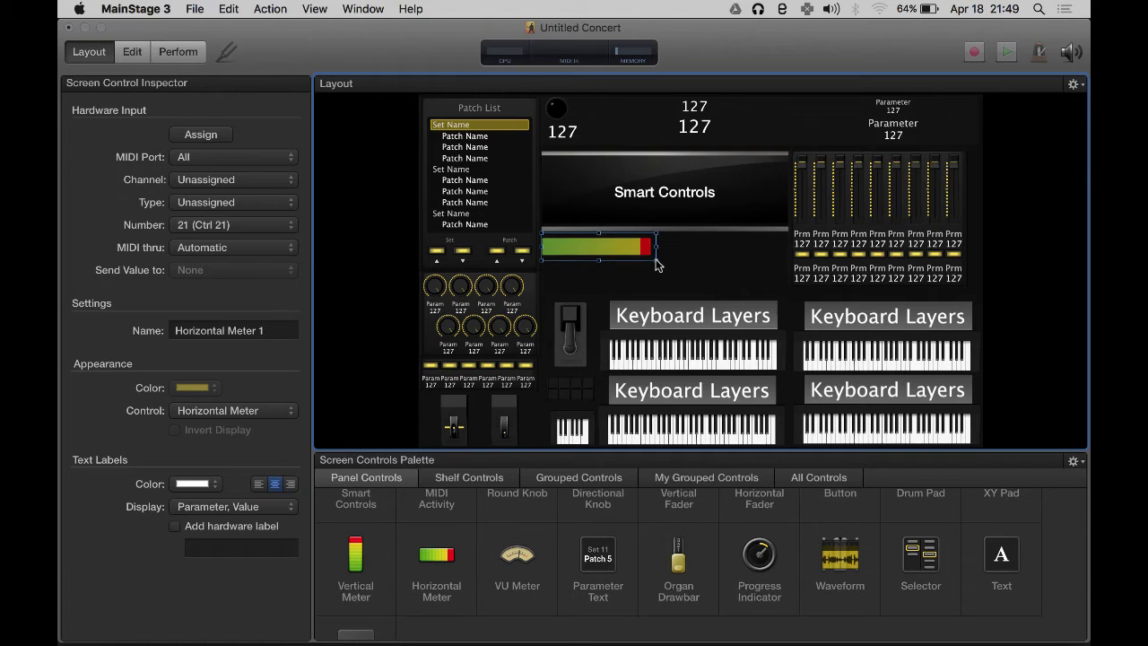
{"action": "left_click", "coordinate": [624, 253]}
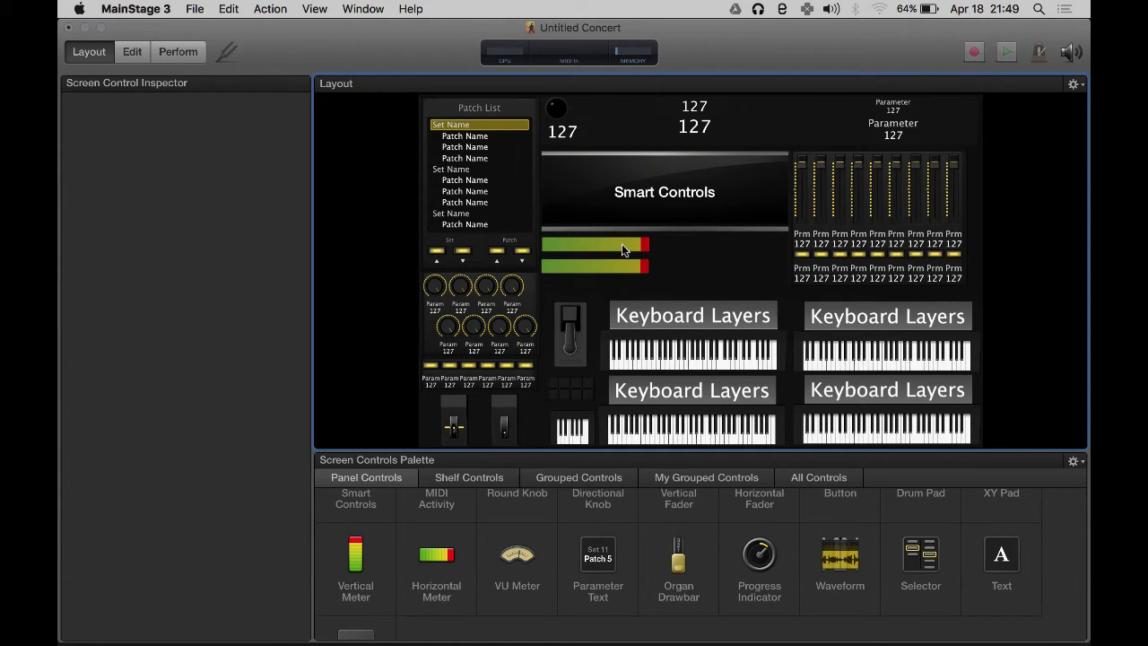
{"action": "left_click", "coordinate": [596, 248]}
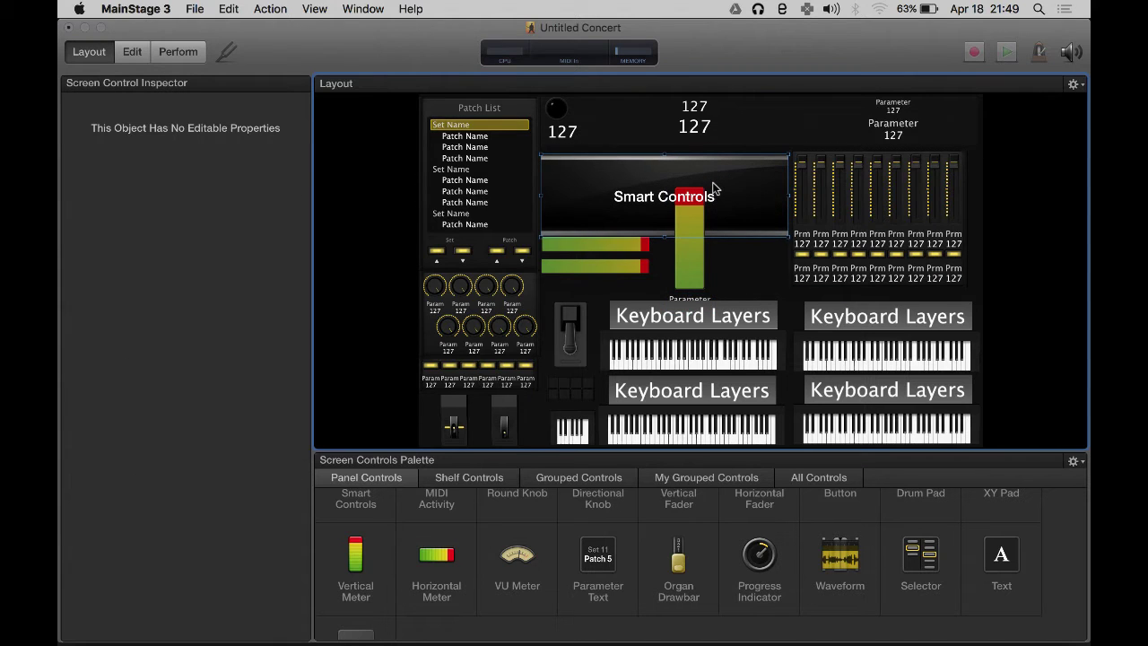
{"action": "left_click", "coordinate": [689, 251]}
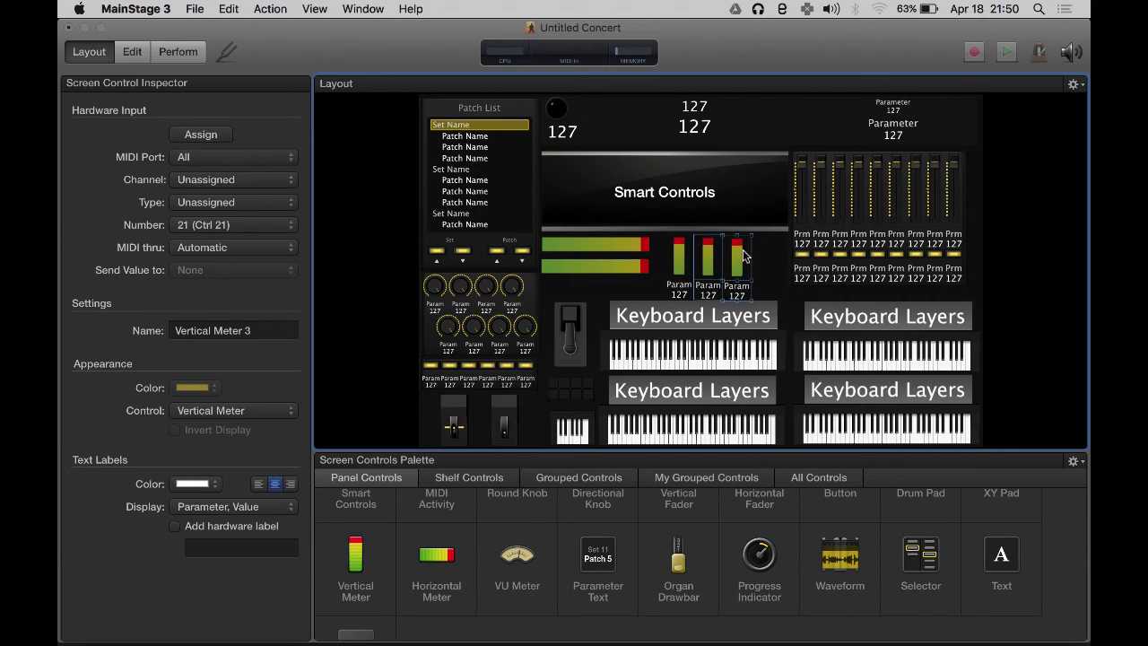
{"action": "left_click", "coordinate": [736, 260]}
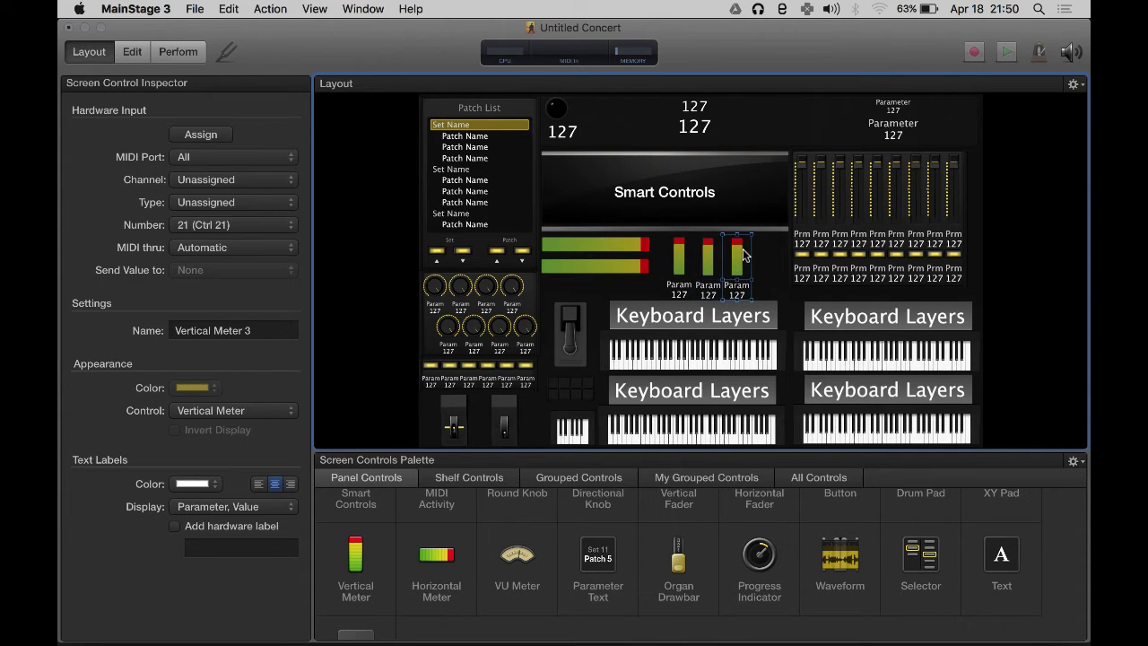
{"action": "left_click", "coordinate": [766, 260]}
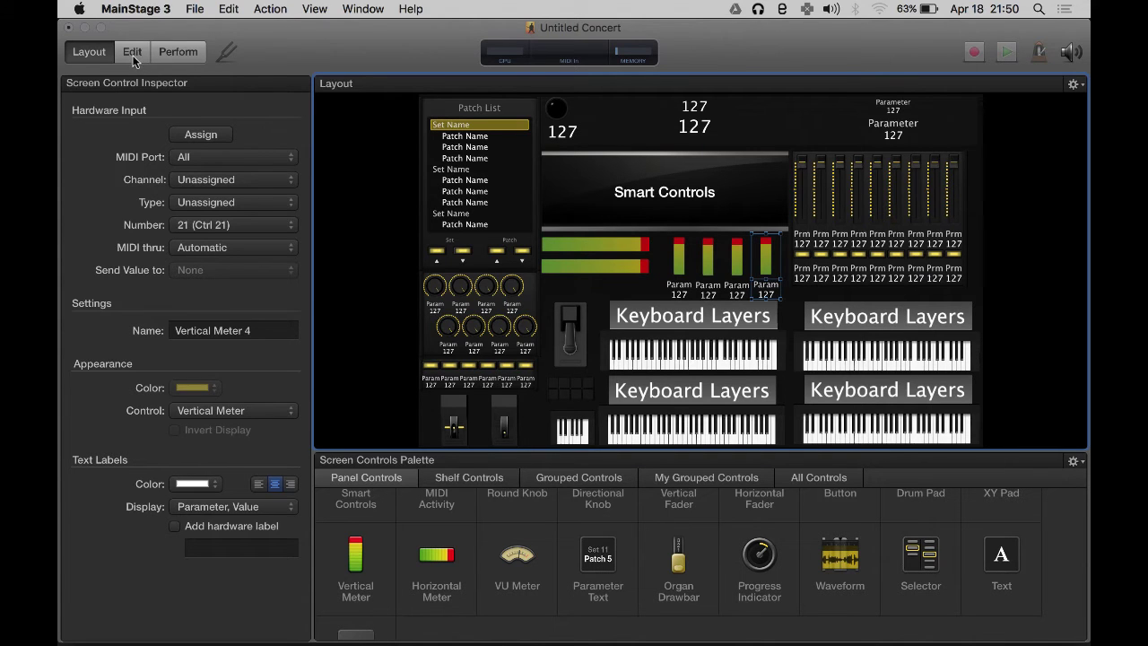
Step: Switch to Edit mode and save the concert as 'Axiom 61 Tutorial Howto -1' in Howtos
{"action": "left_click", "coordinate": [132, 51]}
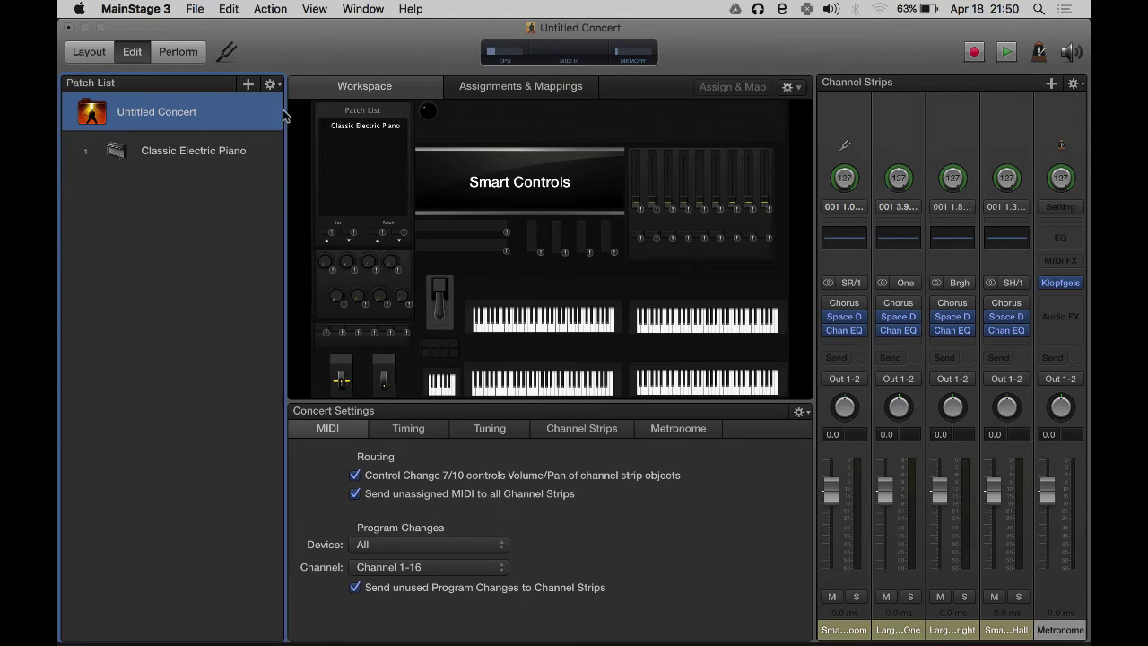
{"action": "left_click", "coordinate": [194, 8]}
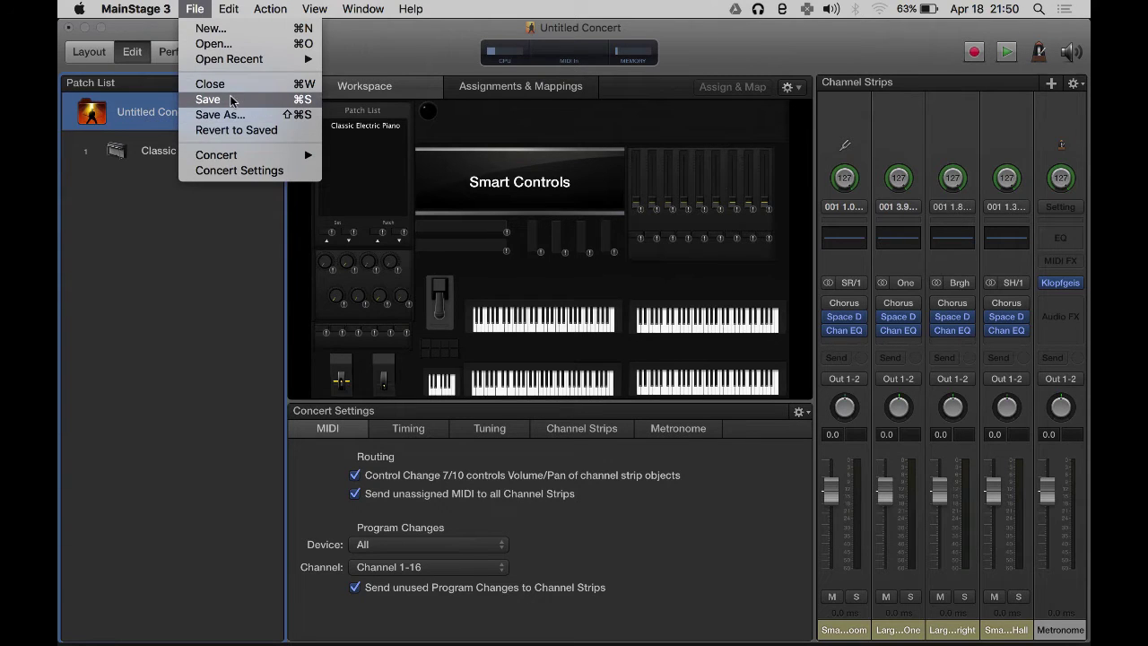
{"action": "mouse_move", "coordinate": [210, 83]}
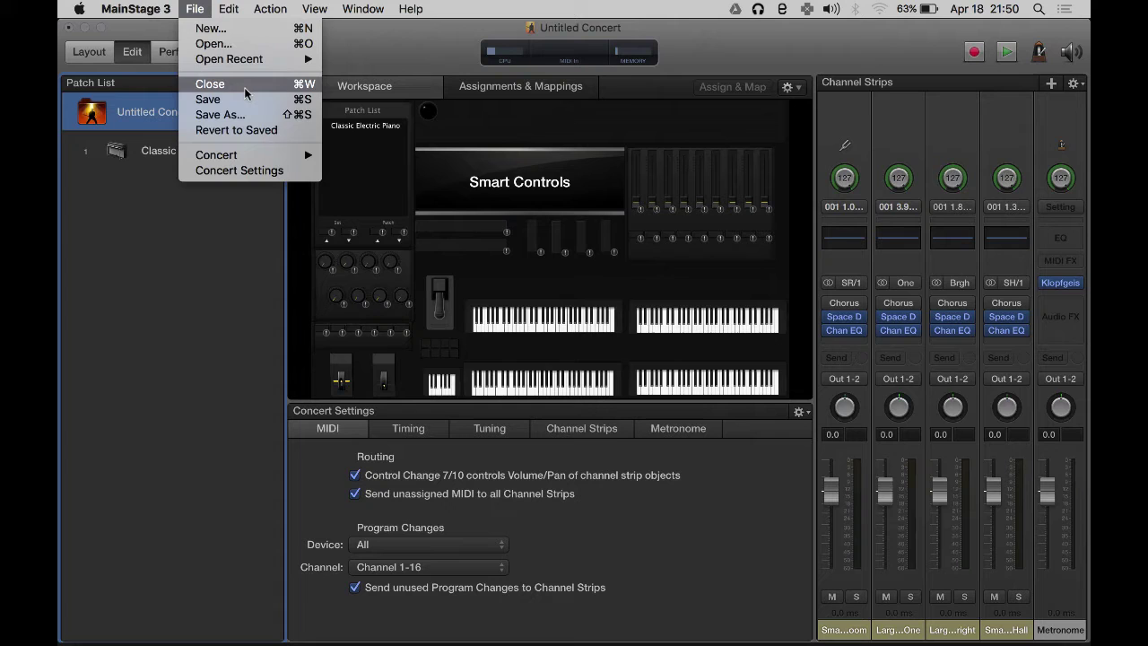
{"action": "left_click", "coordinate": [219, 114]}
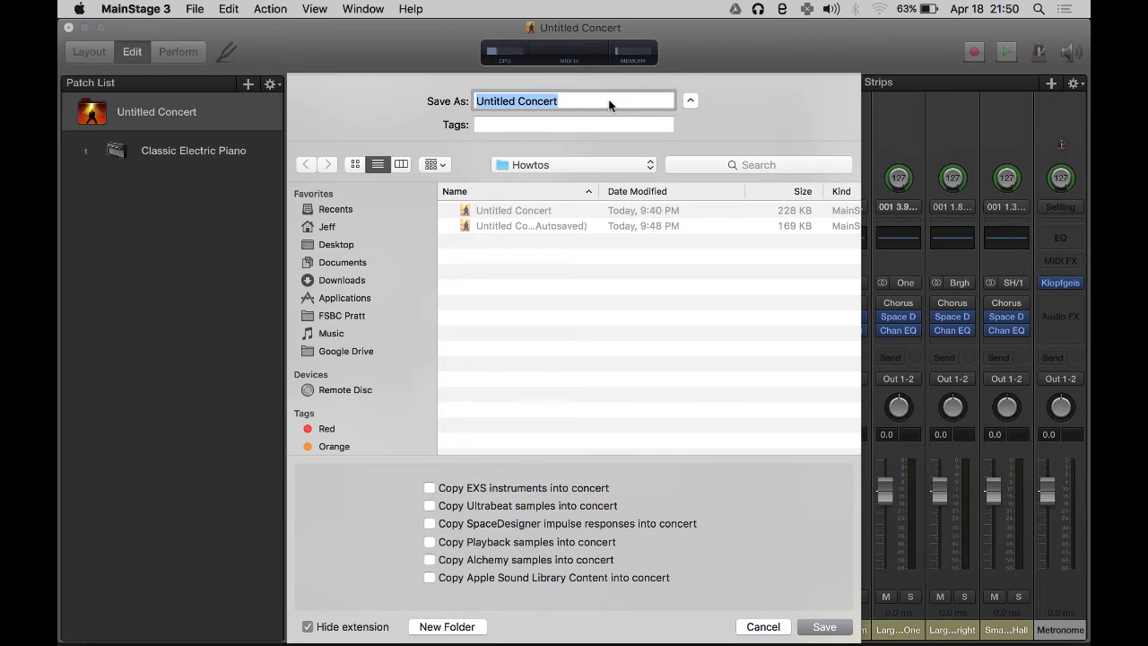
{"action": "type", "text": "Axiom"}
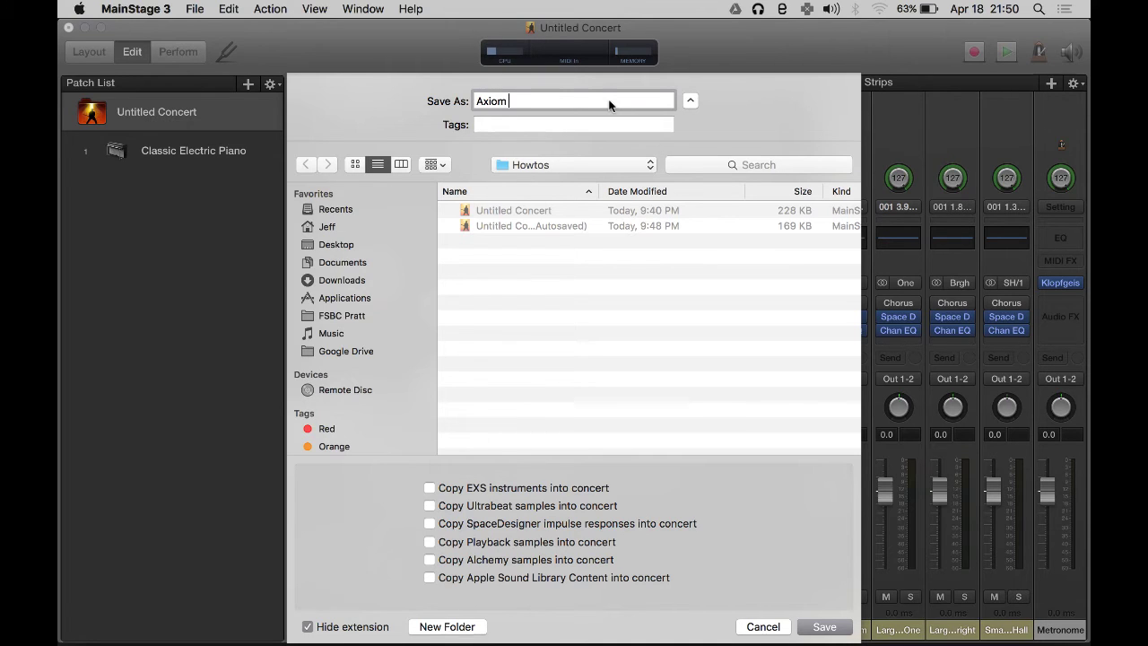
{"action": "type", "text": "61"}
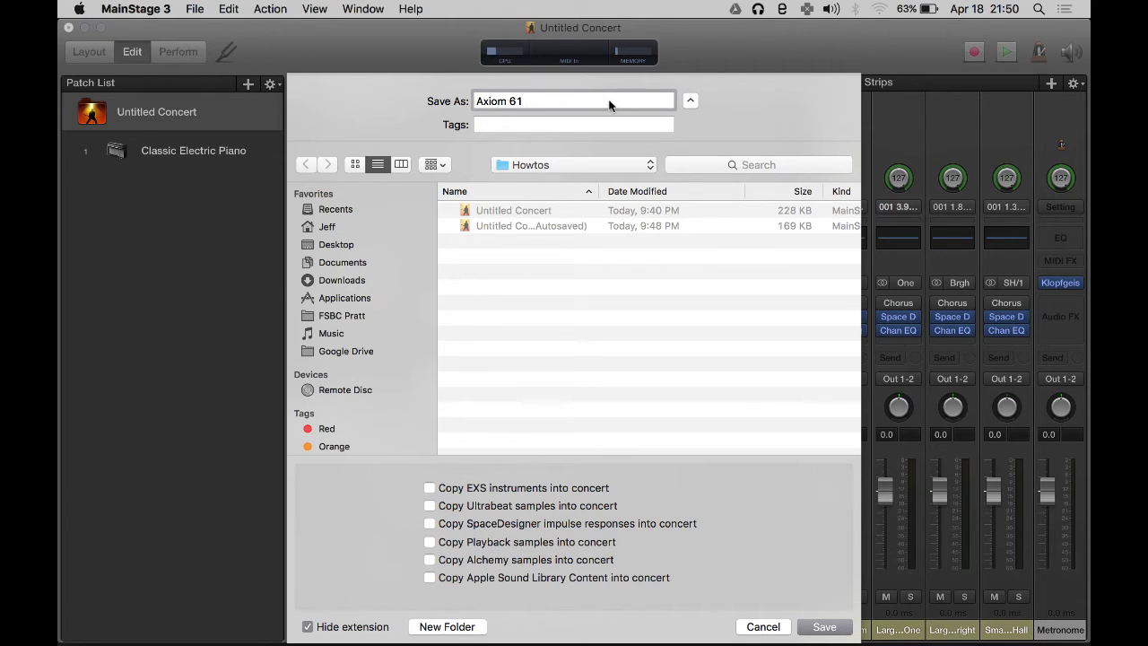
{"action": "type", "text": "Tutorial"}
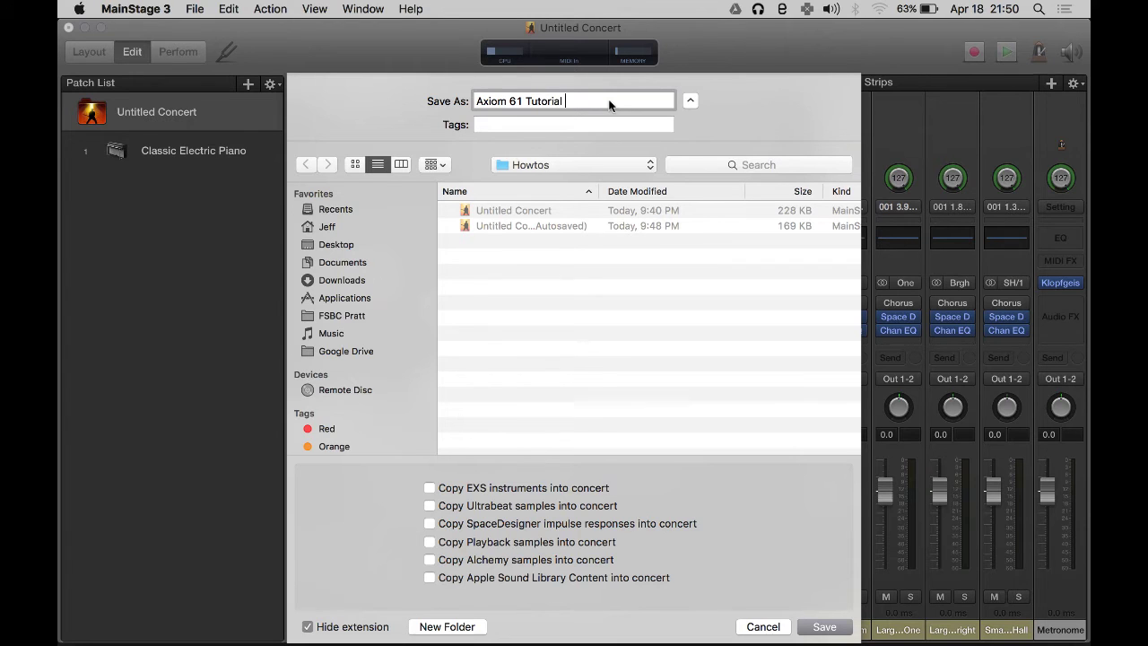
{"action": "type", "text": "Howto"}
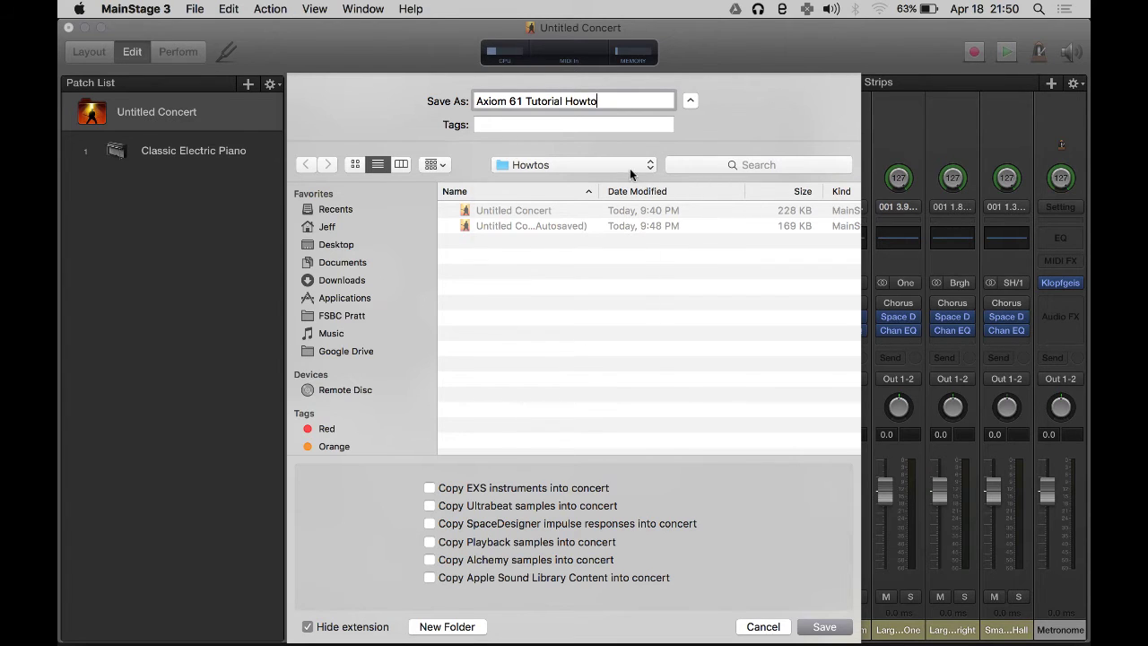
{"action": "left_click", "coordinate": [573, 164]}
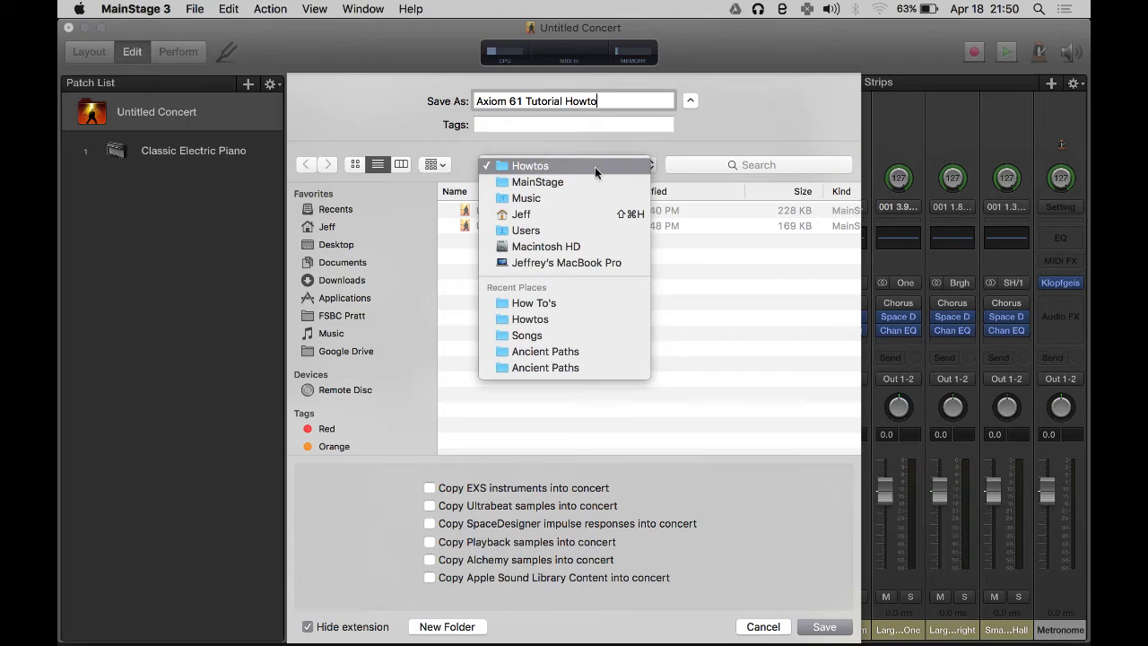
{"action": "left_click", "coordinate": [530, 165]}
{"action": "type", "text": " - 1"}
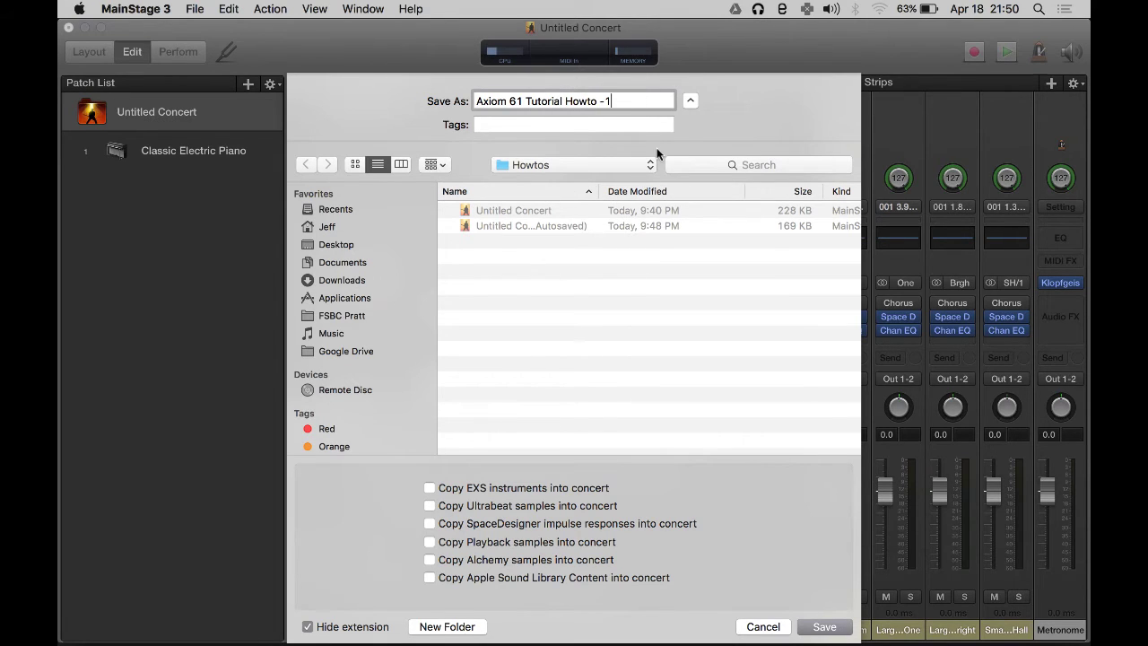
{"action": "left_click", "coordinate": [823, 625]}
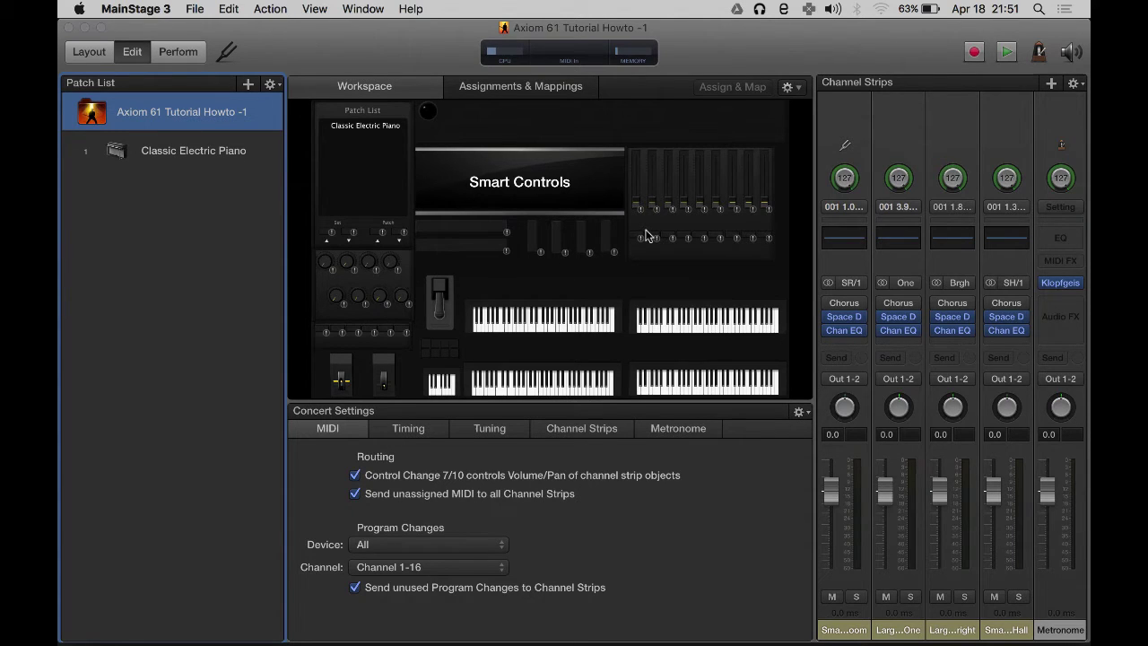
{"action": "mouse_move", "coordinate": [524, 185]}
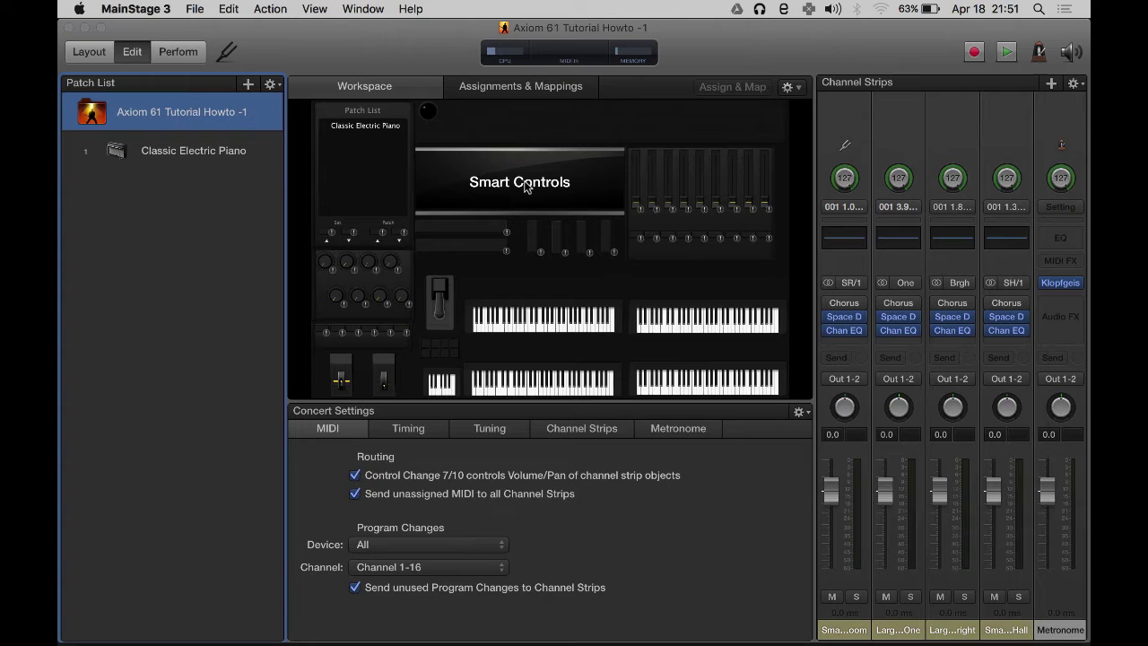
{"action": "mouse_move", "coordinate": [258, 106]}
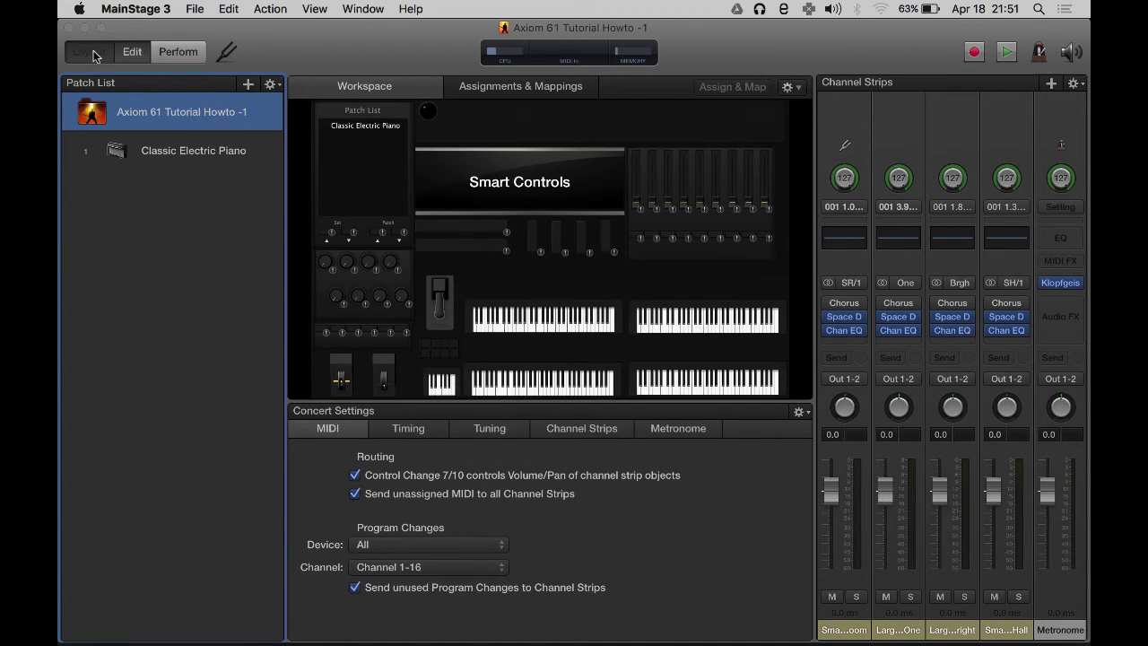
Step: Return to Layout mode to arrange the concert's screen controls
{"action": "left_click", "coordinate": [87, 51]}
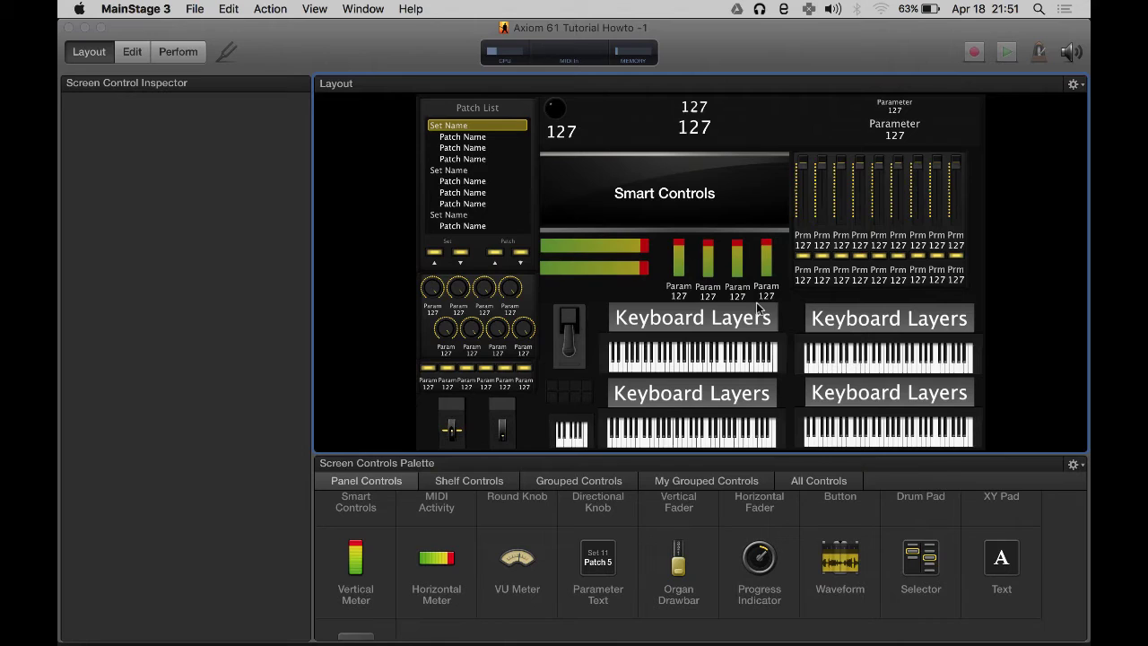
Step: Set the upper-left keyboard to receive MIDI channel 1 and rename it Zone1
{"action": "left_click", "coordinate": [695, 354]}
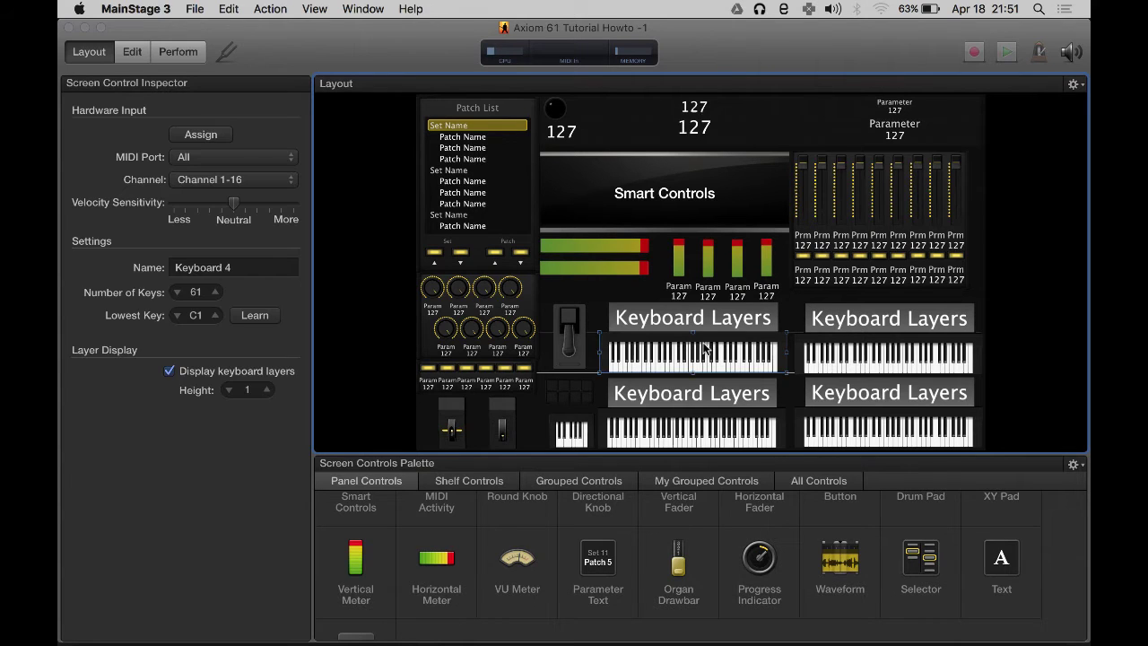
{"action": "mouse_move", "coordinate": [785, 344]}
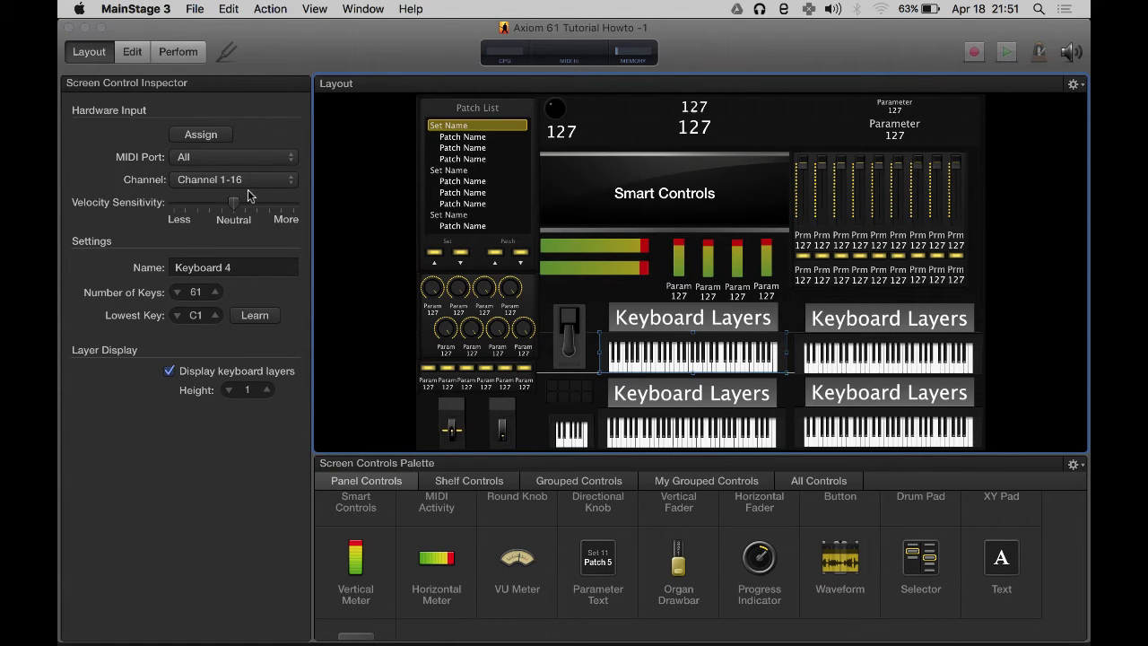
{"action": "left_click", "coordinate": [233, 179]}
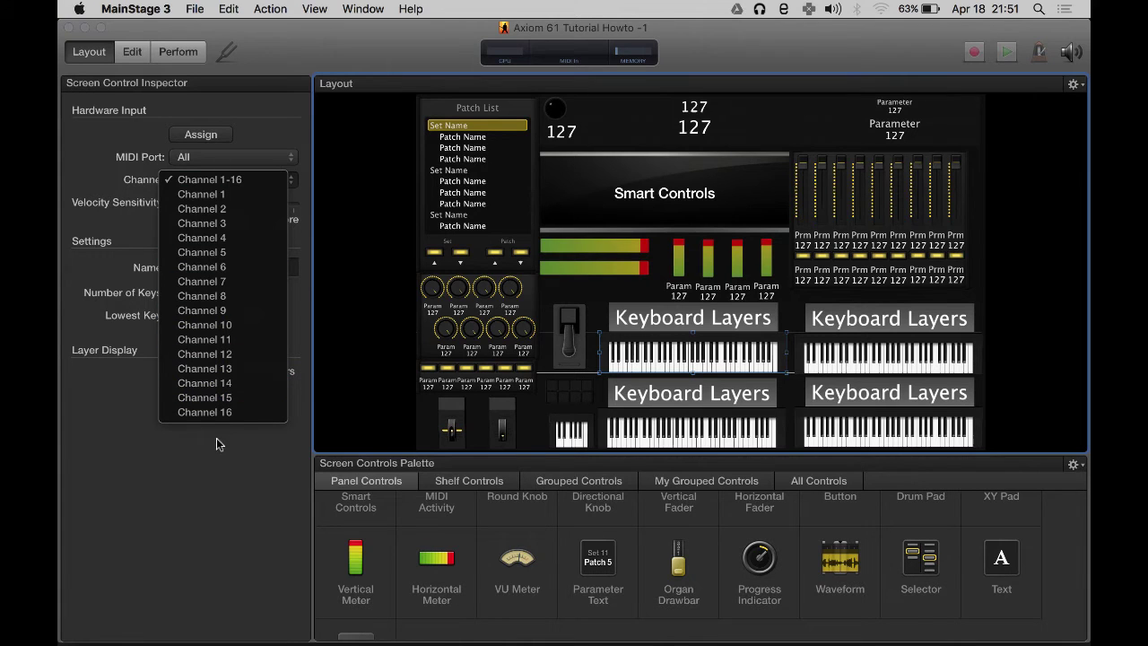
{"action": "mouse_move", "coordinate": [201, 195]}
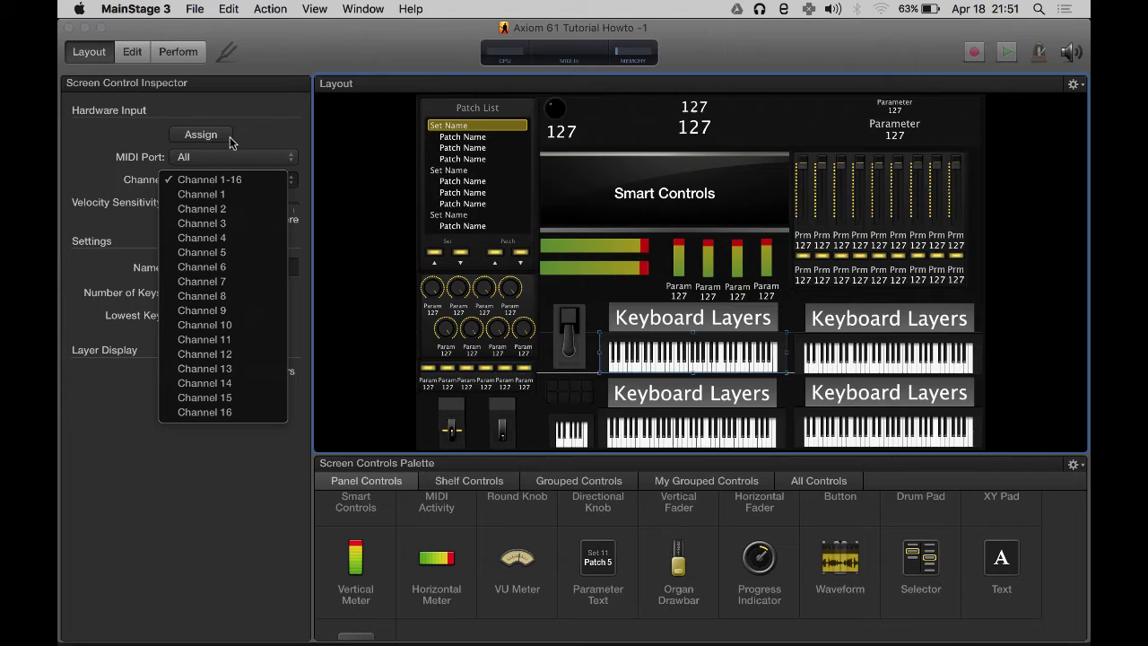
{"action": "mouse_move", "coordinate": [856, 381]}
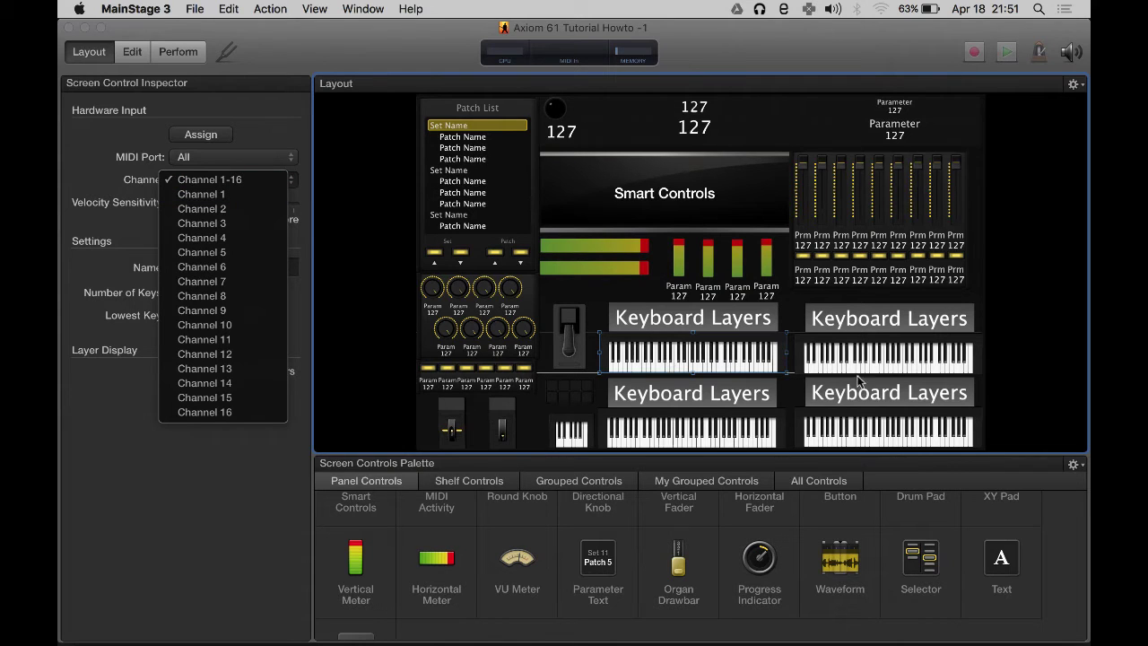
{"action": "left_click", "coordinate": [200, 194]}
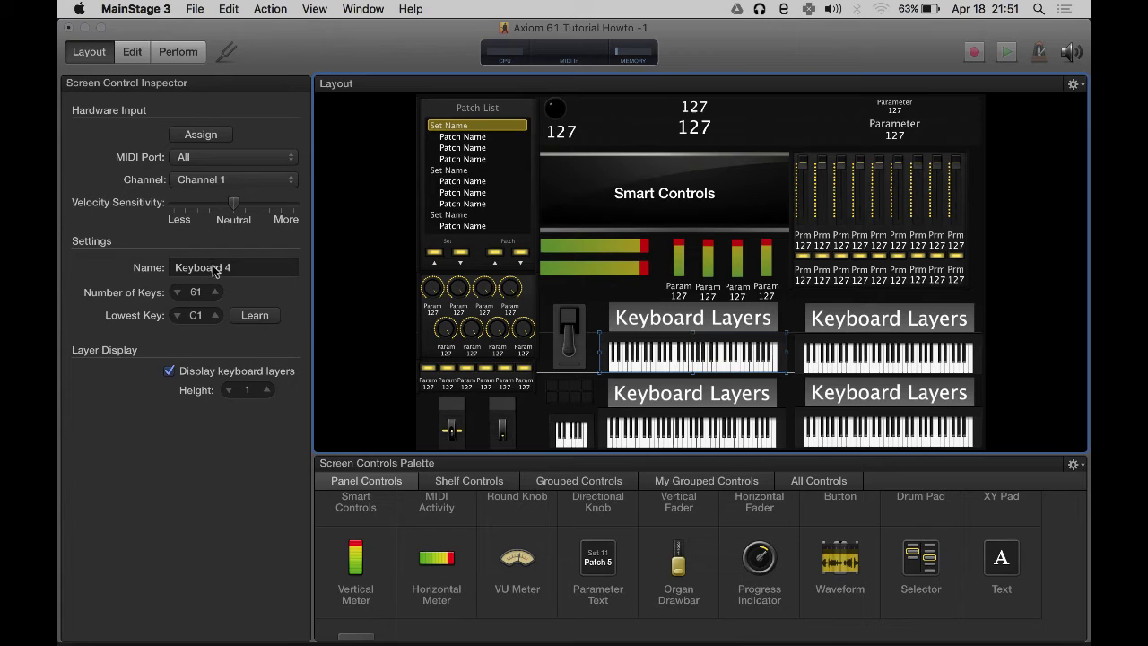
{"action": "double_click", "coordinate": [201, 267]}
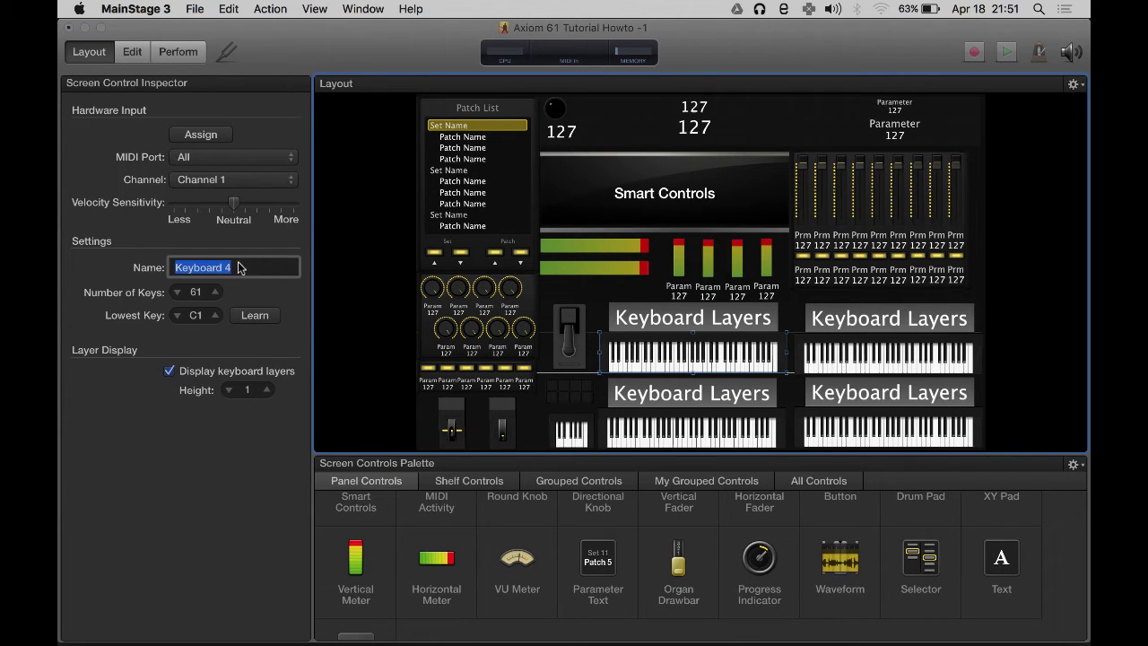
{"action": "type", "text": "Zone1"}
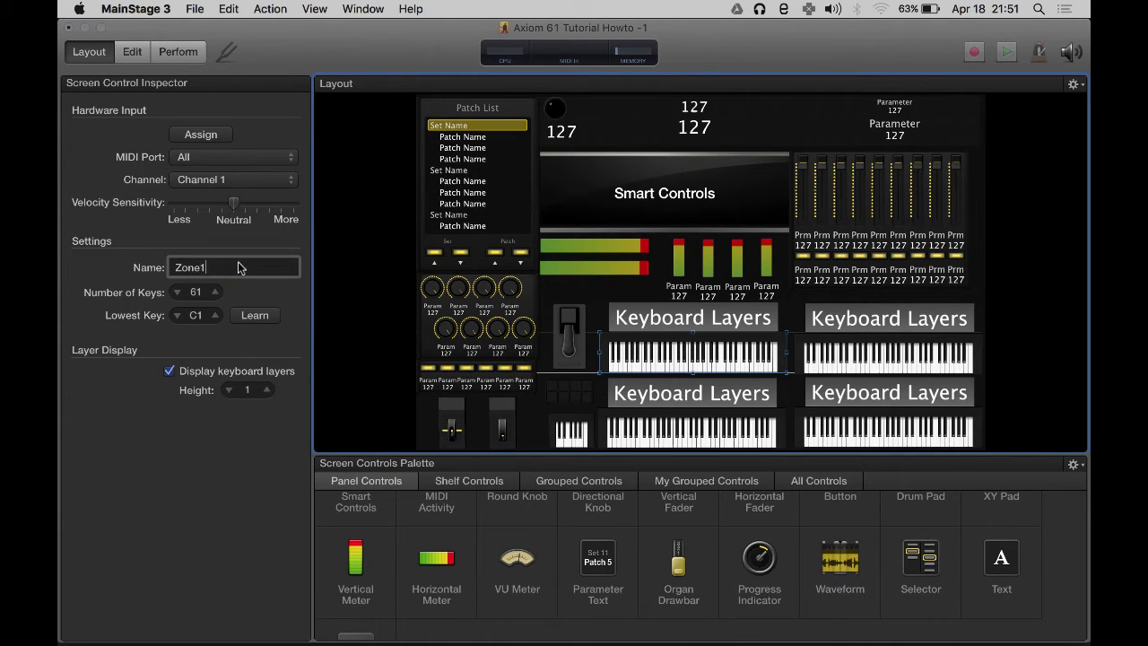
{"action": "left_click", "coordinate": [887, 355]}
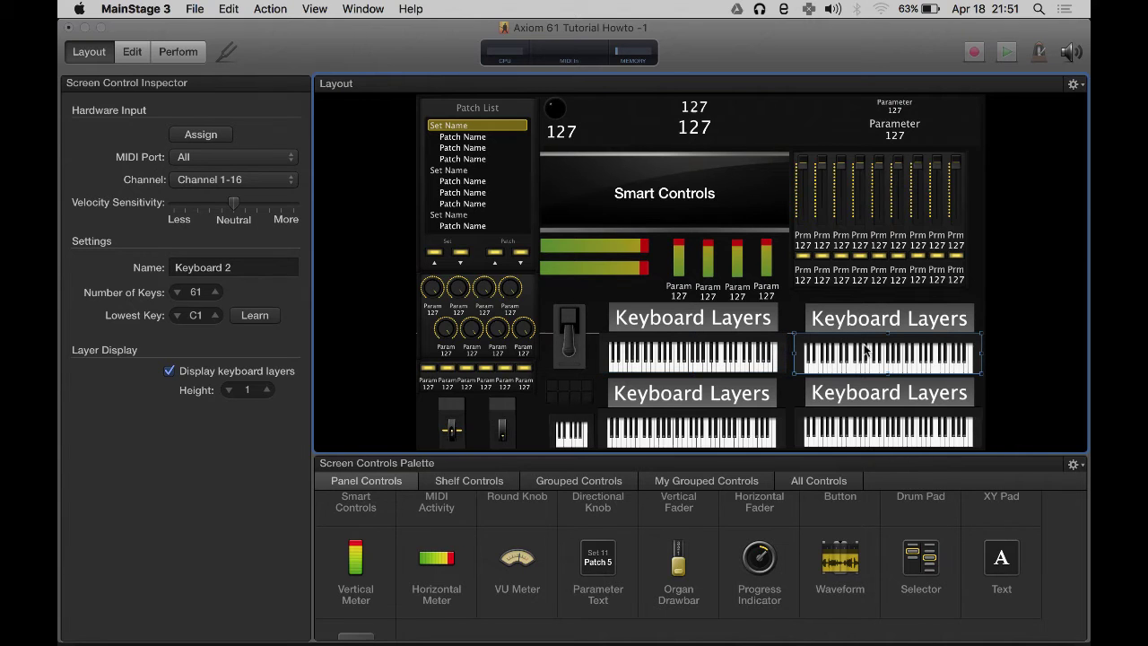
Step: Rename the next keyboards Zone 2 and Zone 3, then start naming the bottom-right one
{"action": "type", "text": "Z"}
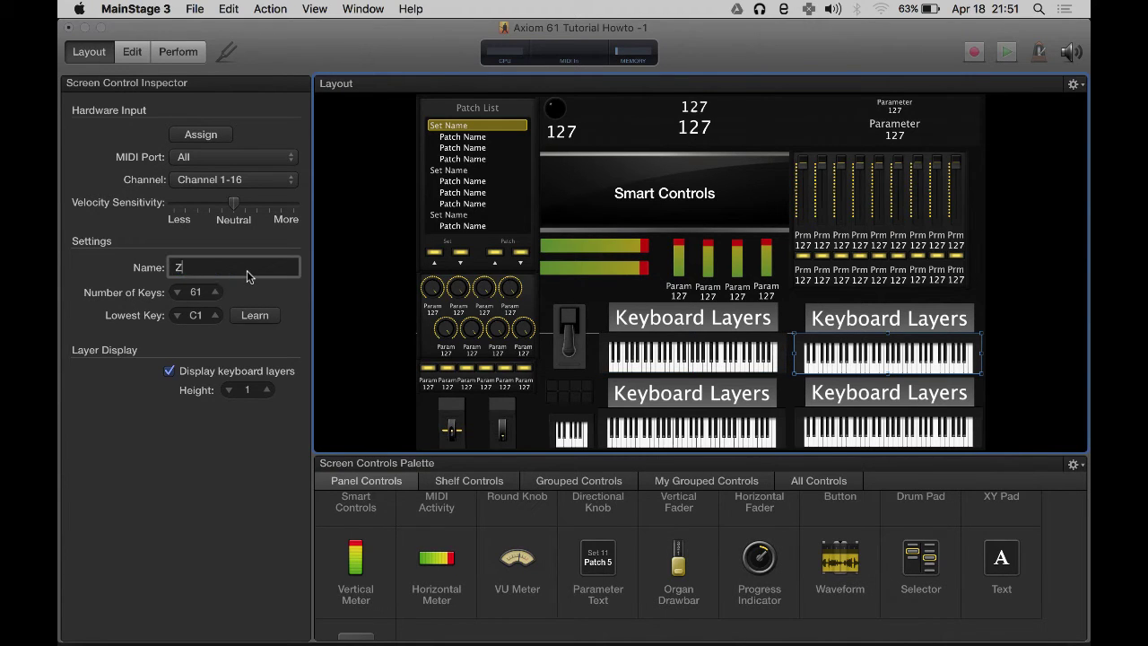
{"action": "type", "text": "one 2"}
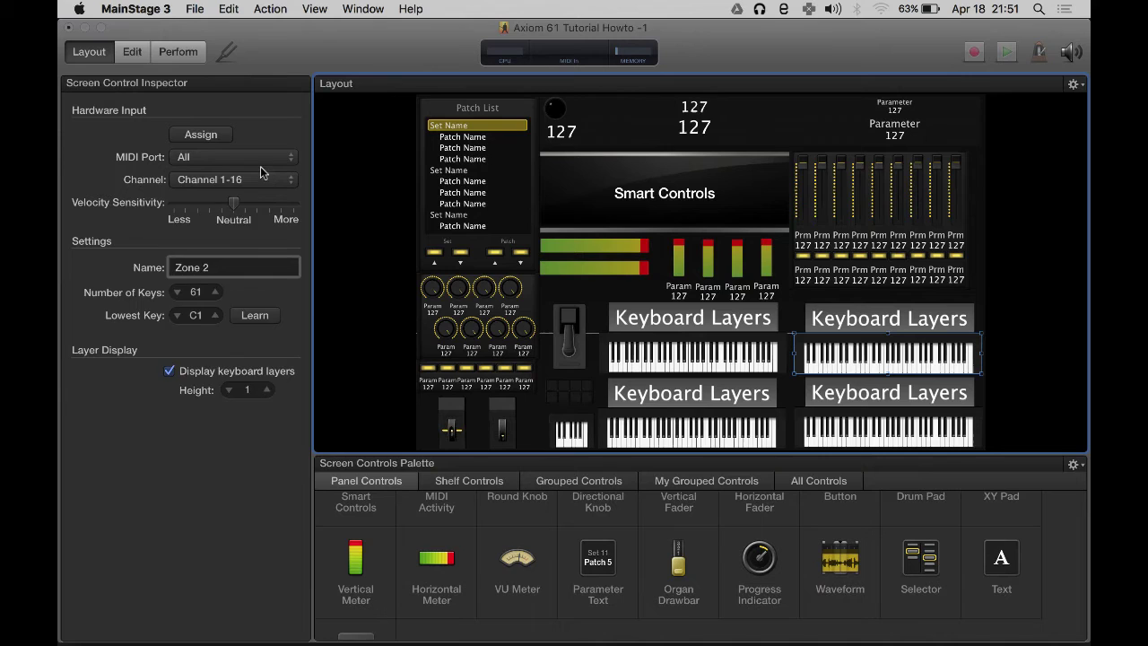
{"action": "left_click", "coordinate": [233, 180]}
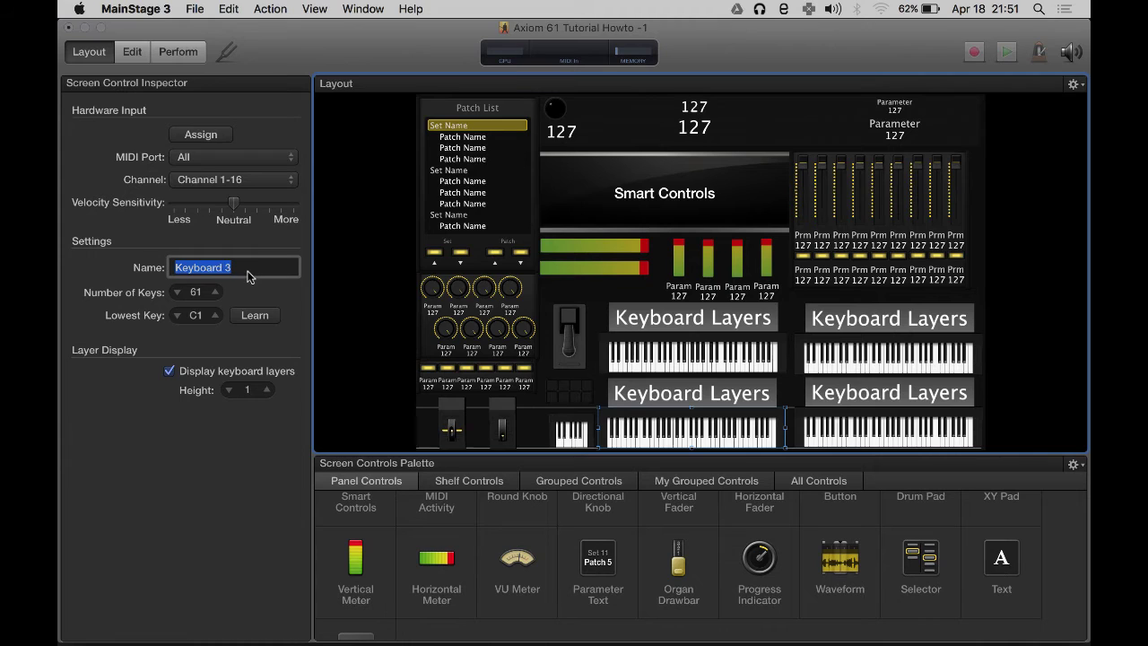
{"action": "type", "text": "Zone 3"}
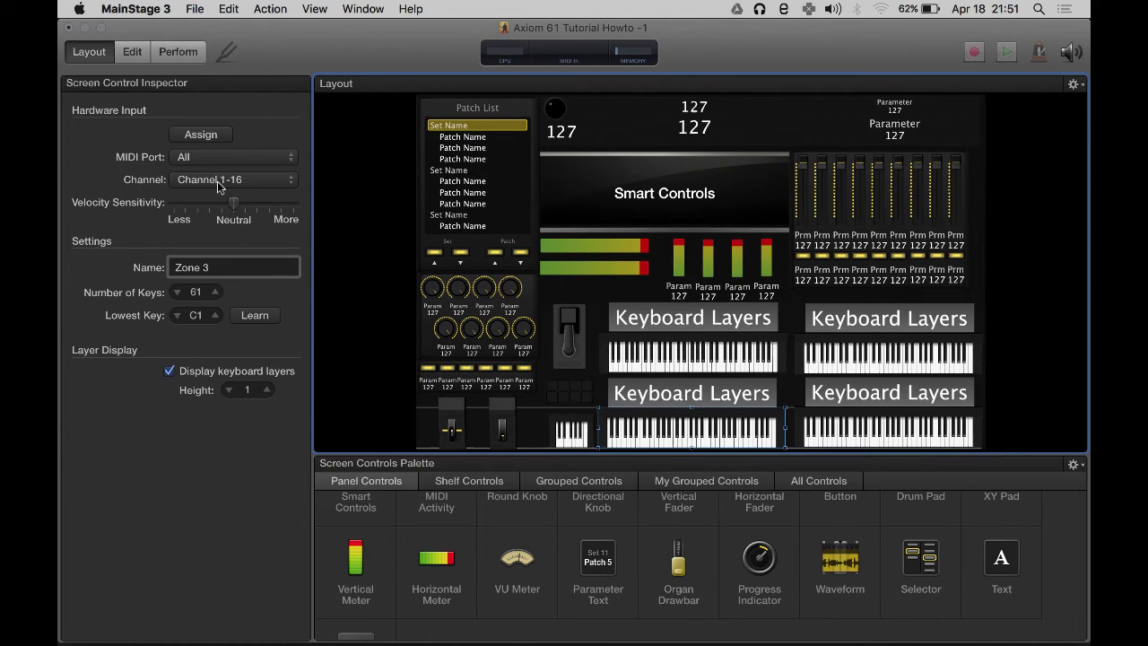
{"action": "left_click", "coordinate": [233, 179]}
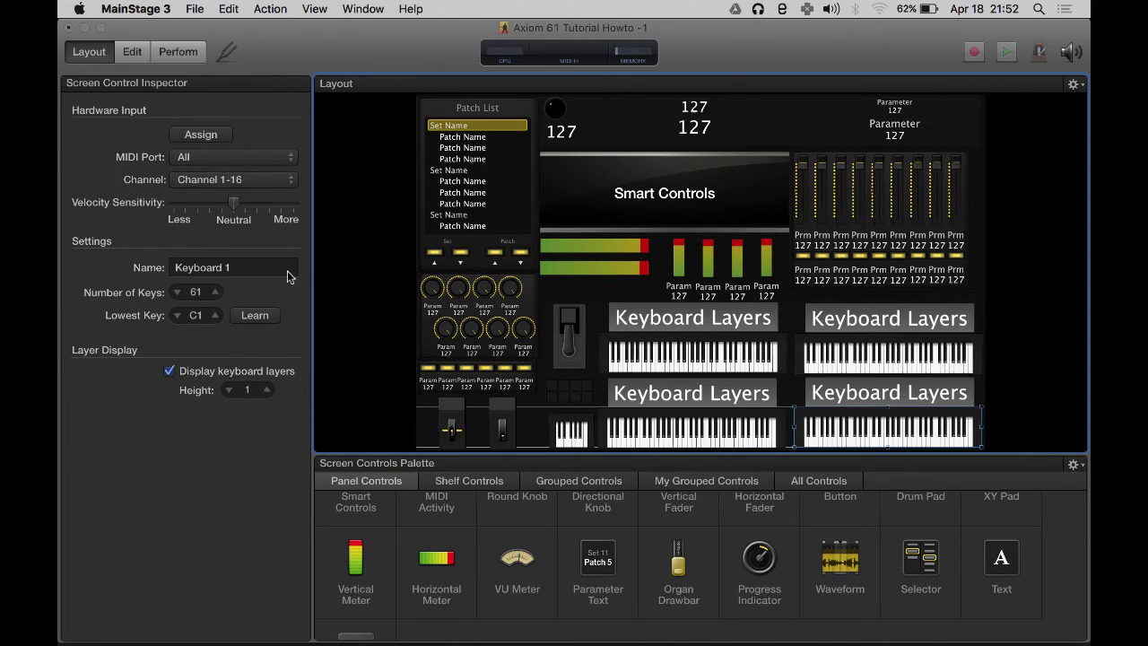
{"action": "type", "text": "Zone"}
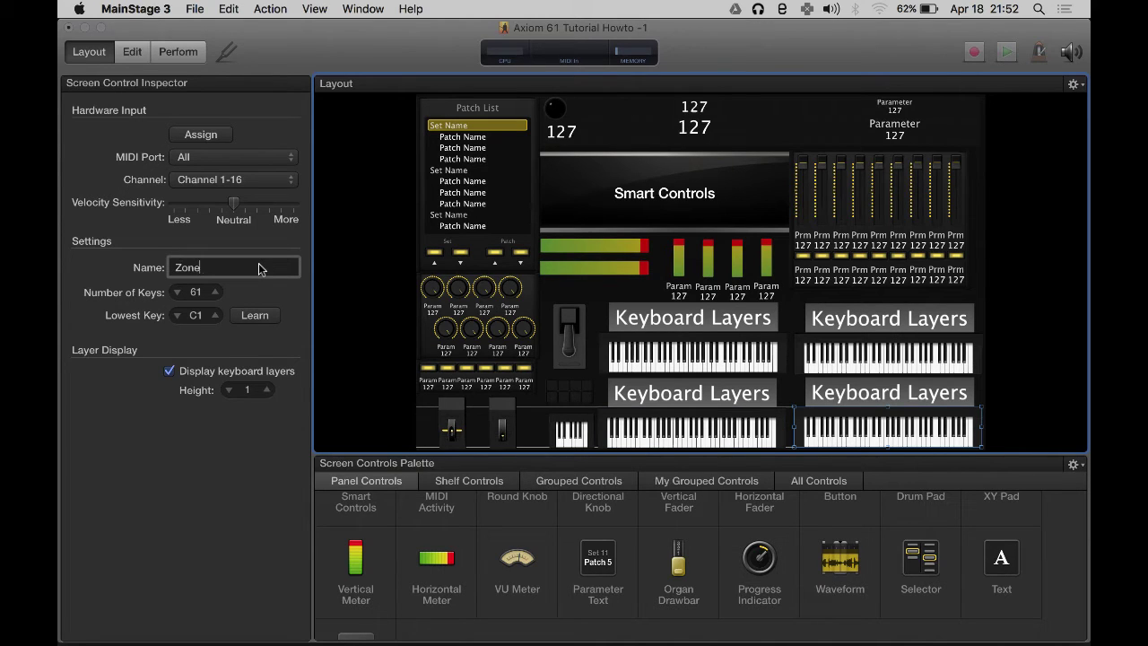
{"action": "left_click", "coordinate": [233, 179]}
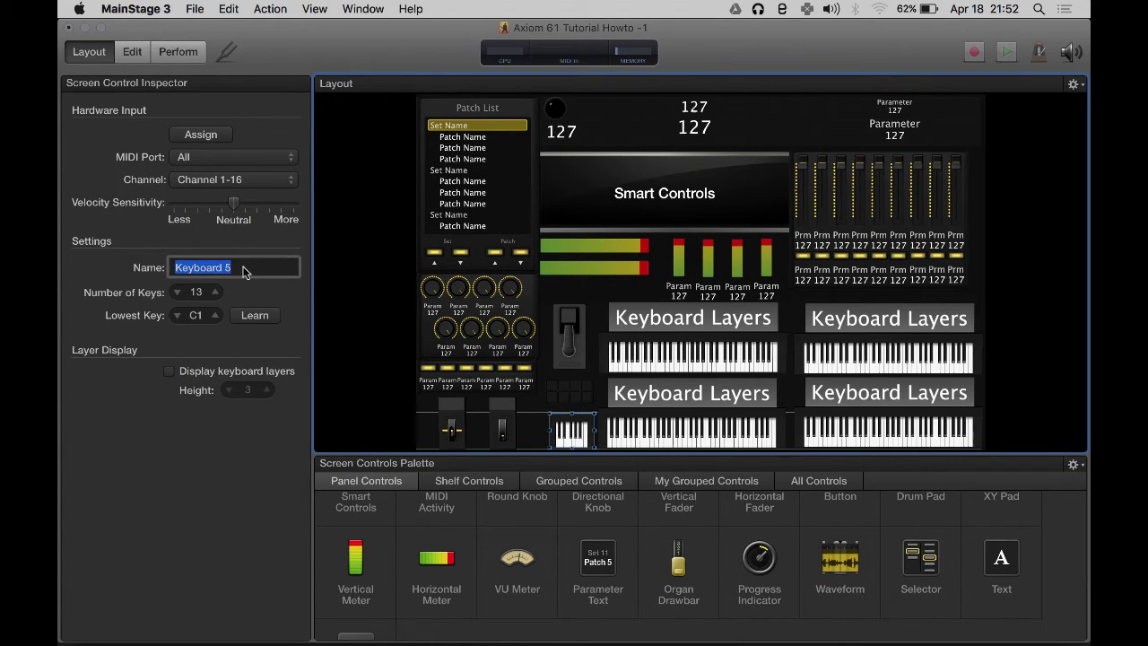
Step: Name the small 13-key keyboard control 'Drums' and set it to MIDI channel 10
{"action": "type", "text": "Drumk"}
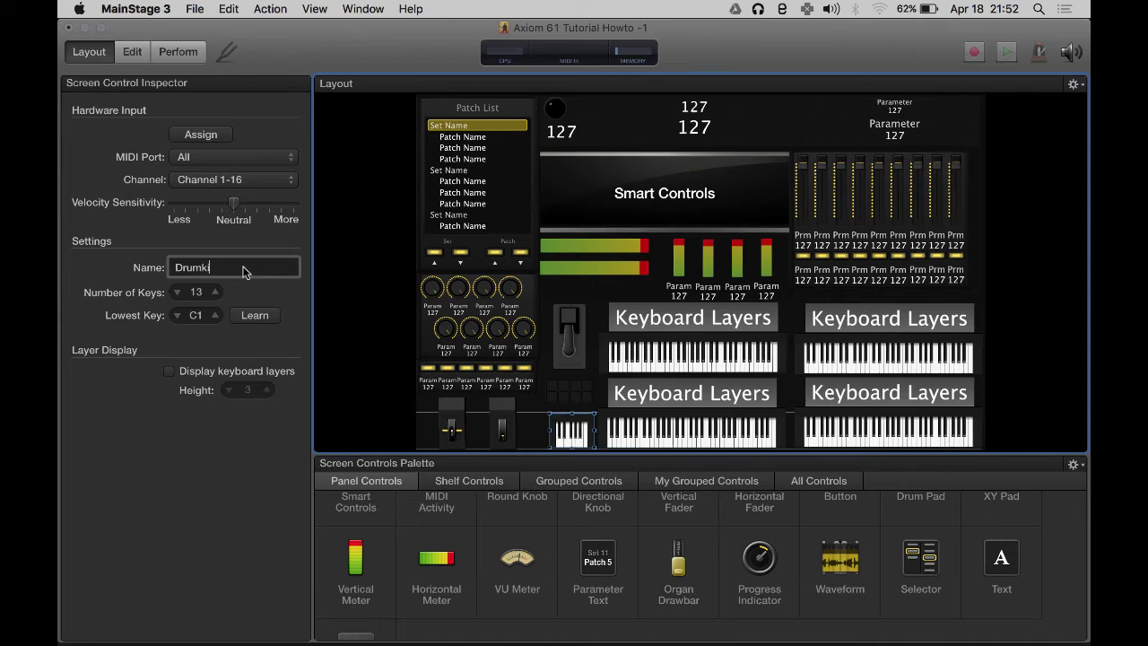
{"action": "key", "text": "Backspace"}
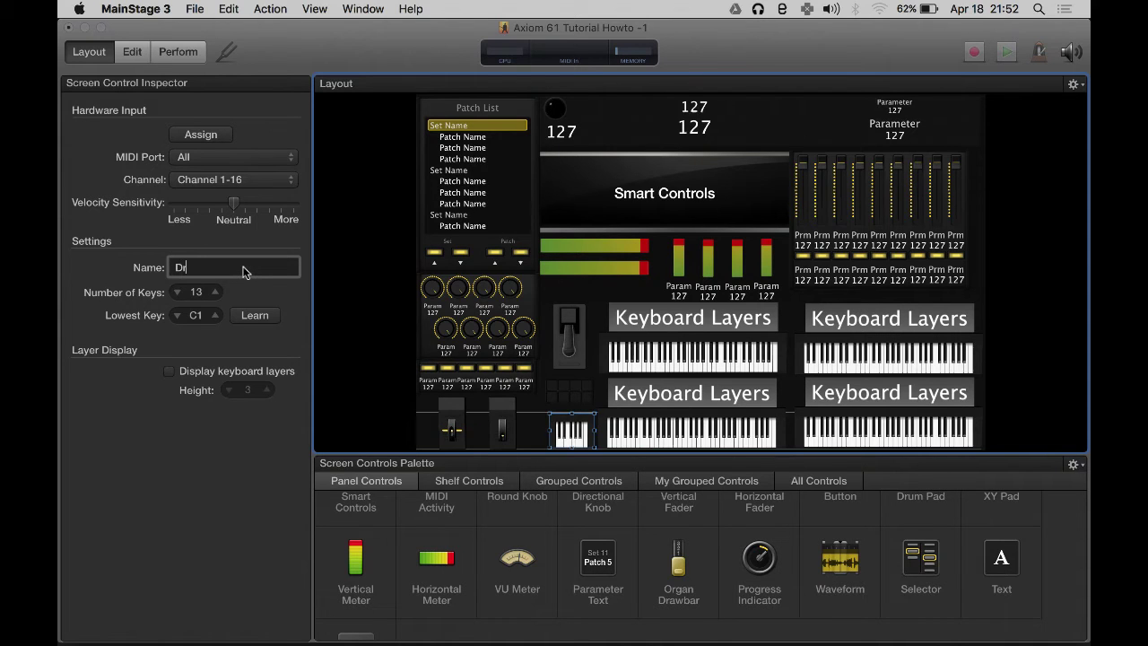
{"action": "left_click", "coordinate": [234, 179]}
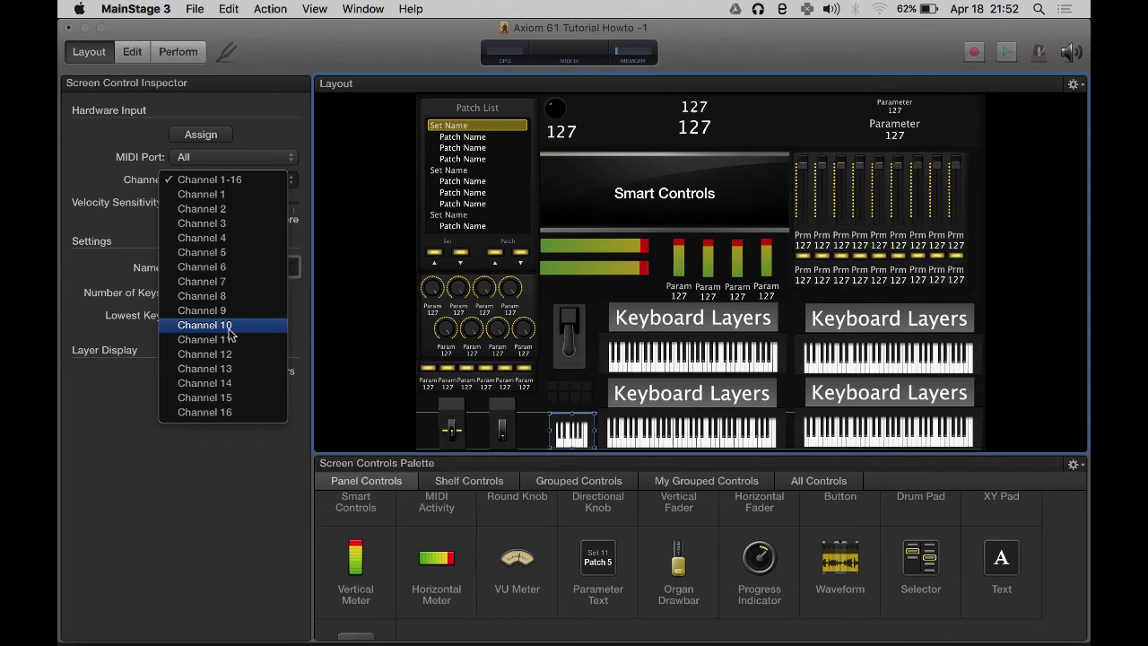
{"action": "left_click", "coordinate": [204, 325]}
{"action": "type", "text": "Drums"}
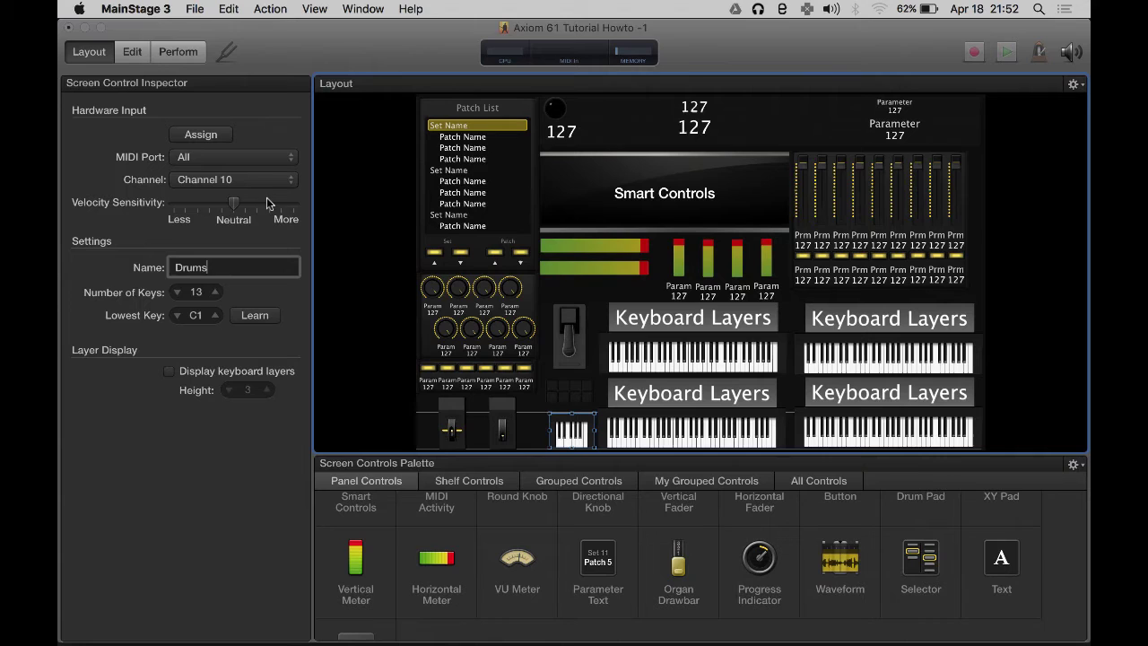
{"action": "mouse_move", "coordinate": [269, 185]}
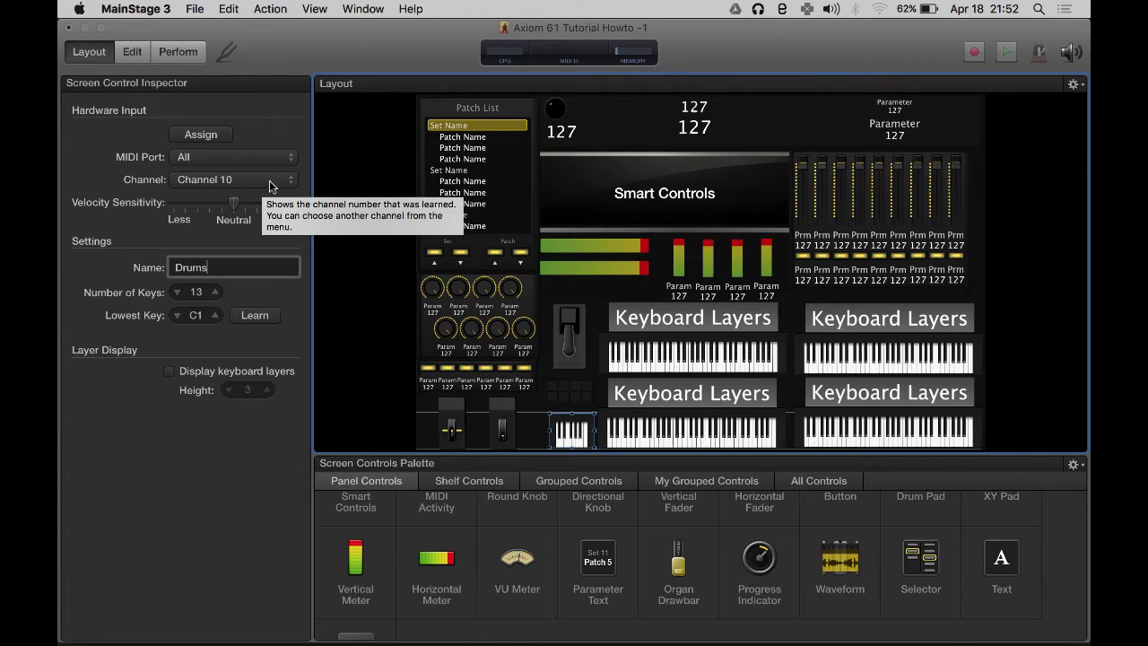
{"action": "mouse_move", "coordinate": [280, 289]}
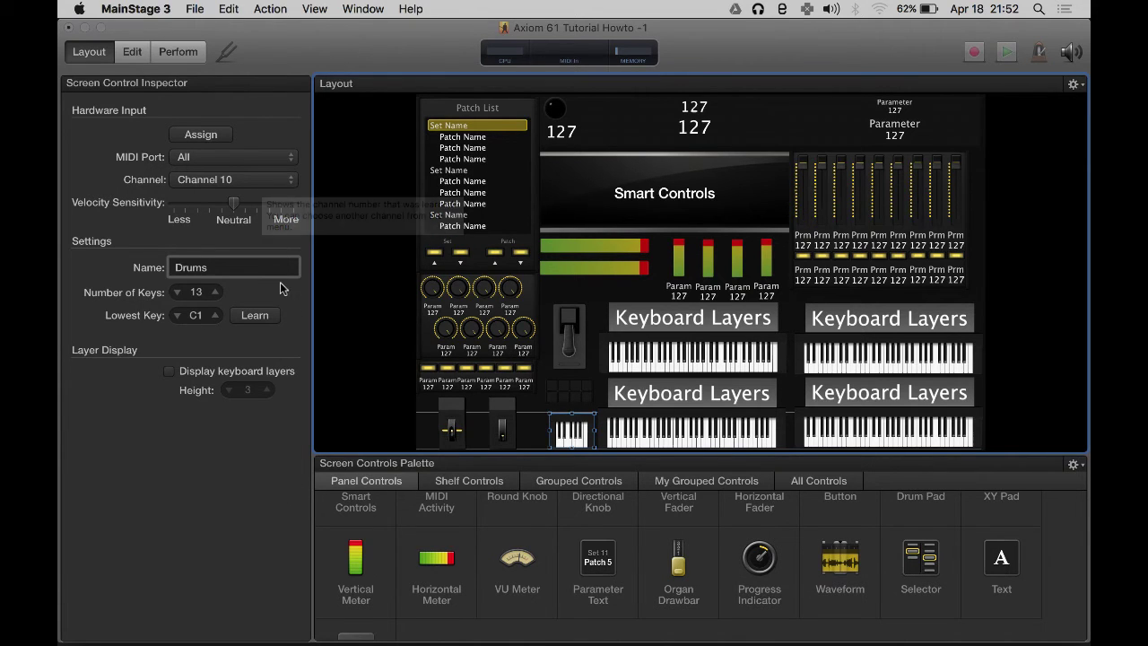
{"action": "mouse_move", "coordinate": [285, 189]}
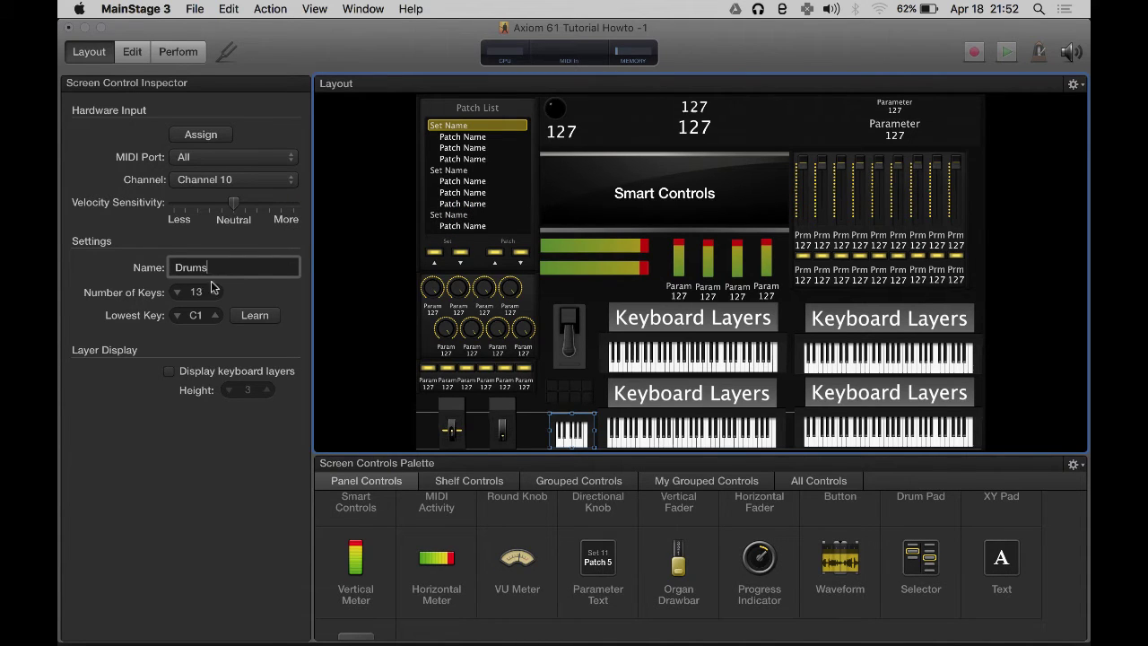
{"action": "mouse_move", "coordinate": [566, 394]}
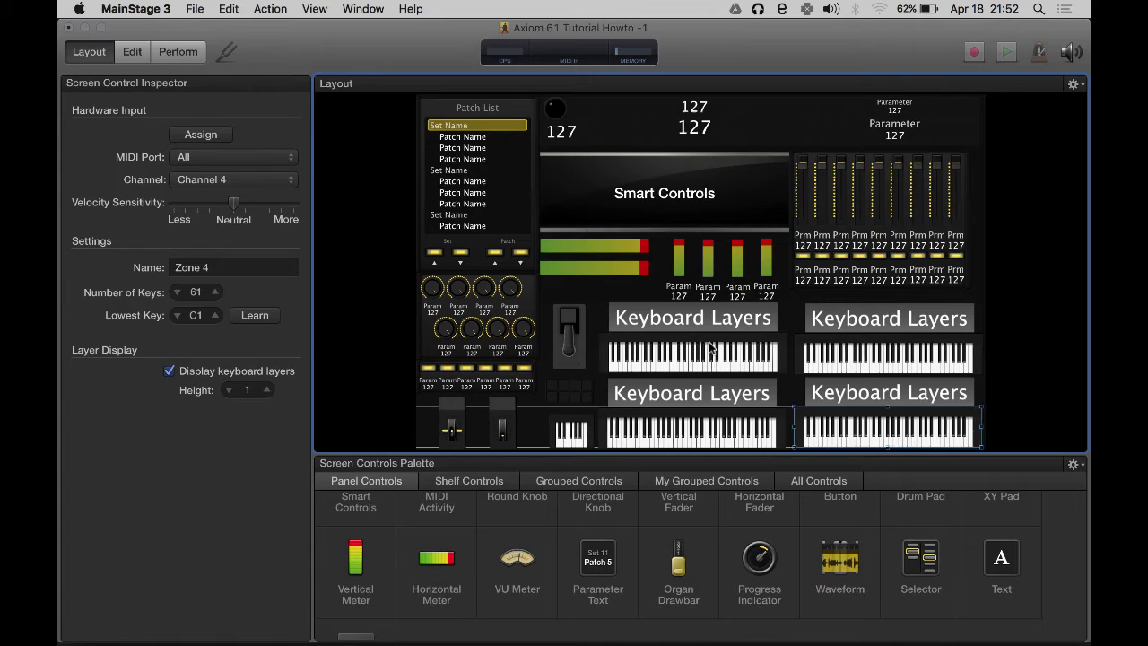
{"action": "left_click", "coordinate": [888, 430]}
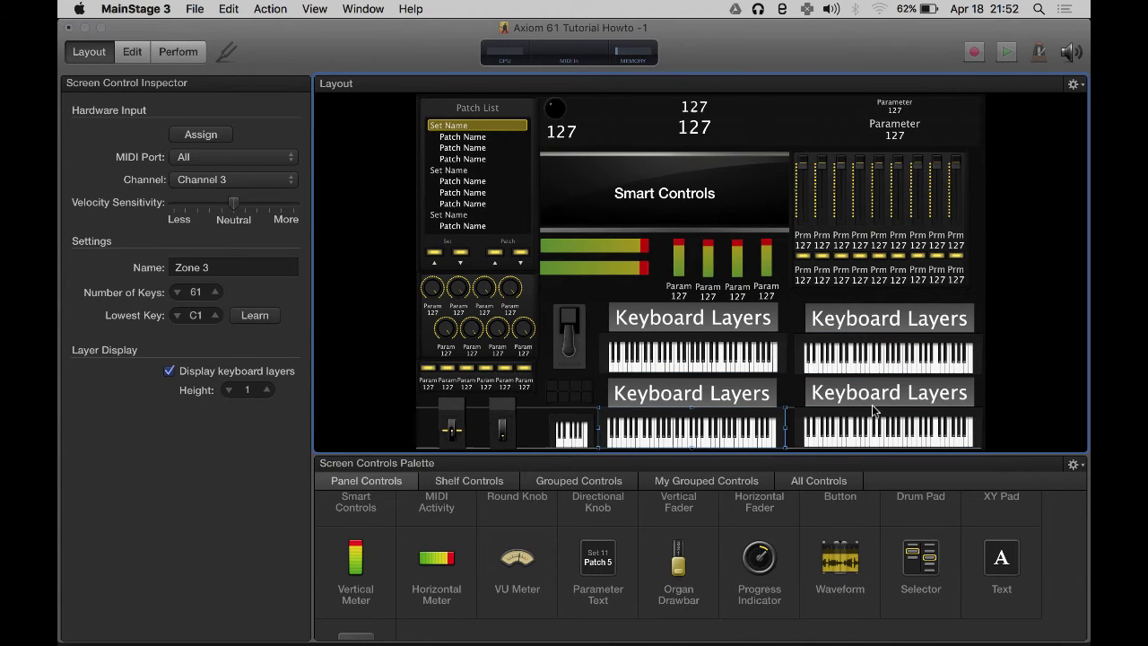
{"action": "left_click", "coordinate": [888, 354]}
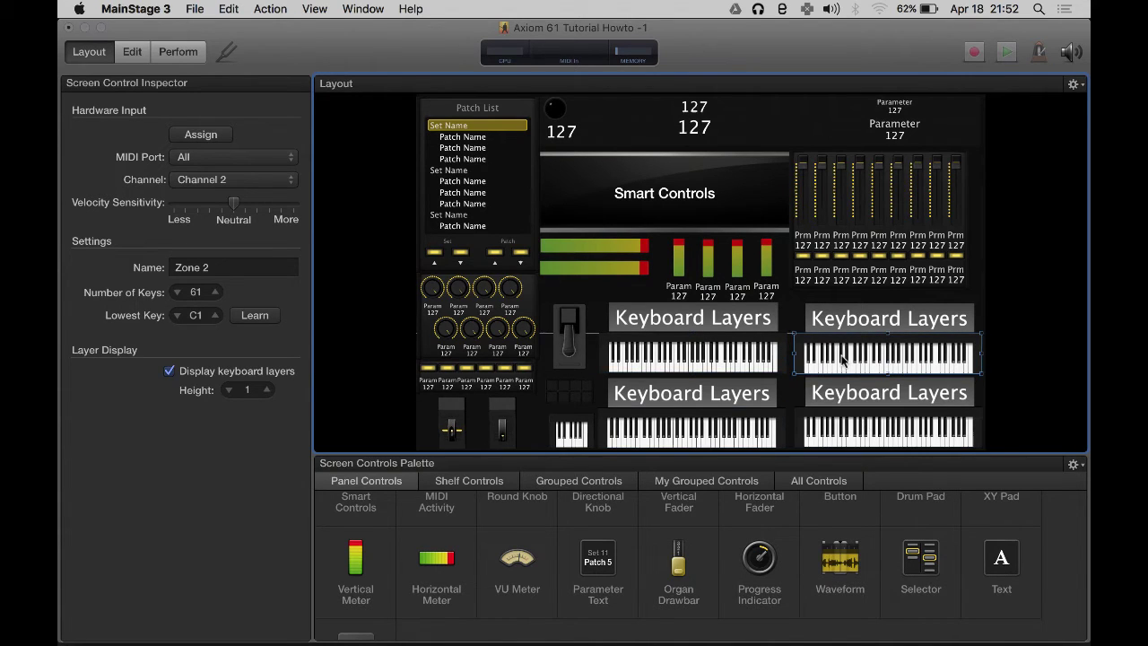
{"action": "left_click", "coordinate": [888, 430]}
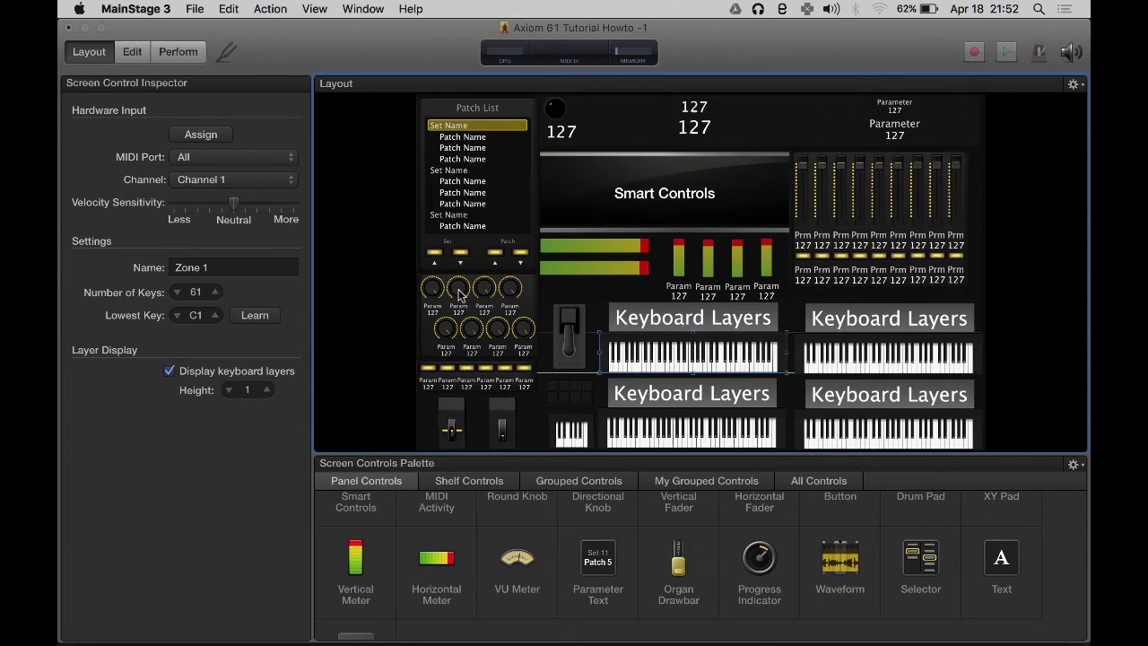
{"action": "mouse_move", "coordinate": [816, 352]}
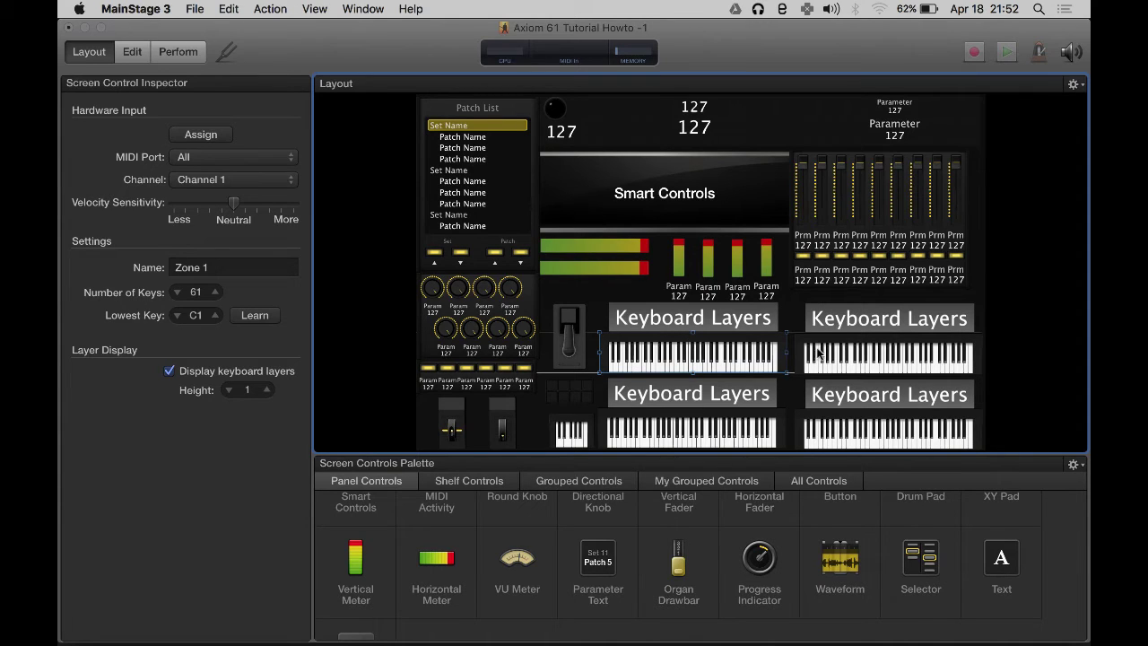
{"action": "left_click", "coordinate": [887, 354]}
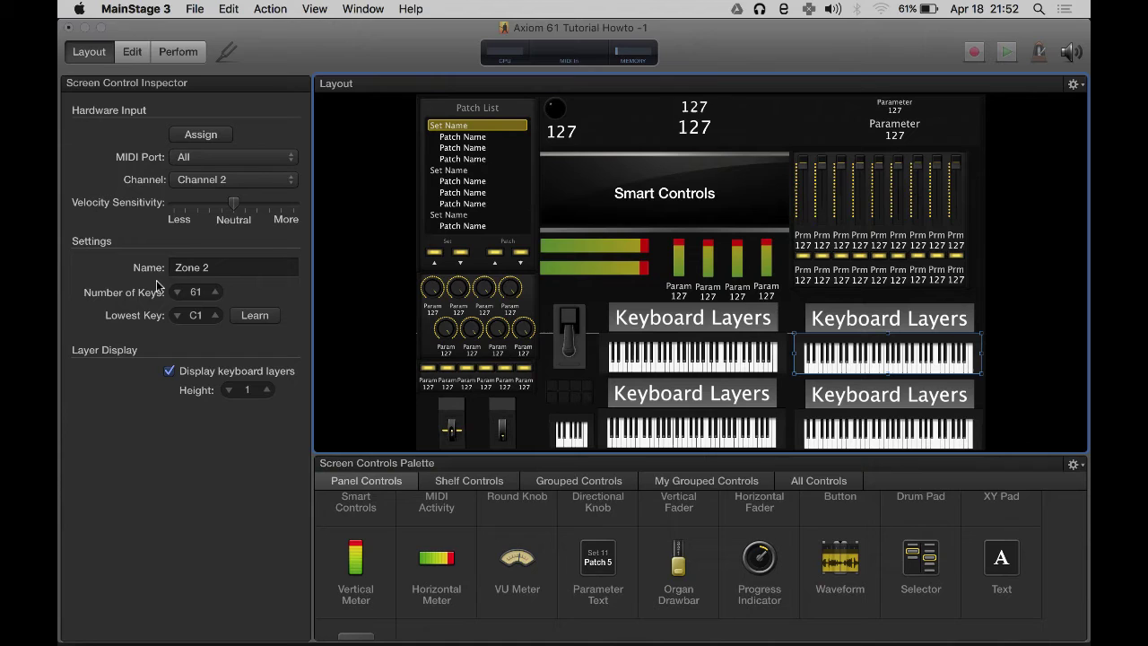
{"action": "mouse_move", "coordinate": [893, 341]}
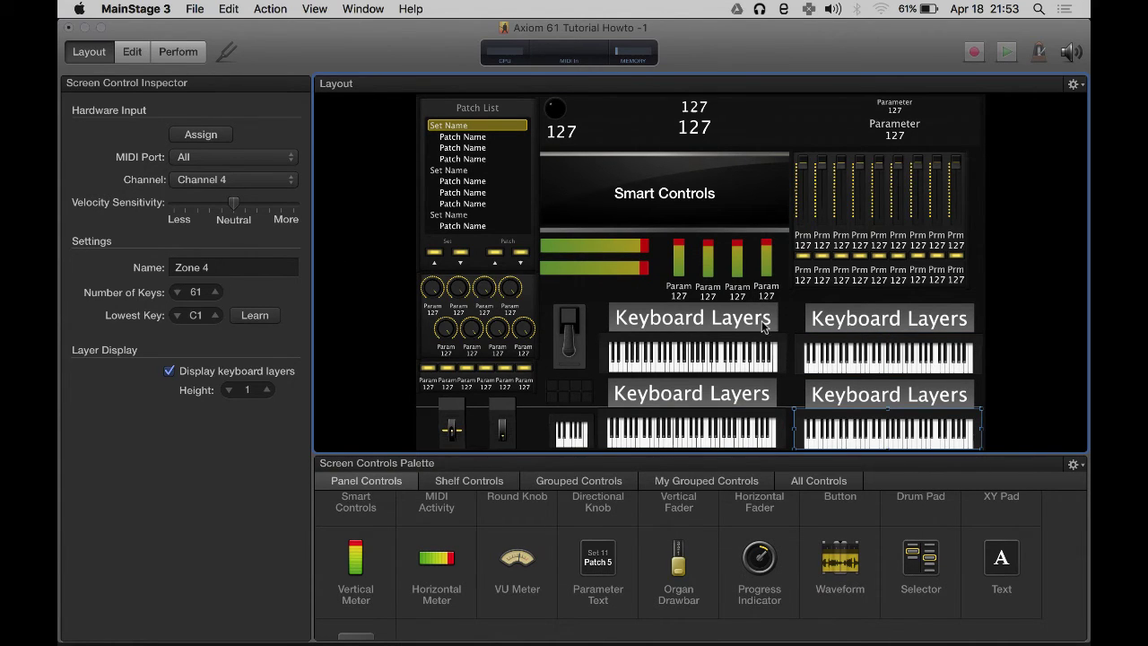
{"action": "mouse_move", "coordinate": [415, 158]}
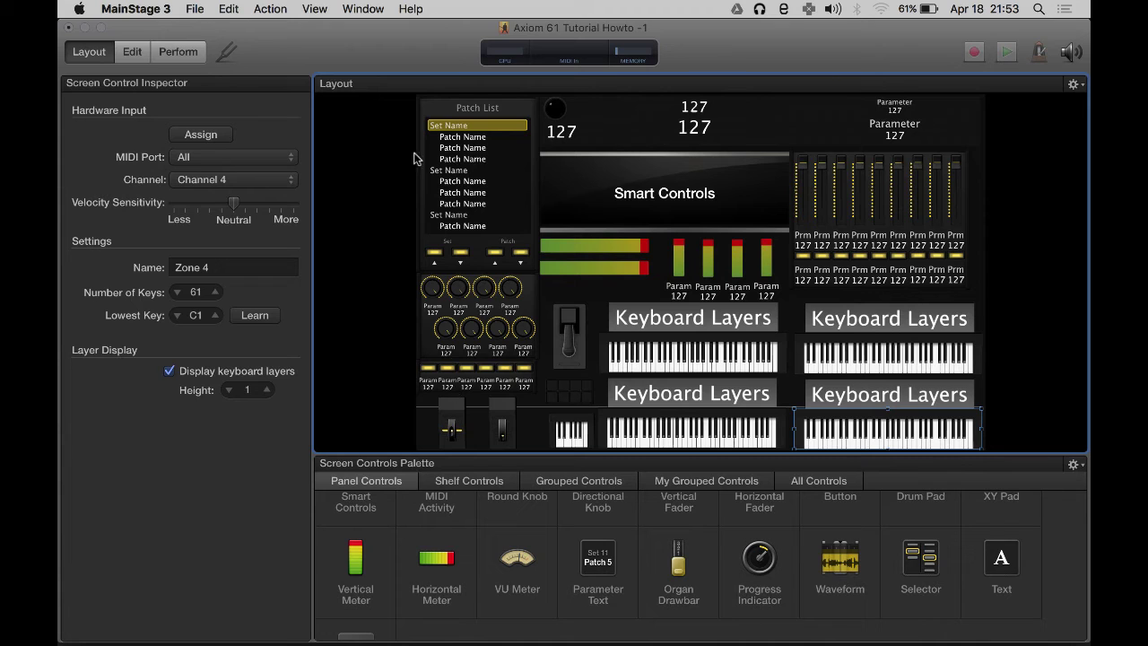
{"action": "left_click", "coordinate": [132, 51]}
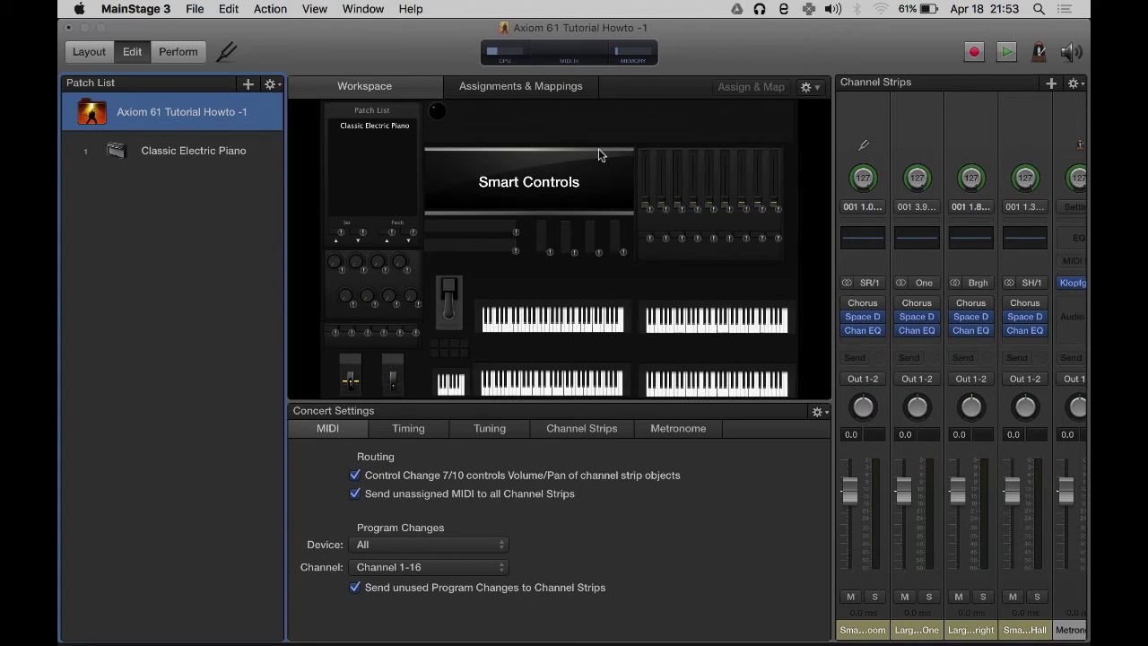
{"action": "mouse_move", "coordinate": [717, 142]}
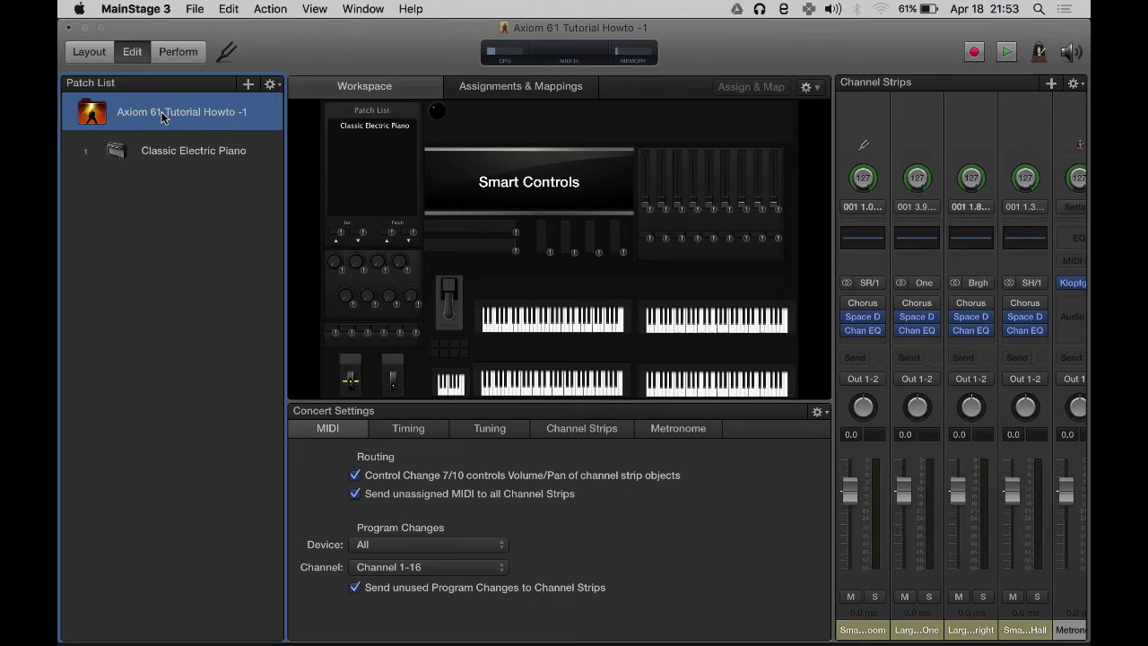
Step: Create a new set from the Patch List action menu and add a new patch
{"action": "left_click", "coordinate": [271, 84]}
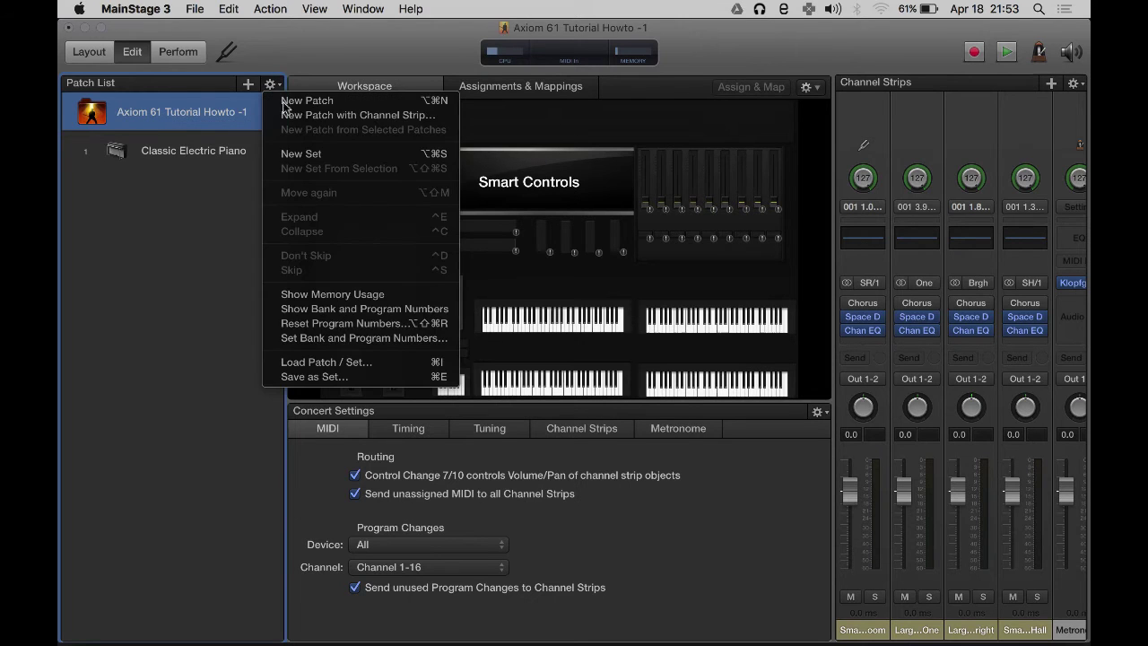
{"action": "left_click", "coordinate": [301, 154]}
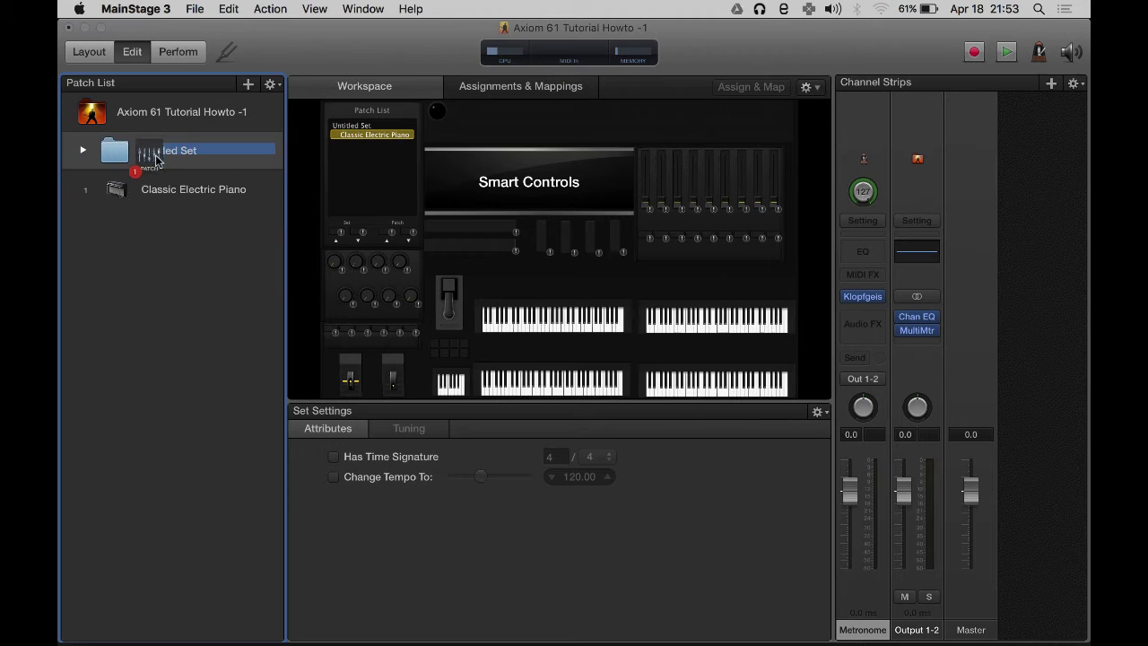
{"action": "left_click", "coordinate": [249, 84]}
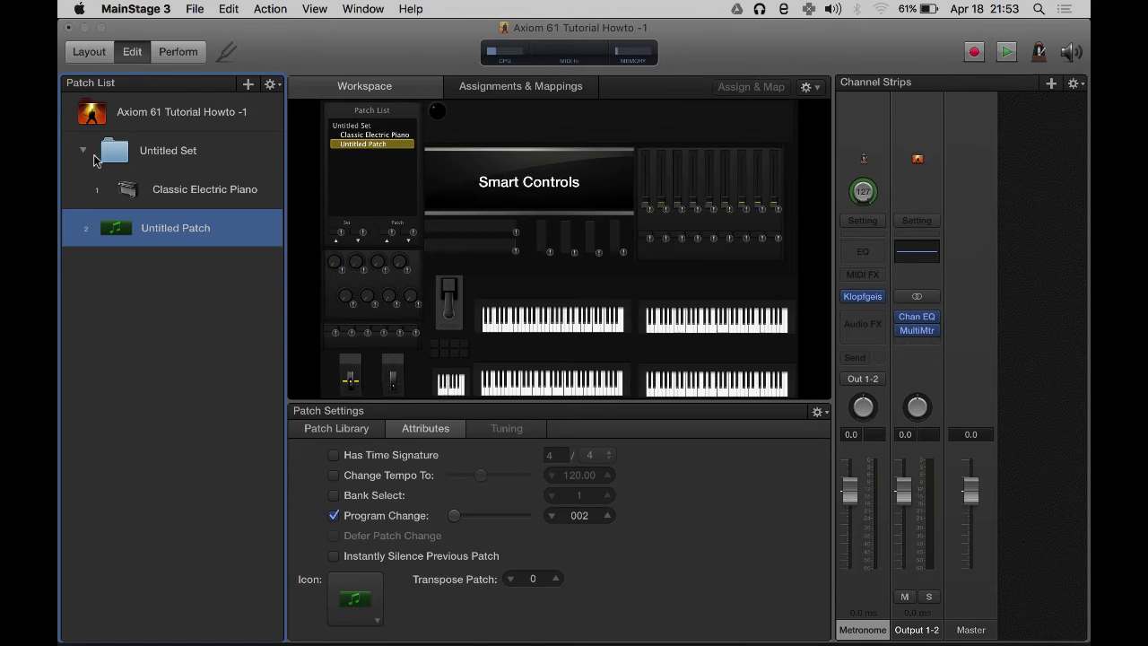
Step: Inspect the Untitled Set and Untitled Patch settings, ending on the concert-level settings
{"action": "left_click", "coordinate": [181, 111]}
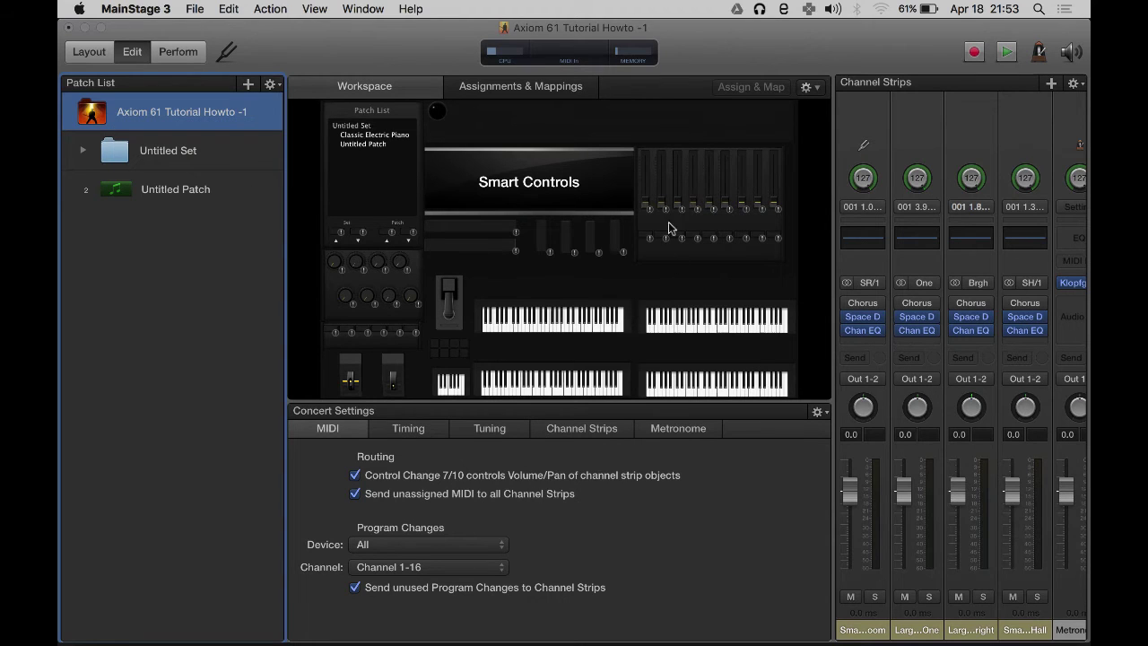
{"action": "mouse_move", "coordinate": [713, 325]}
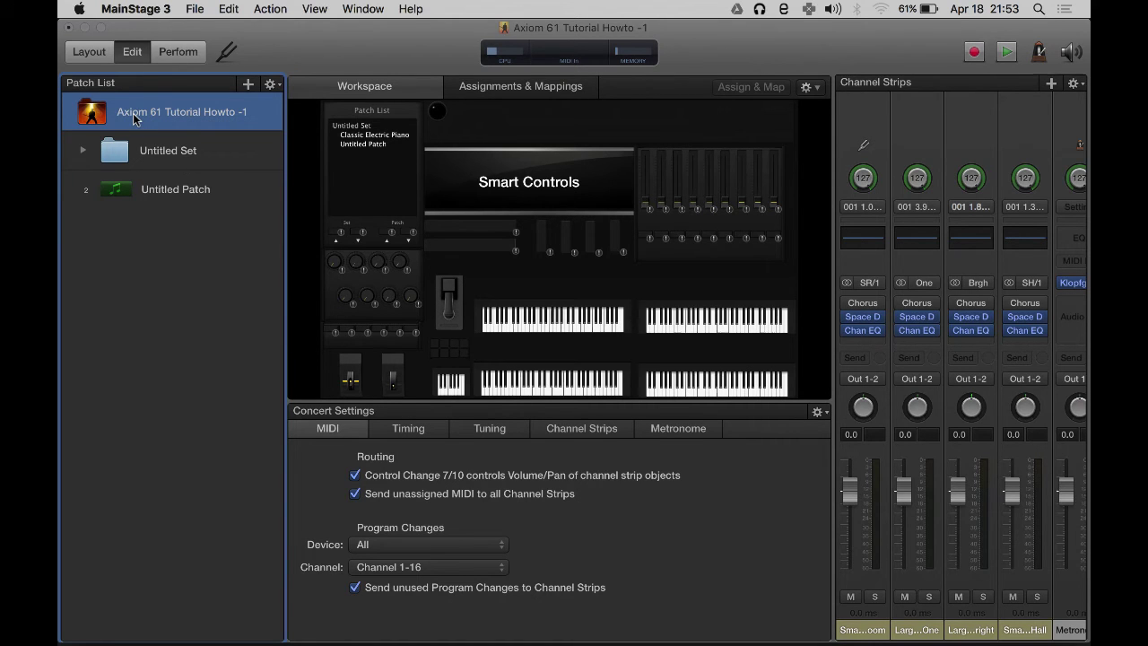
{"action": "left_click", "coordinate": [167, 150]}
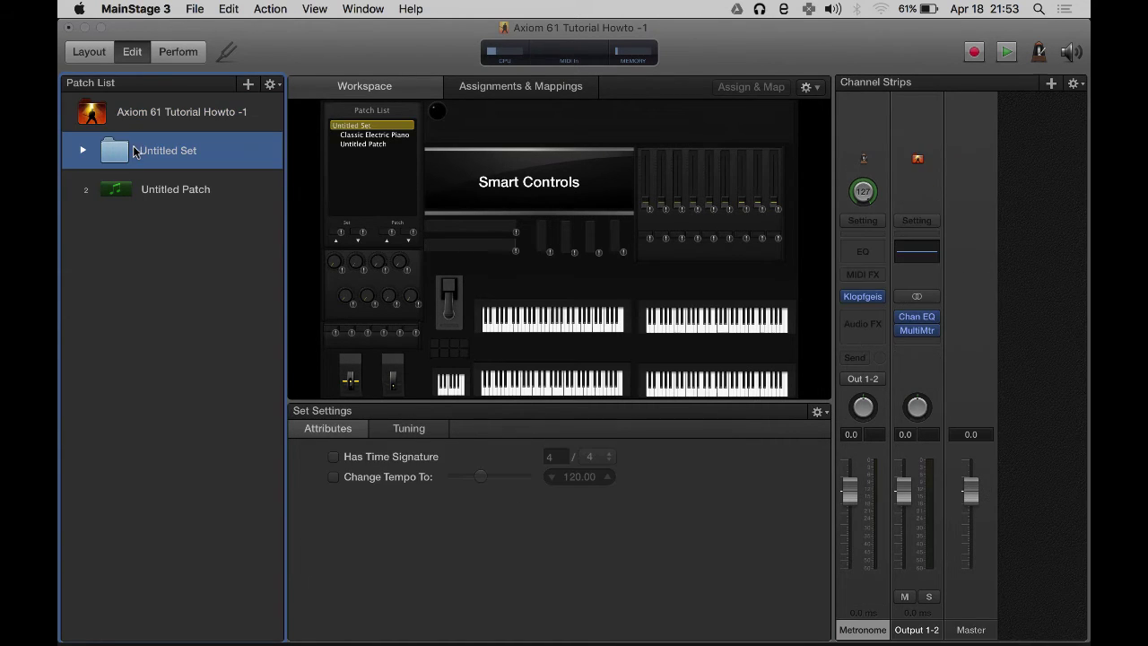
{"action": "left_click", "coordinate": [175, 189]}
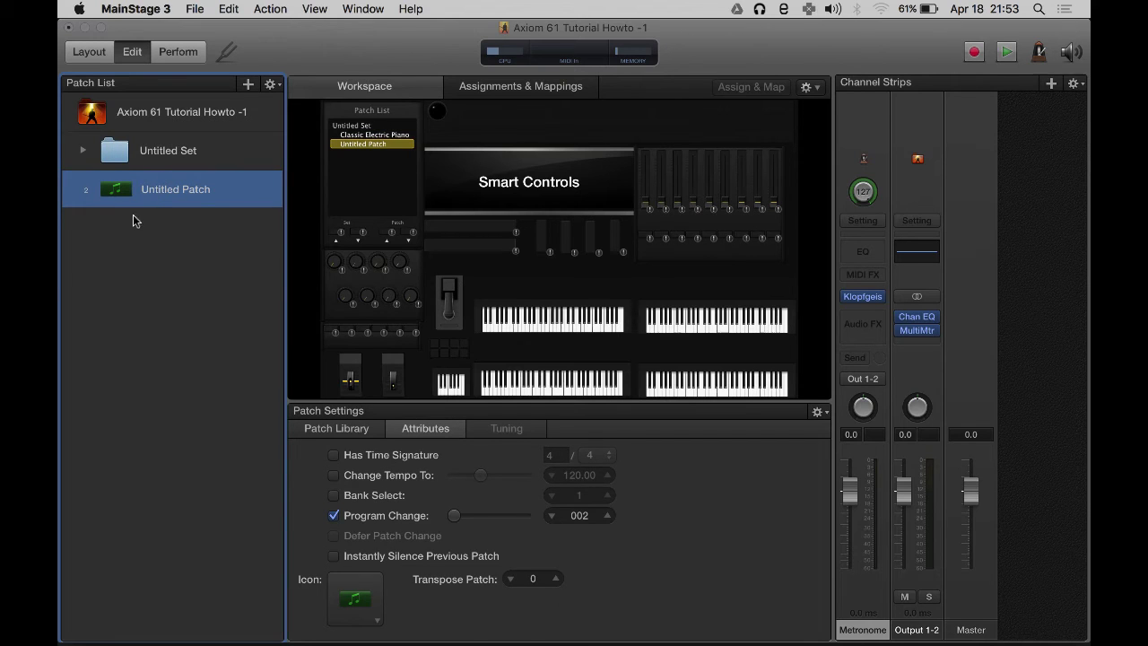
{"action": "left_click", "coordinate": [181, 112]}
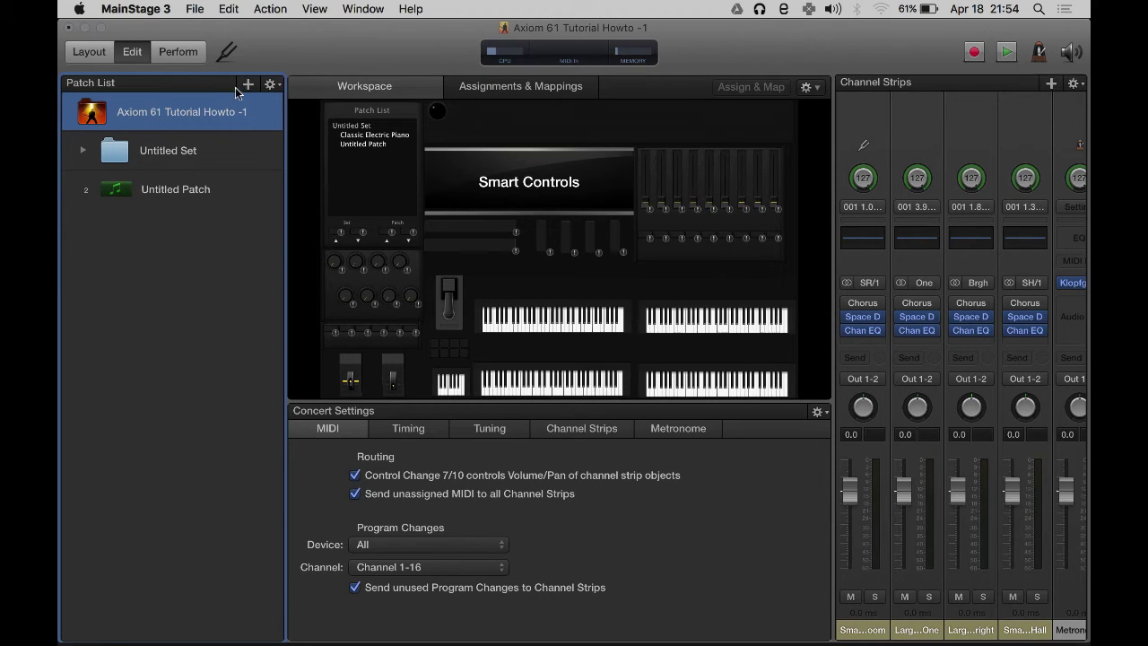
{"action": "mouse_move", "coordinate": [139, 123]}
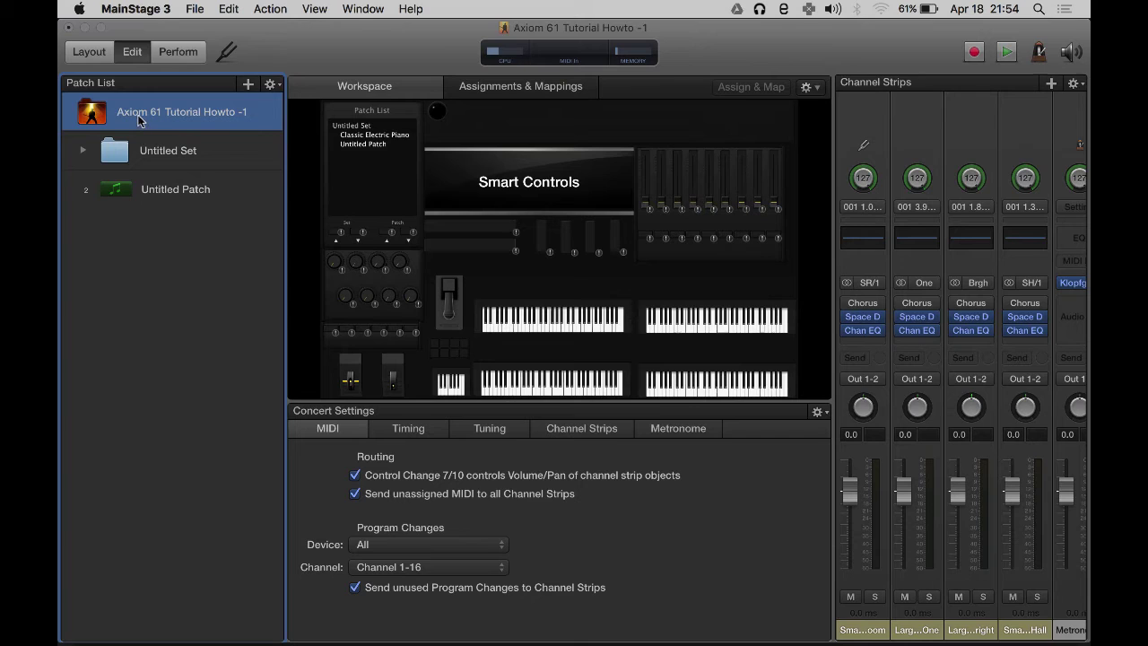
{"action": "mouse_move", "coordinate": [336, 238]}
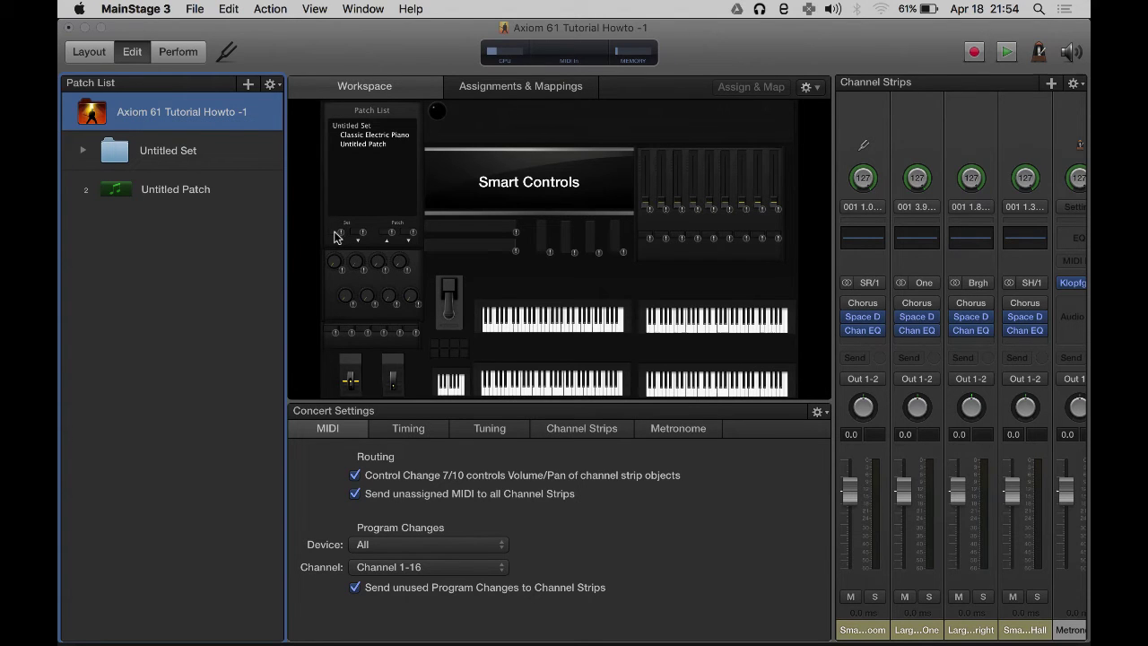
Step: Select the display field under the Set label to view its mapping
{"action": "left_click", "coordinate": [335, 231]}
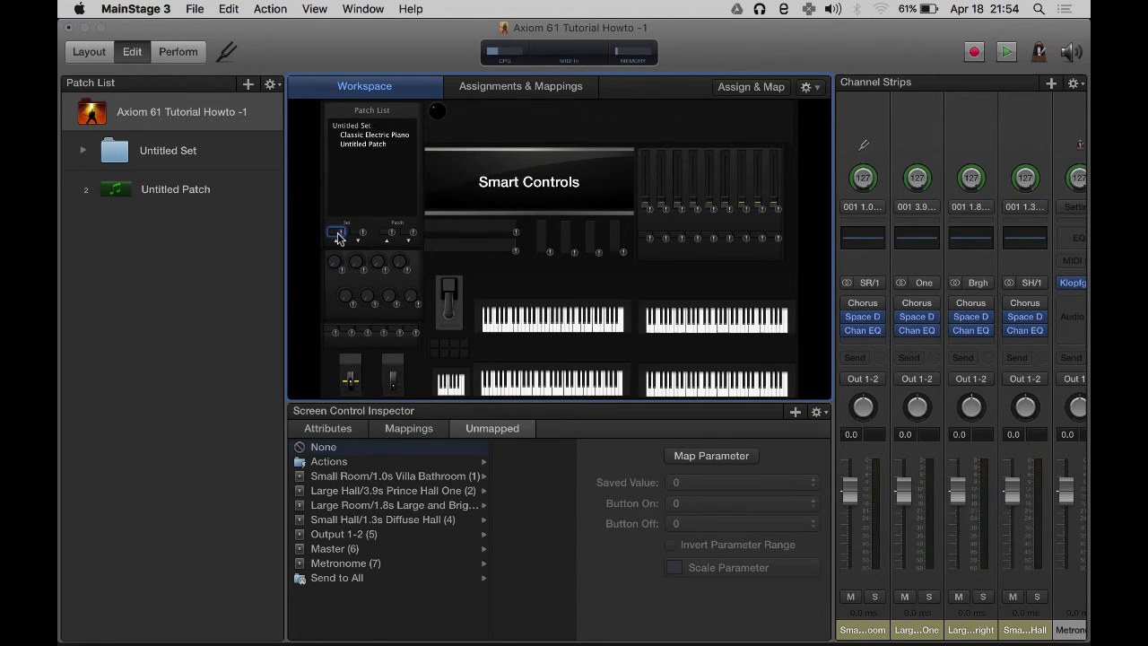
Step: Select the Patch-area control and assign it Actions > Next Patch
{"action": "left_click", "coordinate": [348, 231]}
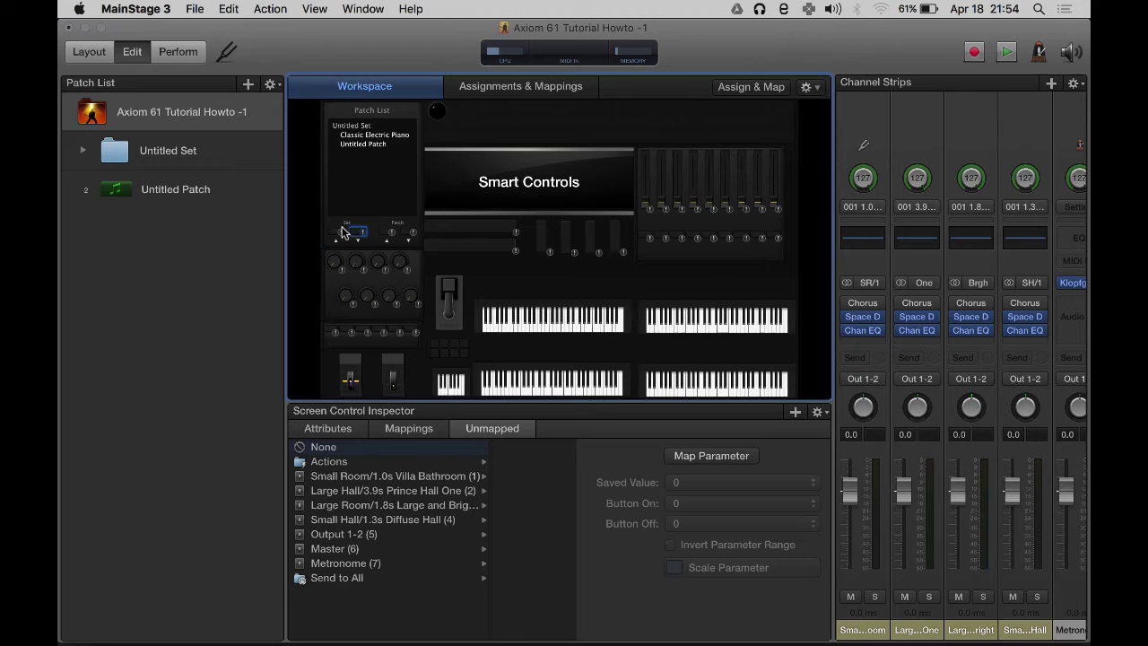
{"action": "left_click", "coordinate": [388, 231]}
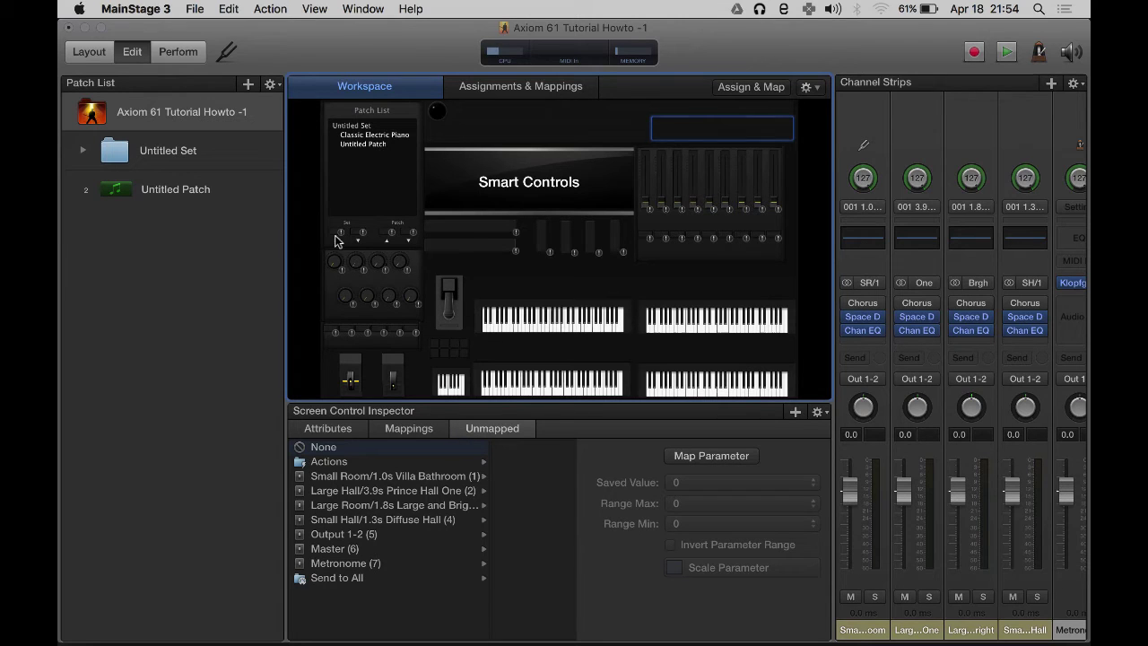
{"action": "left_click", "coordinate": [335, 233]}
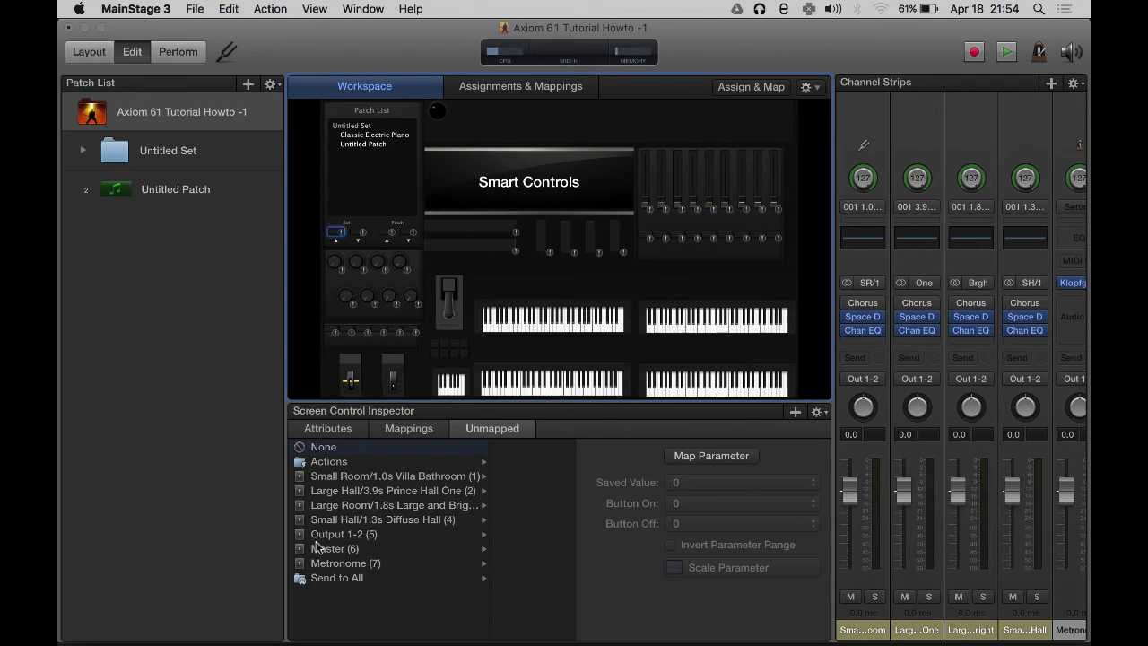
{"action": "left_click", "coordinate": [329, 461]}
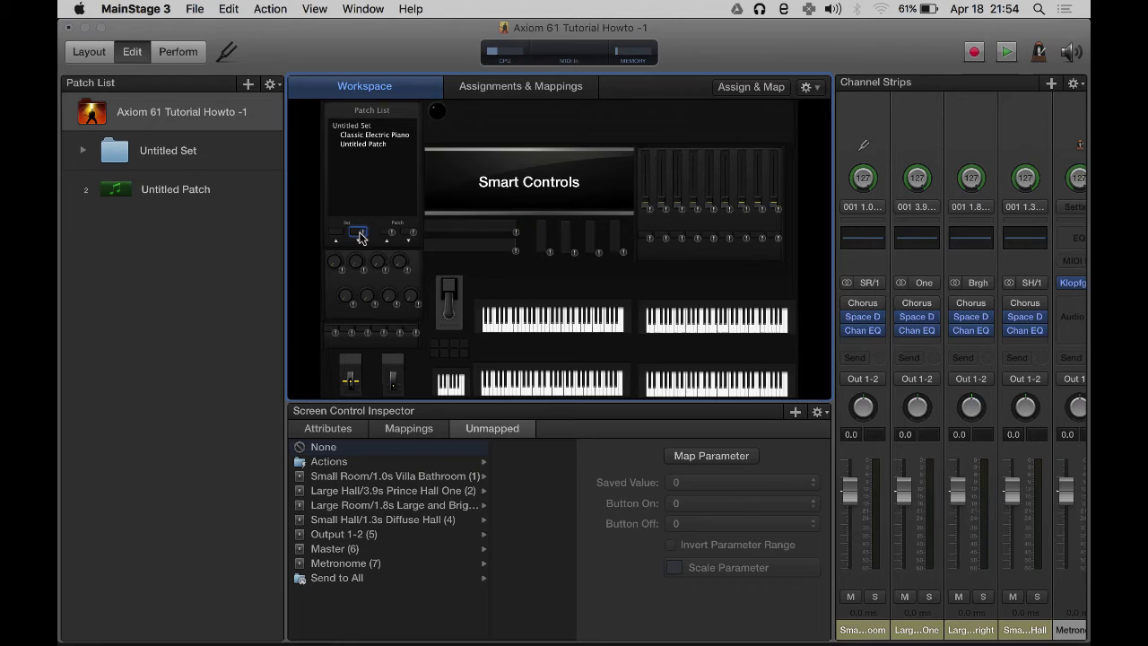
{"action": "left_click", "coordinate": [329, 461]}
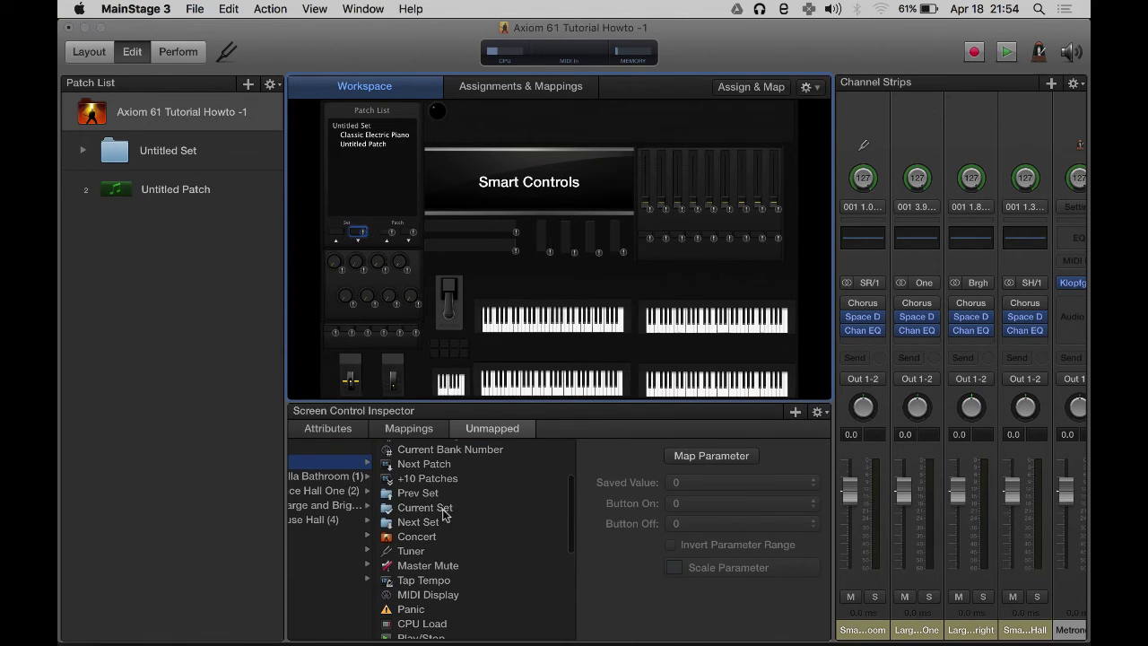
{"action": "left_click", "coordinate": [417, 521]}
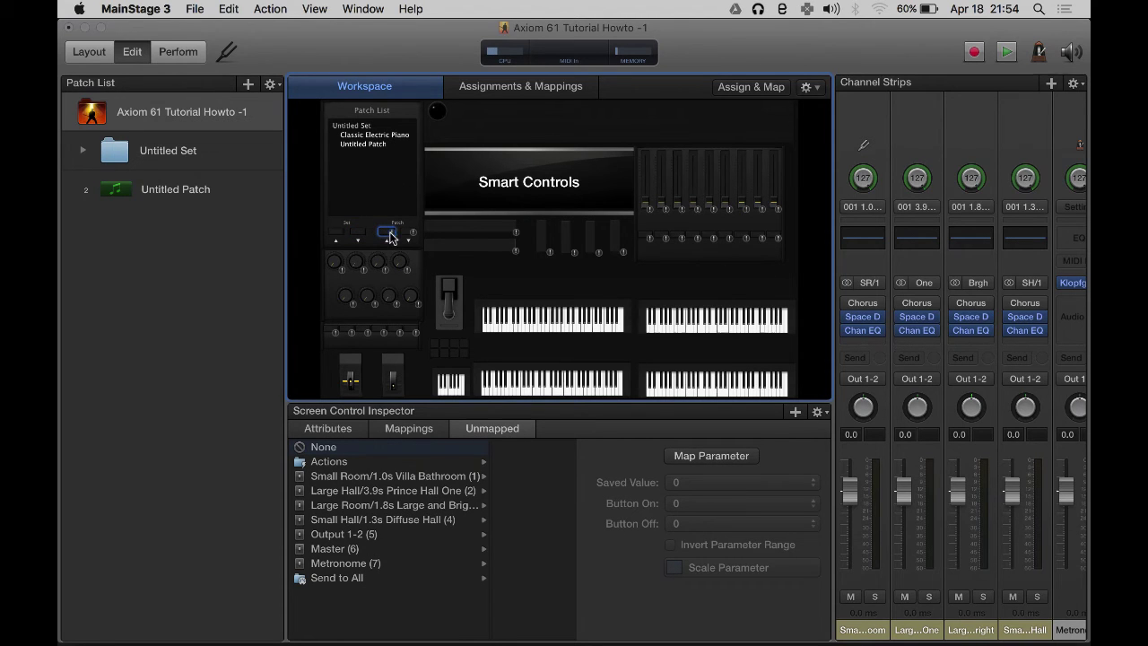
{"action": "left_click", "coordinate": [329, 461]}
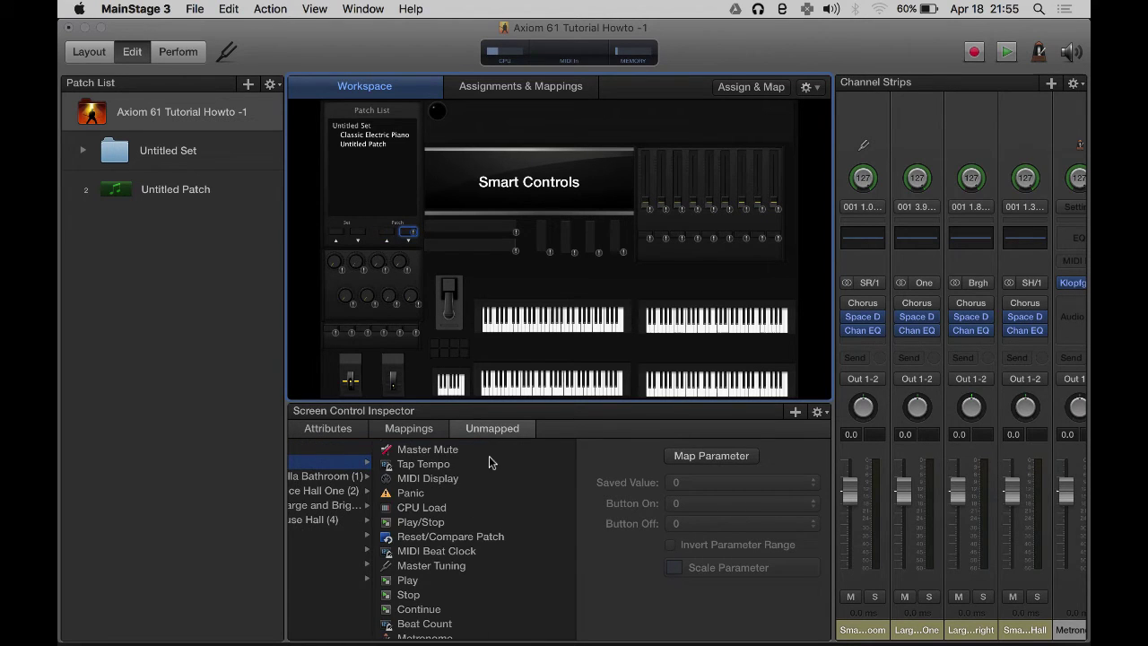
{"action": "scroll", "scroll_direction": "down", "scroll_amount": 3}
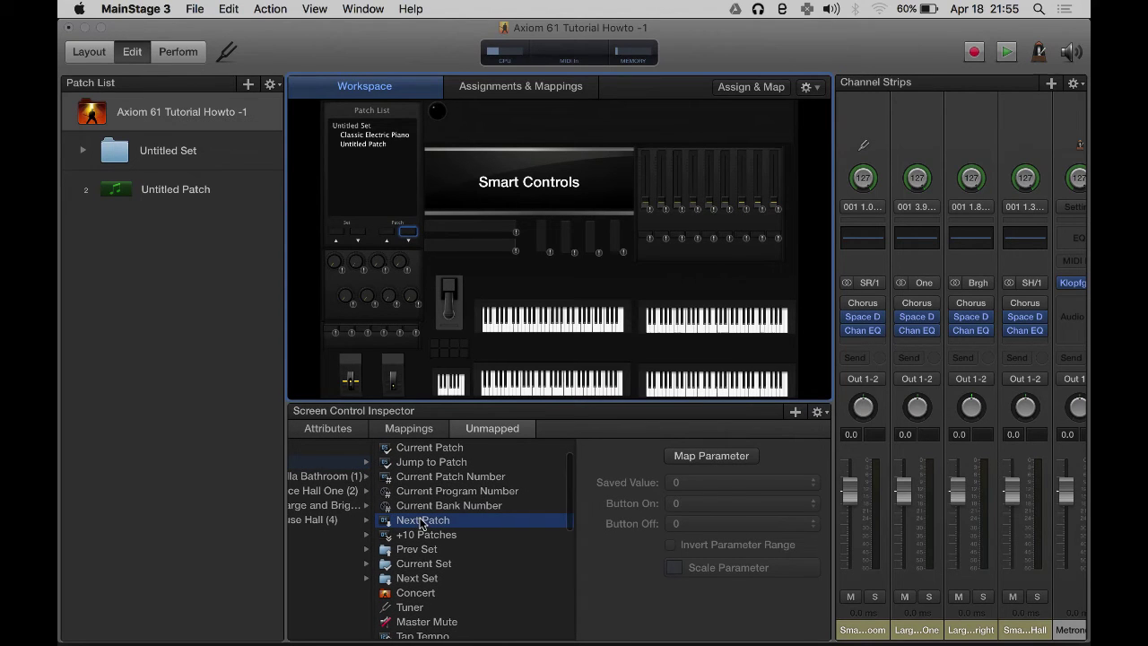
{"action": "left_click", "coordinate": [422, 520]}
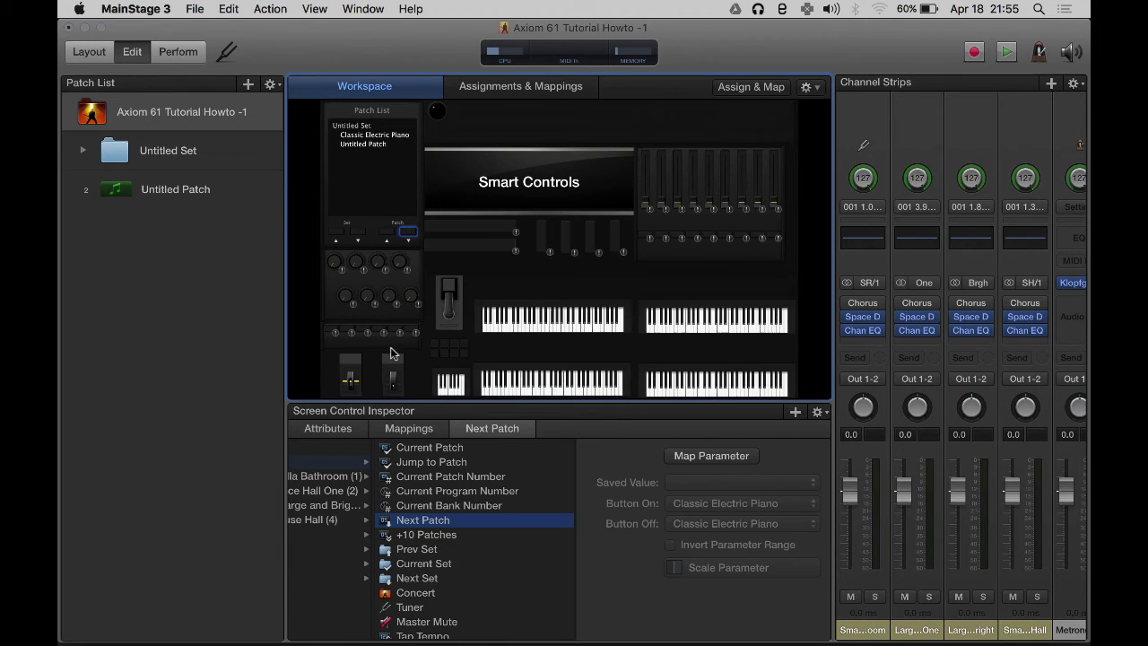
{"action": "mouse_move", "coordinate": [464, 150]}
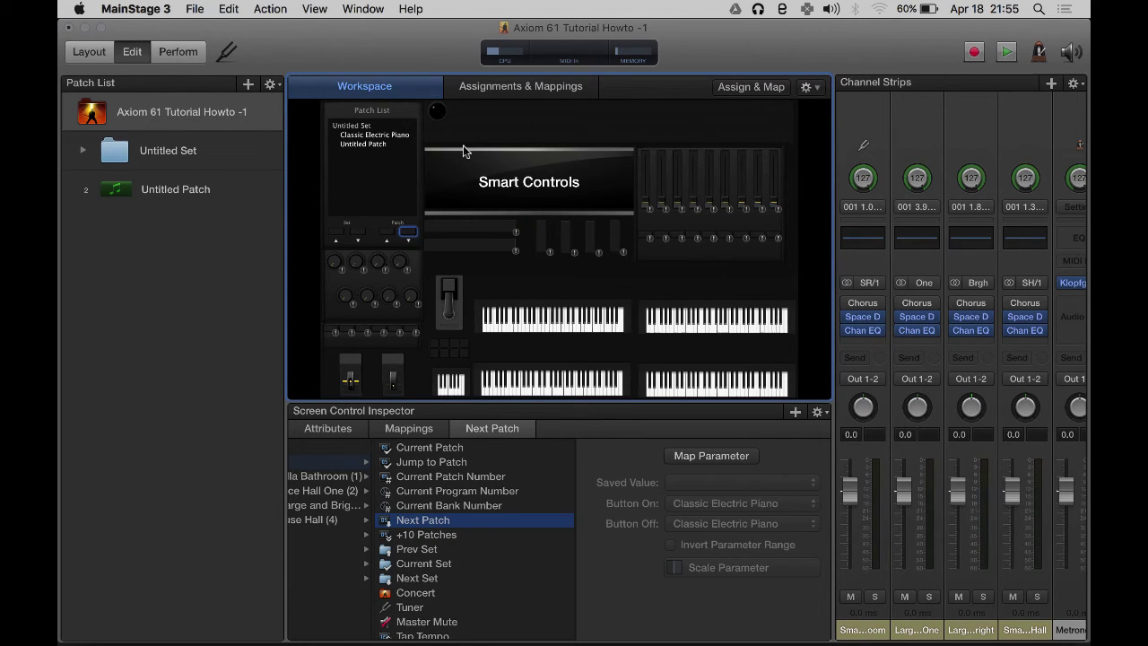
{"action": "mouse_move", "coordinate": [490, 117]}
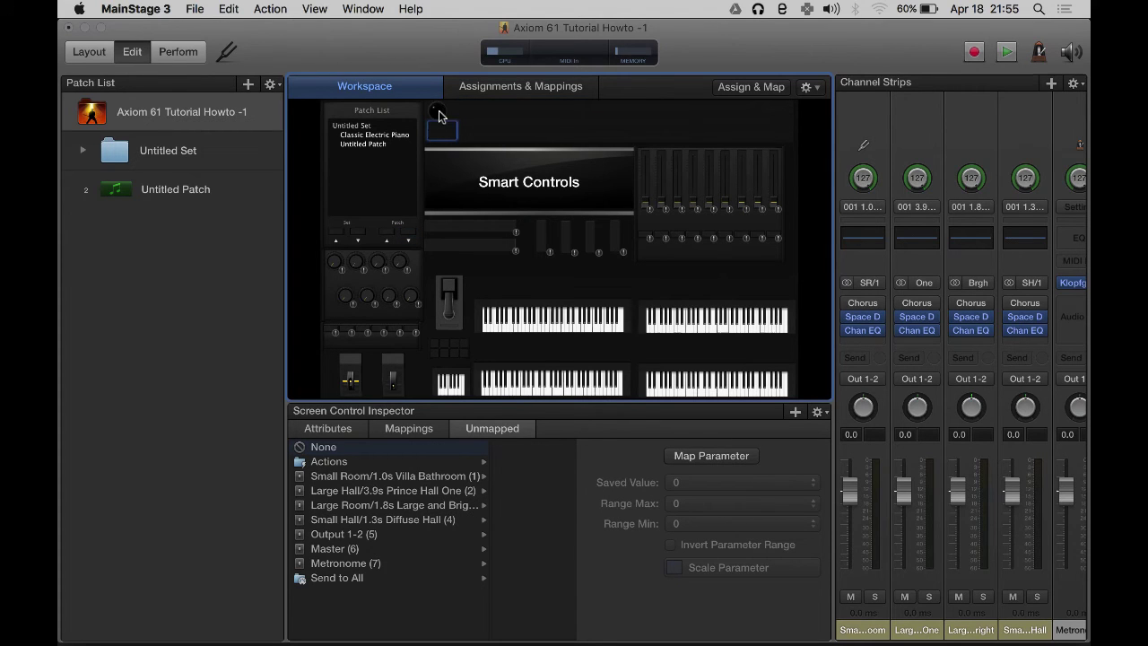
Step: Map the newly added small top display to the Current Patch action
{"action": "left_click", "coordinate": [329, 461]}
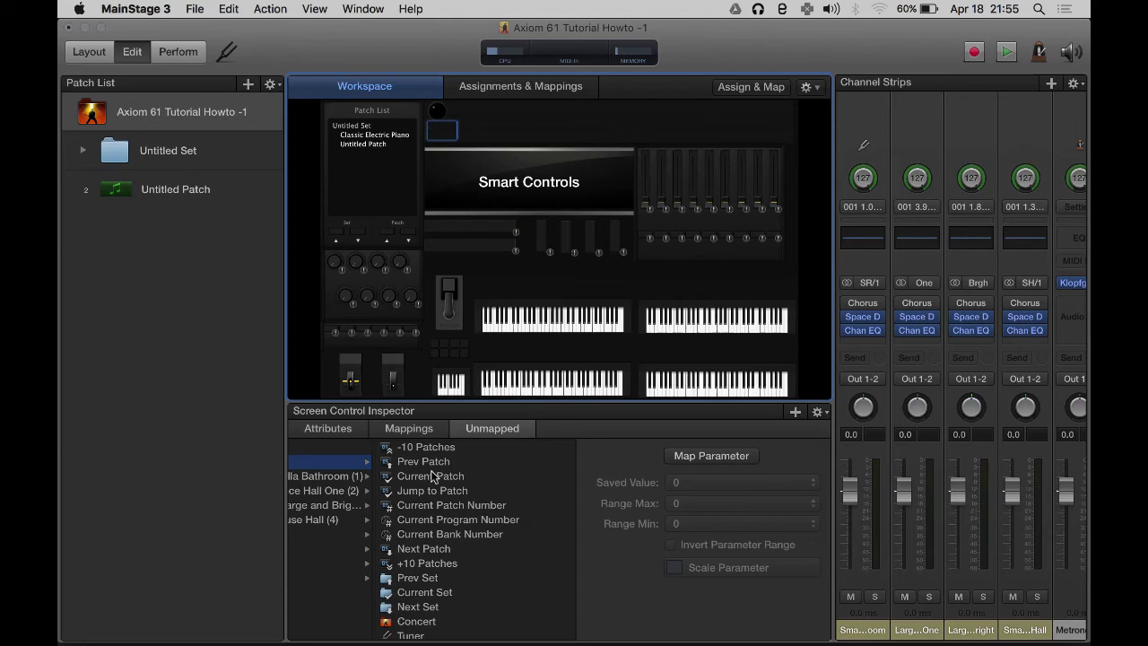
{"action": "left_click", "coordinate": [431, 476]}
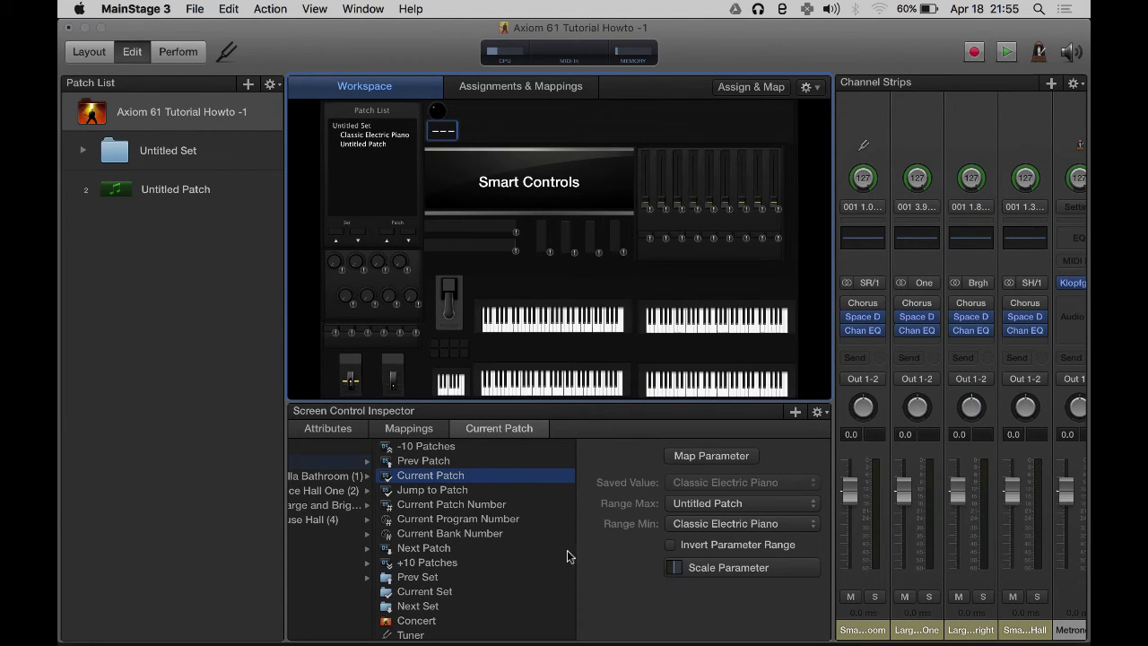
{"action": "scroll", "scroll_direction": "down", "scroll_amount": 3}
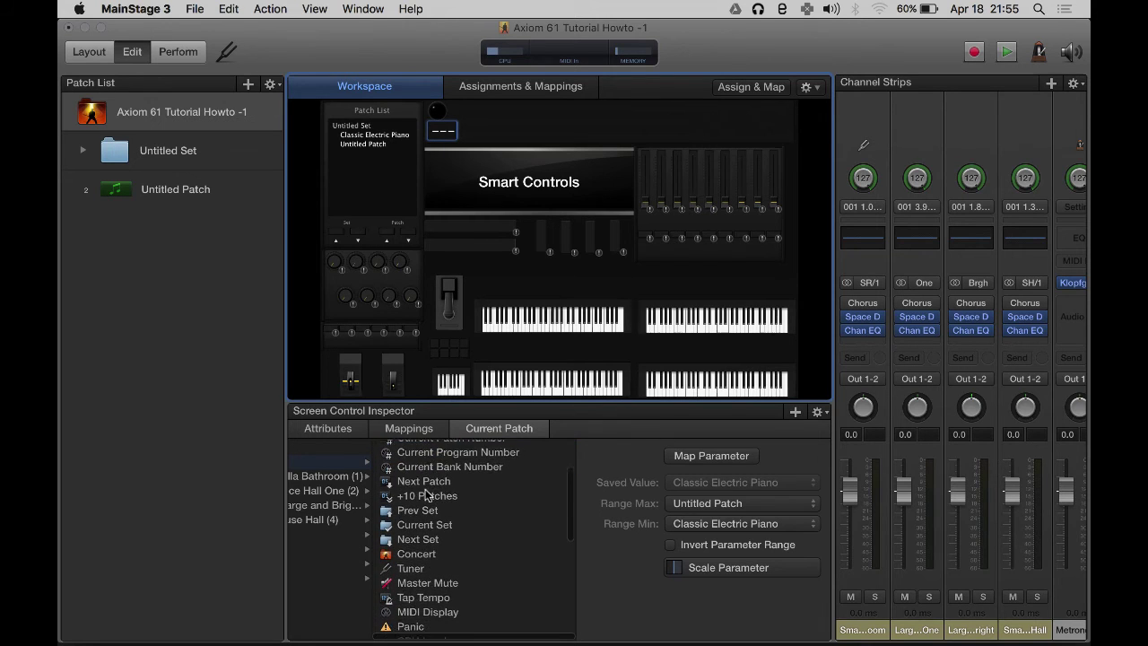
{"action": "scroll", "scroll_direction": "down", "scroll_amount": 3}
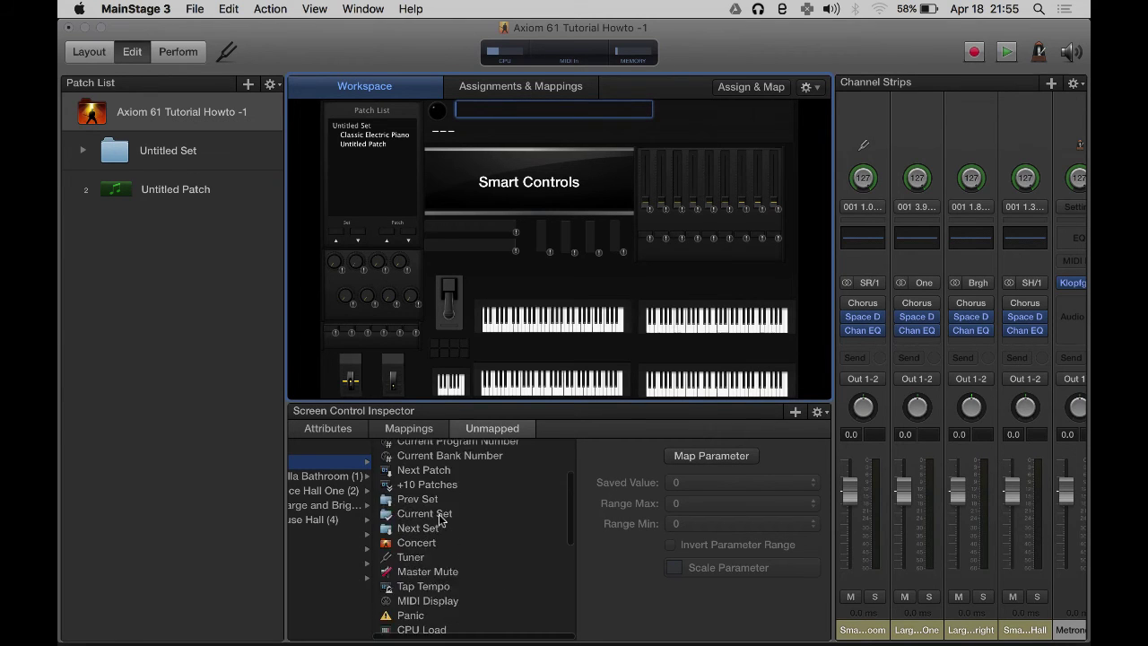
Step: Map the wide top display to the concert name and a second display to Current Time
{"action": "left_click", "coordinate": [415, 542]}
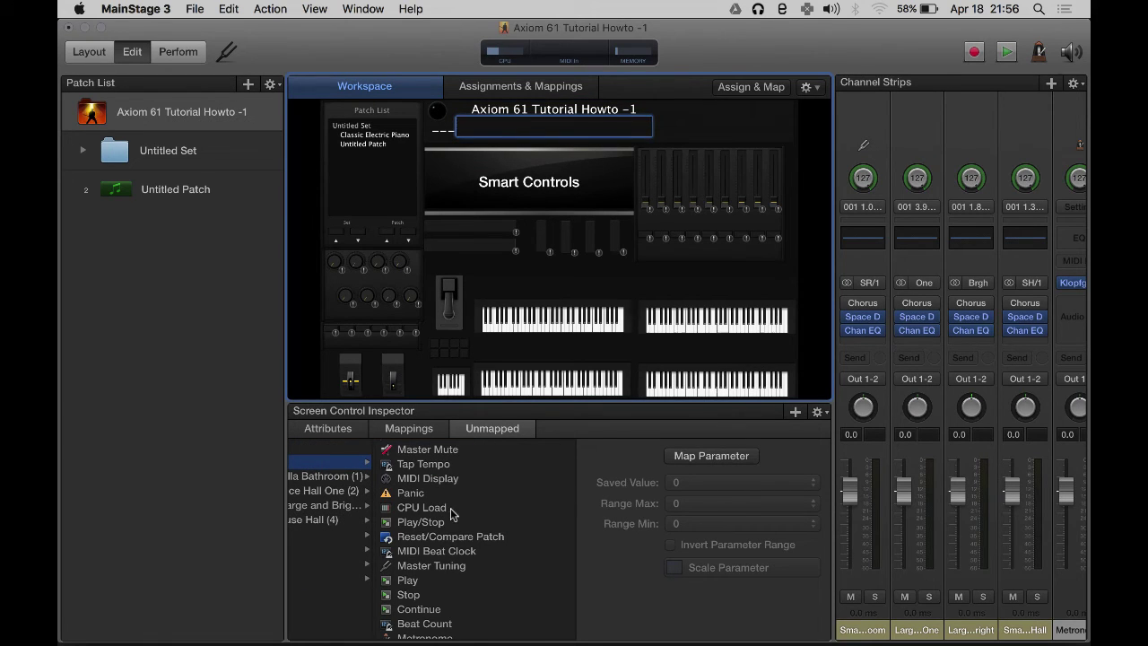
{"action": "scroll", "scroll_direction": "down", "scroll_amount": 3}
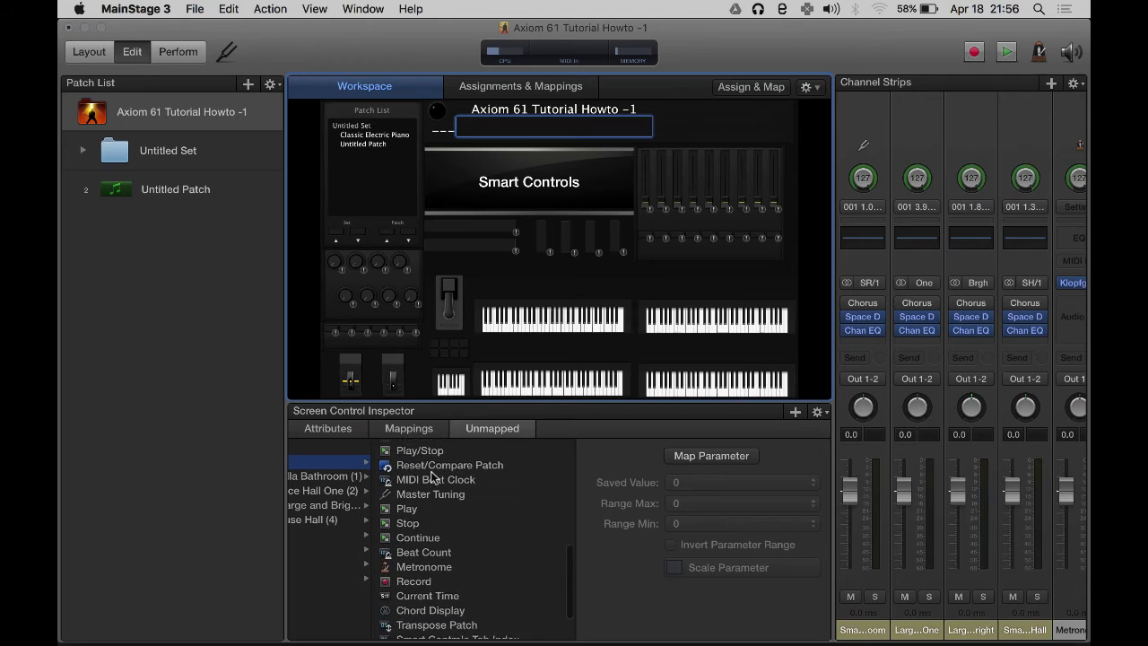
{"action": "scroll", "scroll_direction": "down", "scroll_amount": 3}
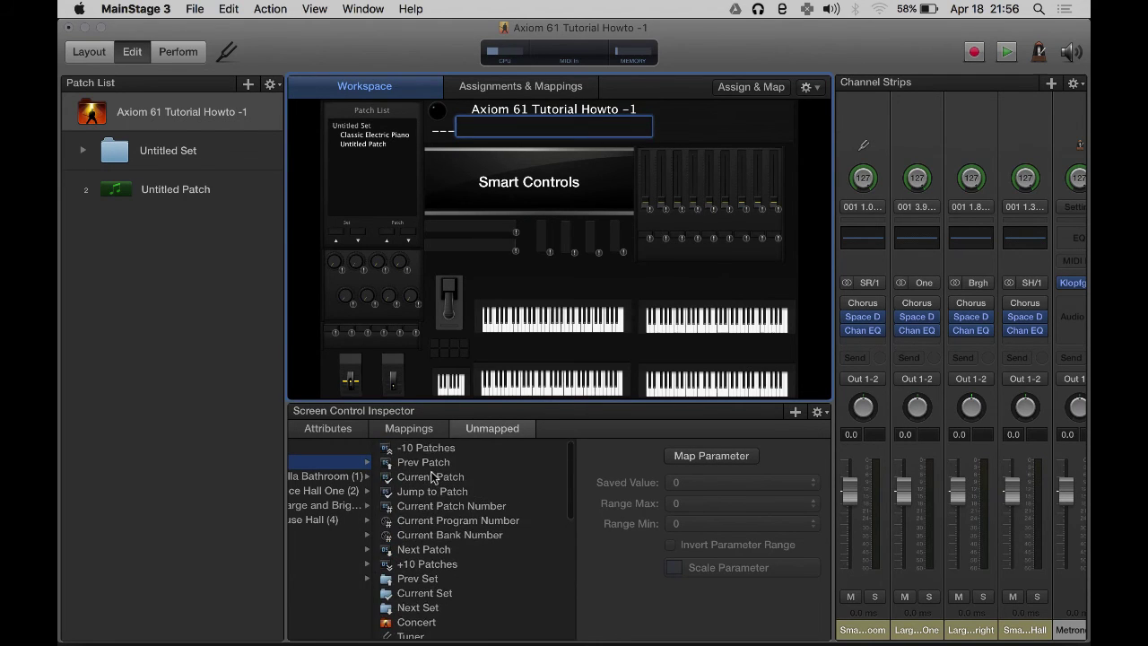
{"action": "scroll", "scroll_direction": "down", "scroll_amount": 3}
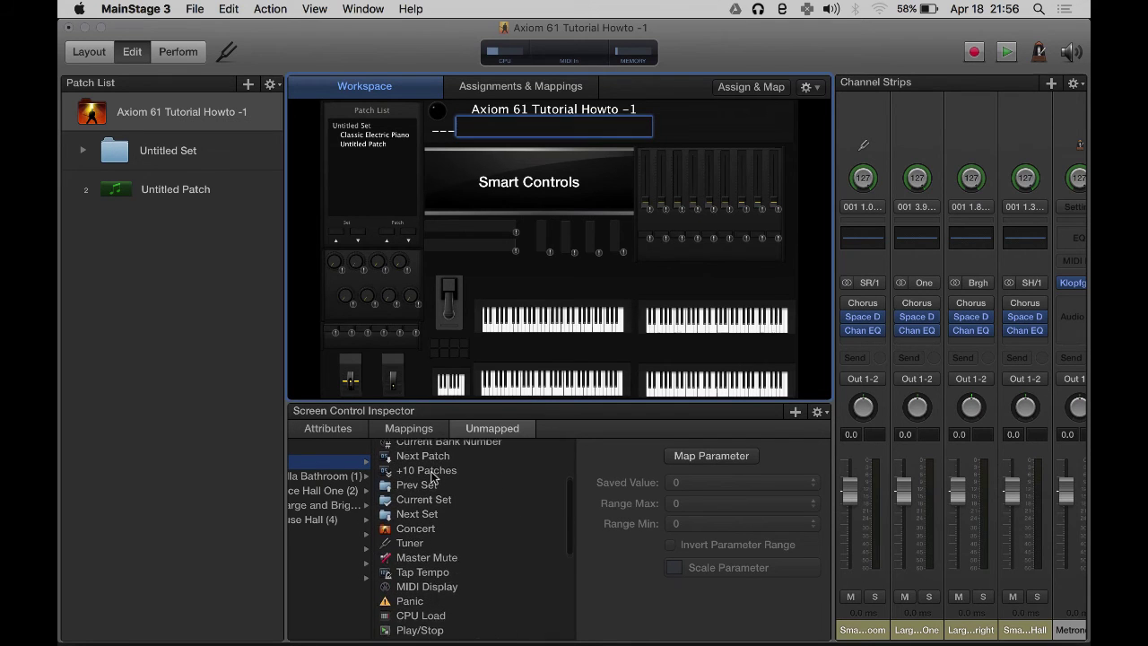
{"action": "scroll", "scroll_direction": "down", "scroll_amount": 3}
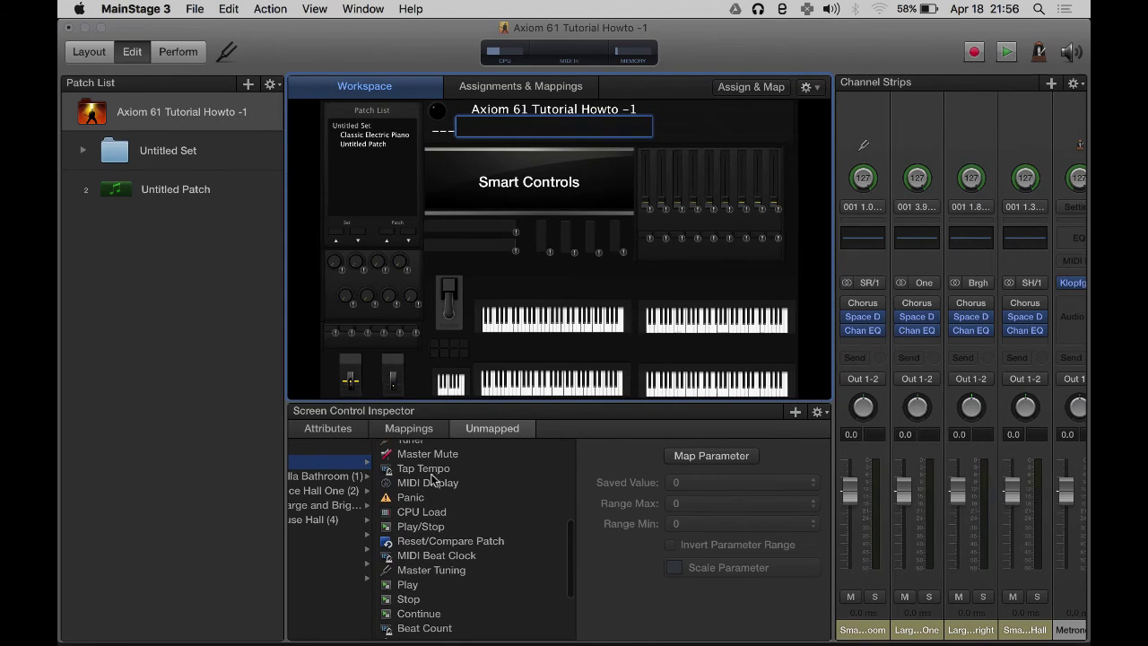
{"action": "scroll", "scroll_direction": "down", "scroll_amount": 3}
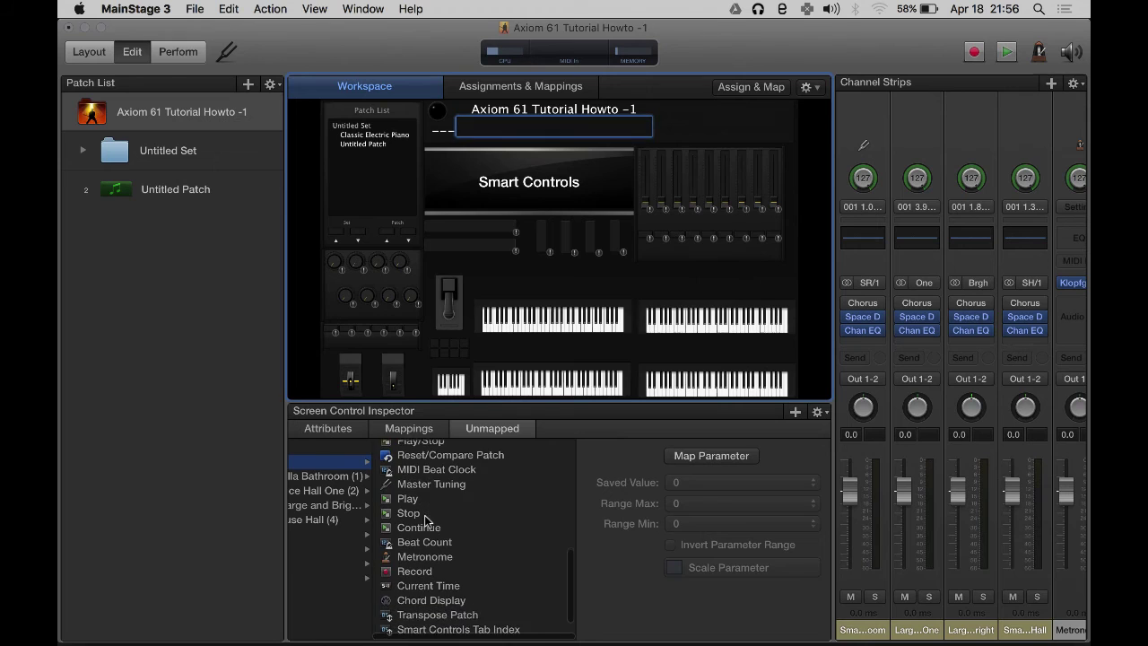
{"action": "scroll", "scroll_direction": "down", "scroll_amount": 3}
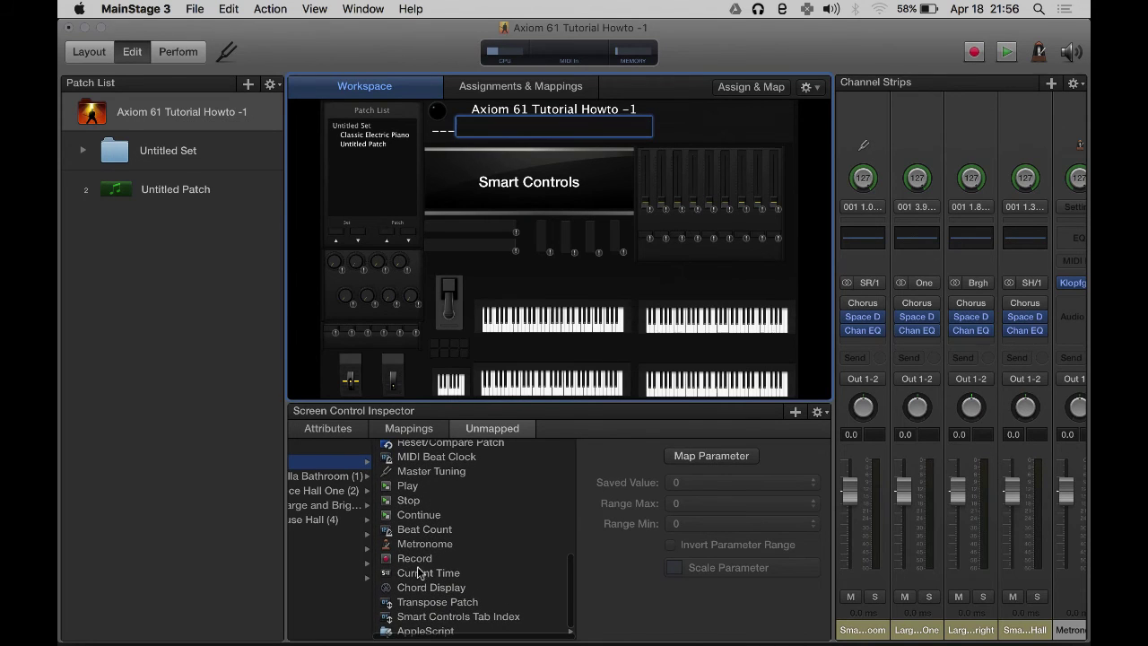
{"action": "left_click", "coordinate": [428, 572]}
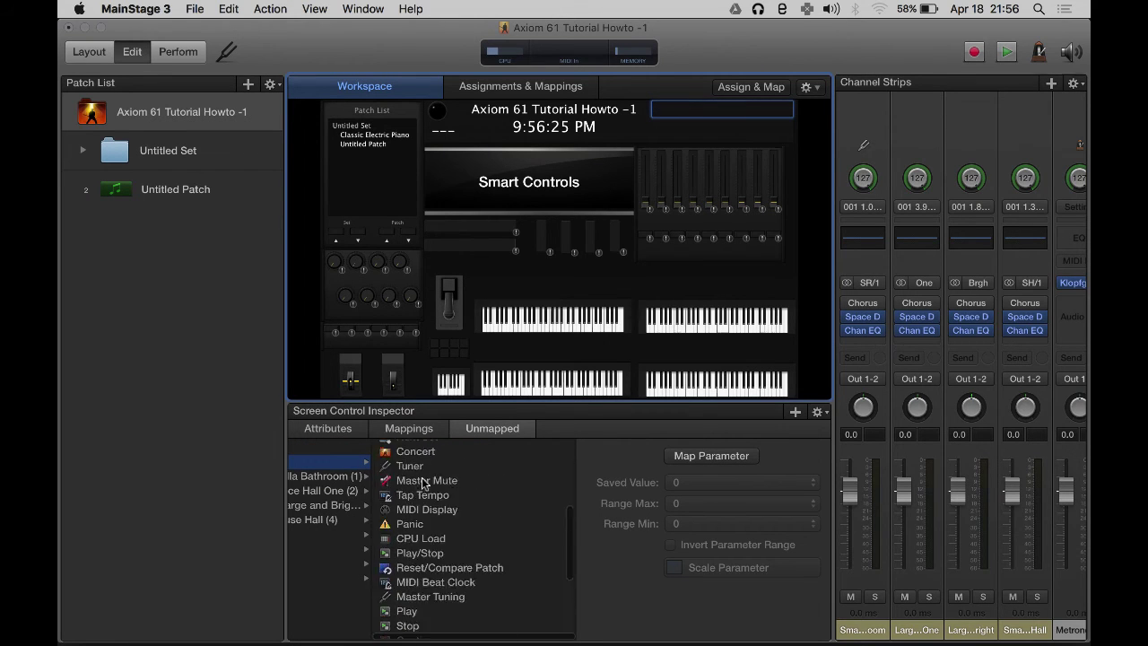
Step: Map the upper-right display to Current Patch, then select Classic Electric Piano in Untitled Set
{"action": "left_click", "coordinate": [424, 490]}
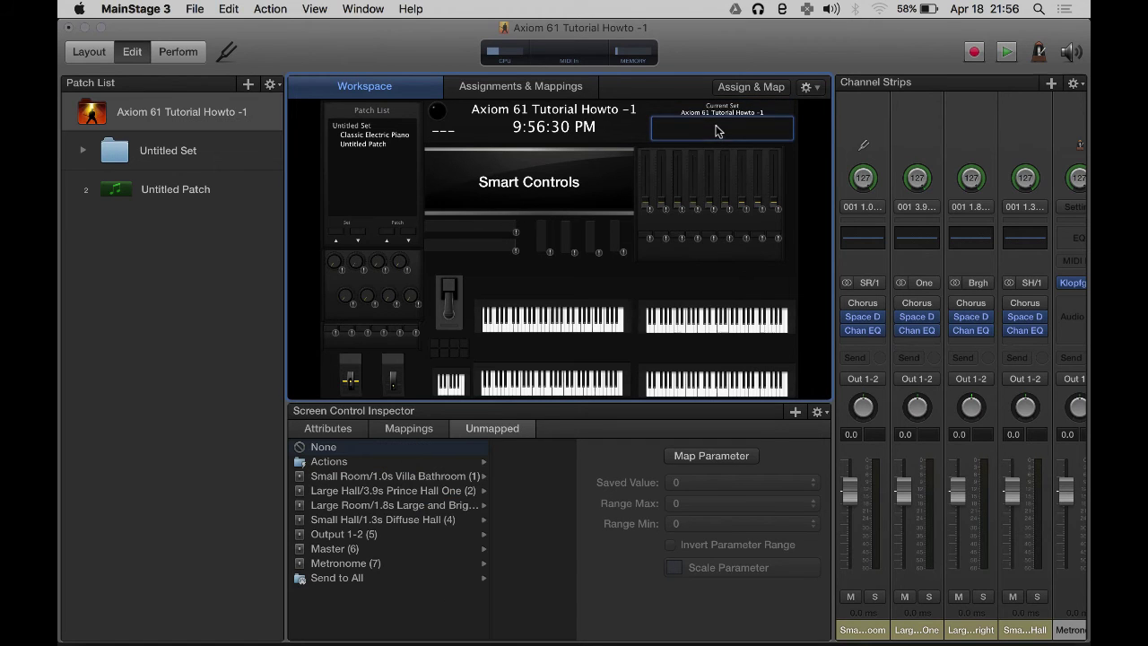
{"action": "left_click", "coordinate": [329, 461]}
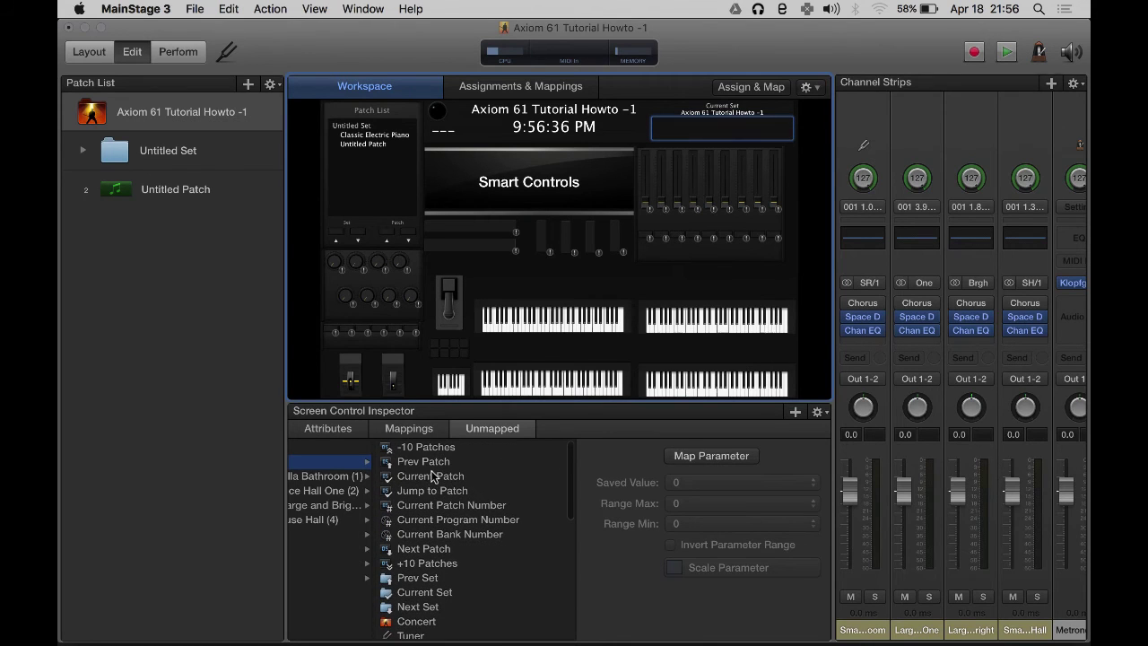
{"action": "left_click", "coordinate": [429, 476]}
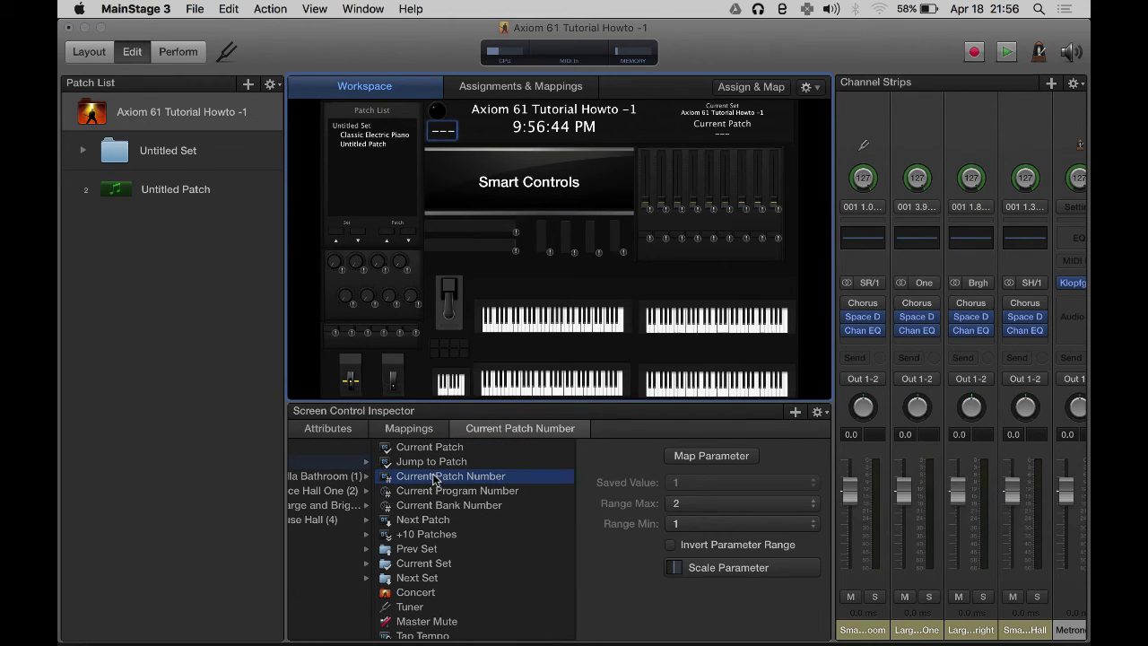
{"action": "left_click", "coordinate": [82, 150]}
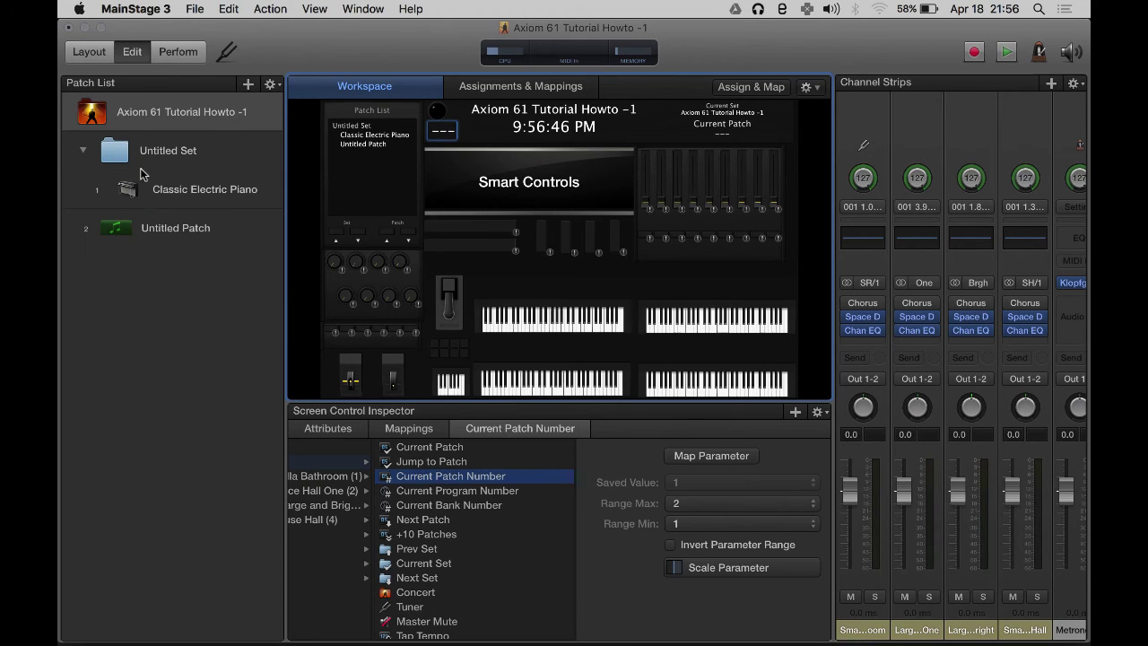
{"action": "left_click", "coordinate": [204, 188]}
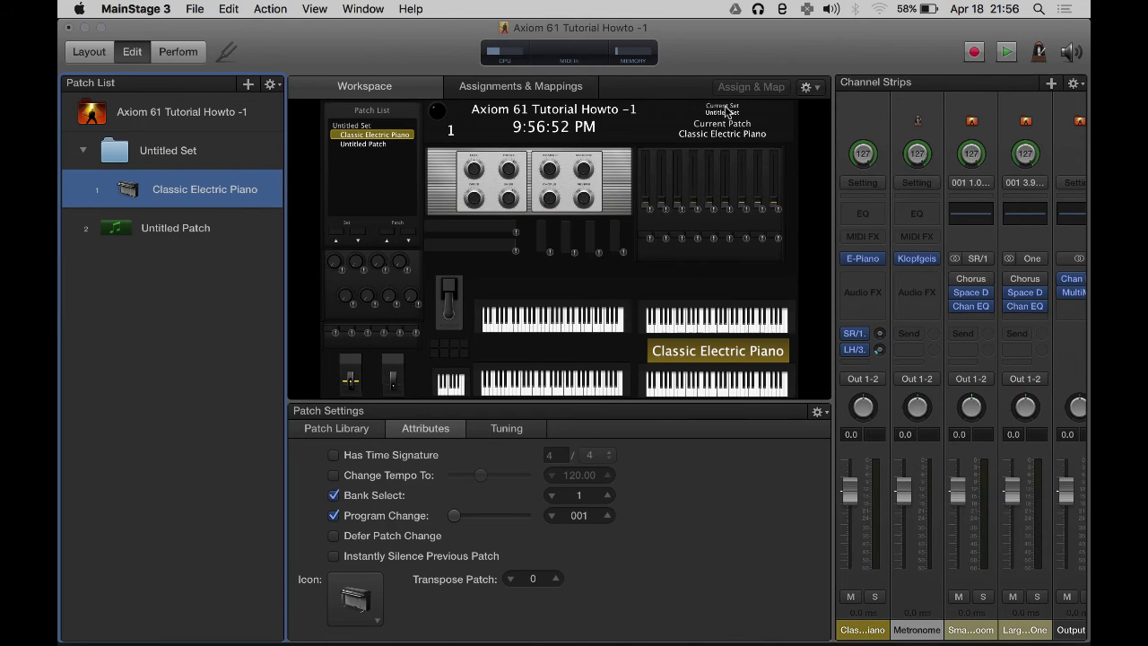
Step: Switch the concert from Edit mode into Layout mode
{"action": "left_click", "coordinate": [722, 121]}
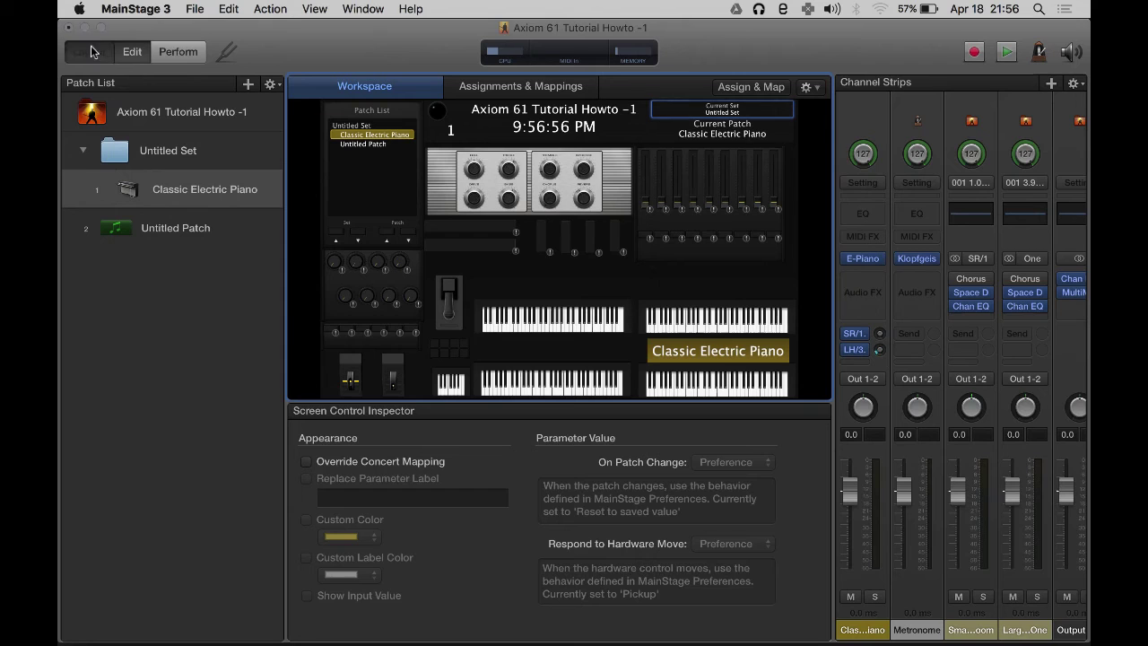
{"action": "left_click", "coordinate": [88, 51]}
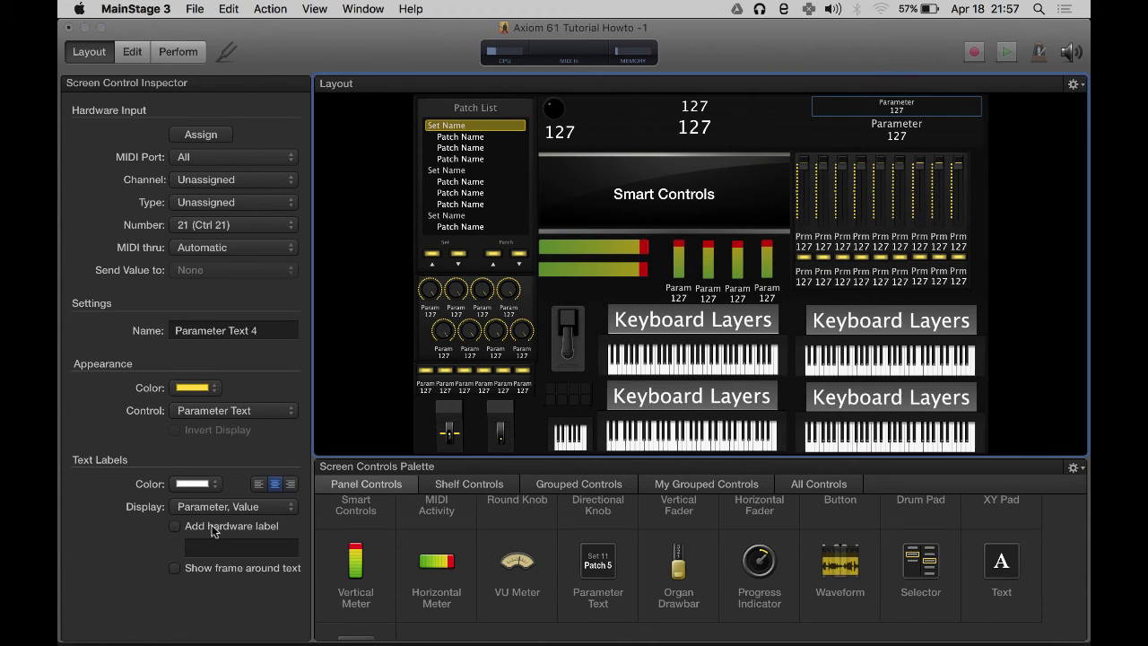
Step: Set Parameter Text 5's Text Labels Display to Value, then return to Edit mode
{"action": "left_click", "coordinate": [233, 505]}
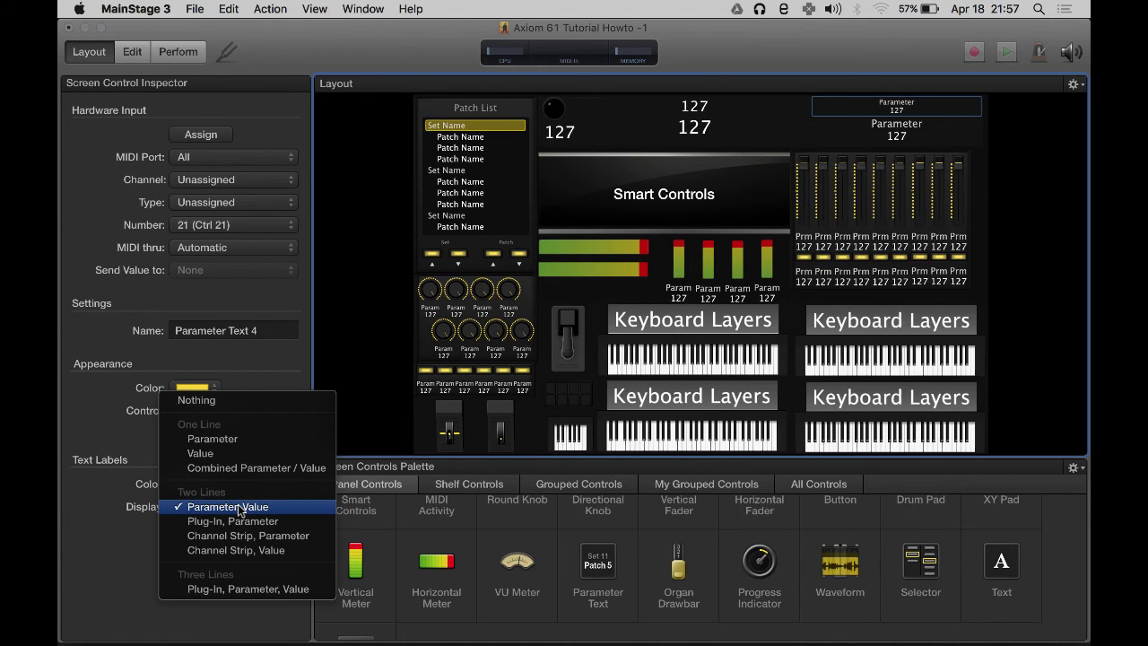
{"action": "left_click", "coordinate": [229, 507]}
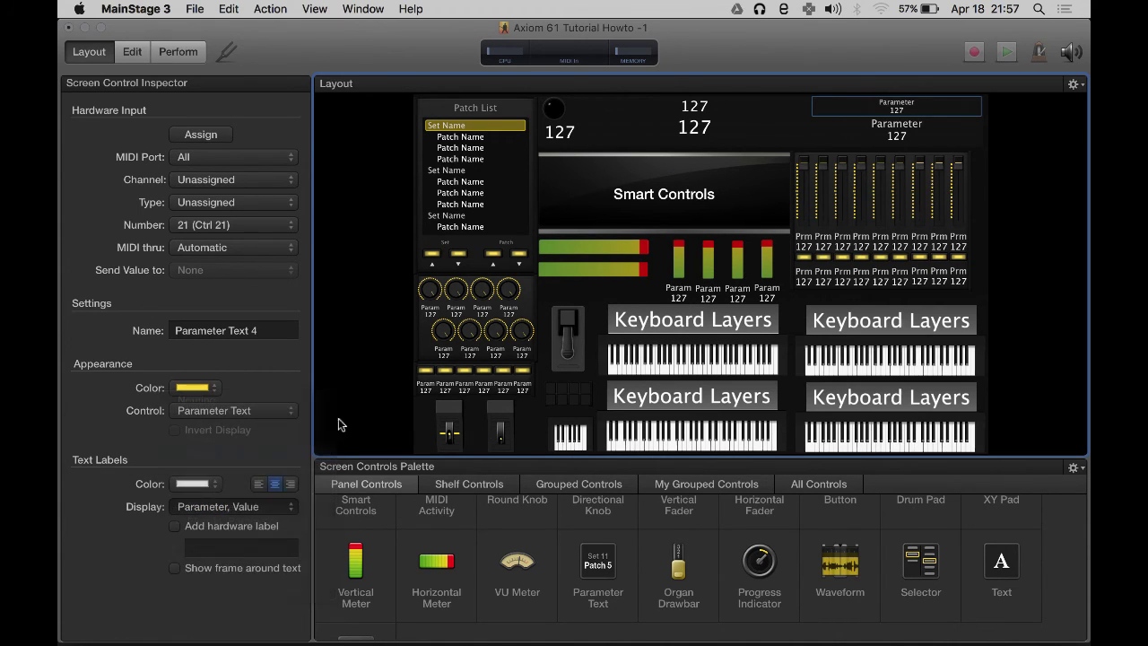
{"action": "left_click", "coordinate": [896, 119]}
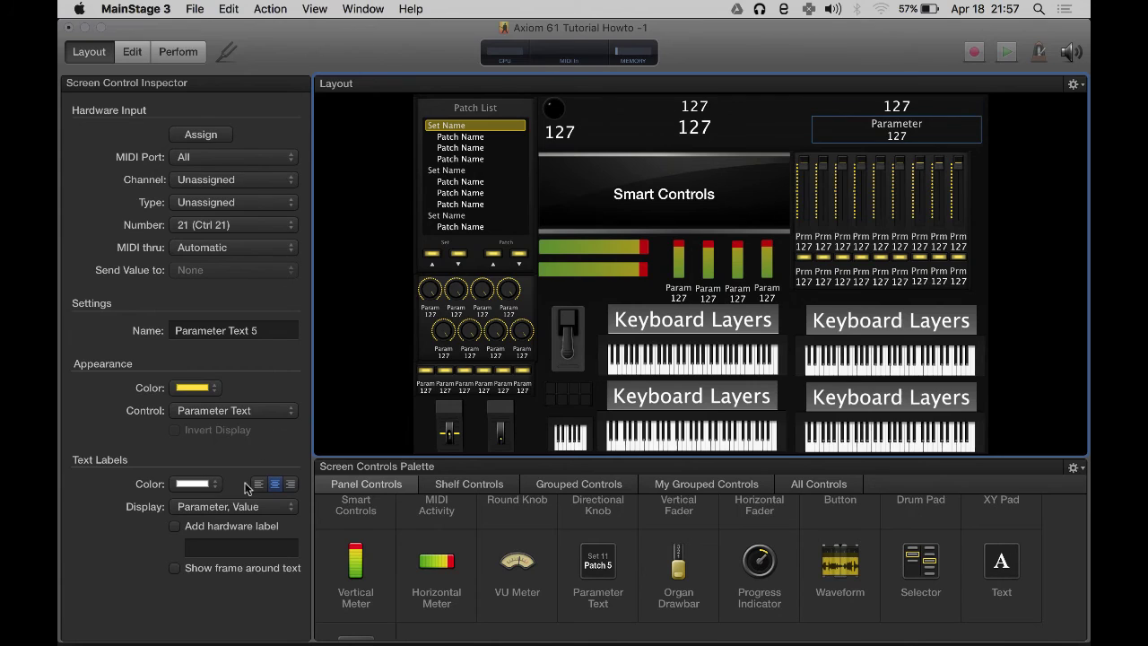
{"action": "left_click", "coordinate": [233, 505]}
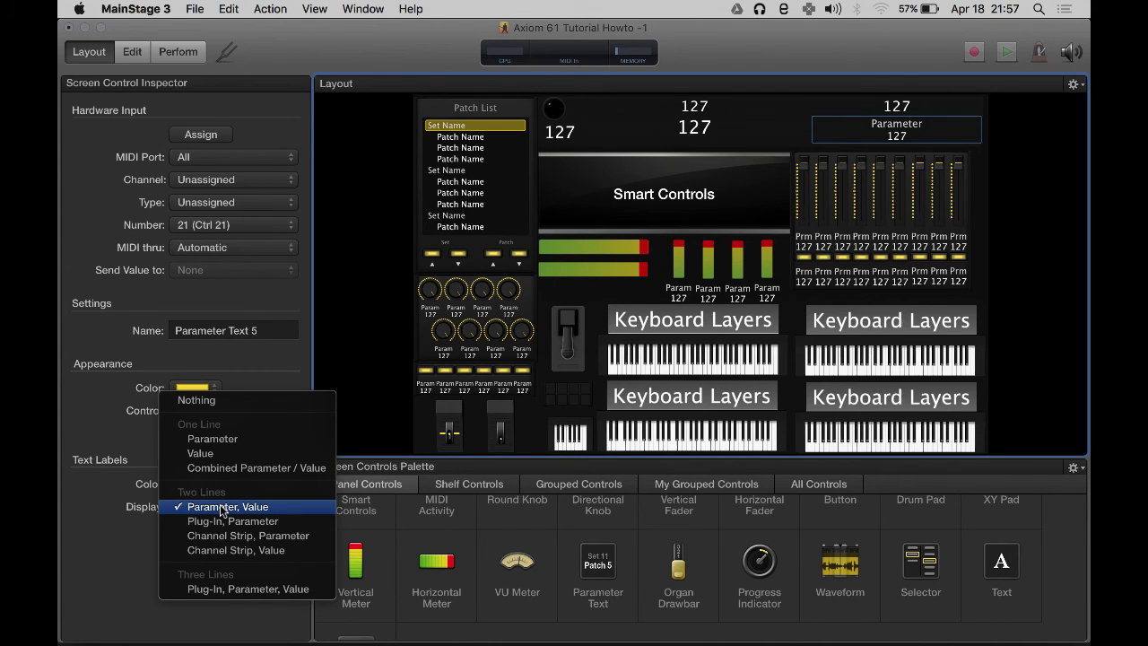
{"action": "left_click", "coordinate": [227, 507]}
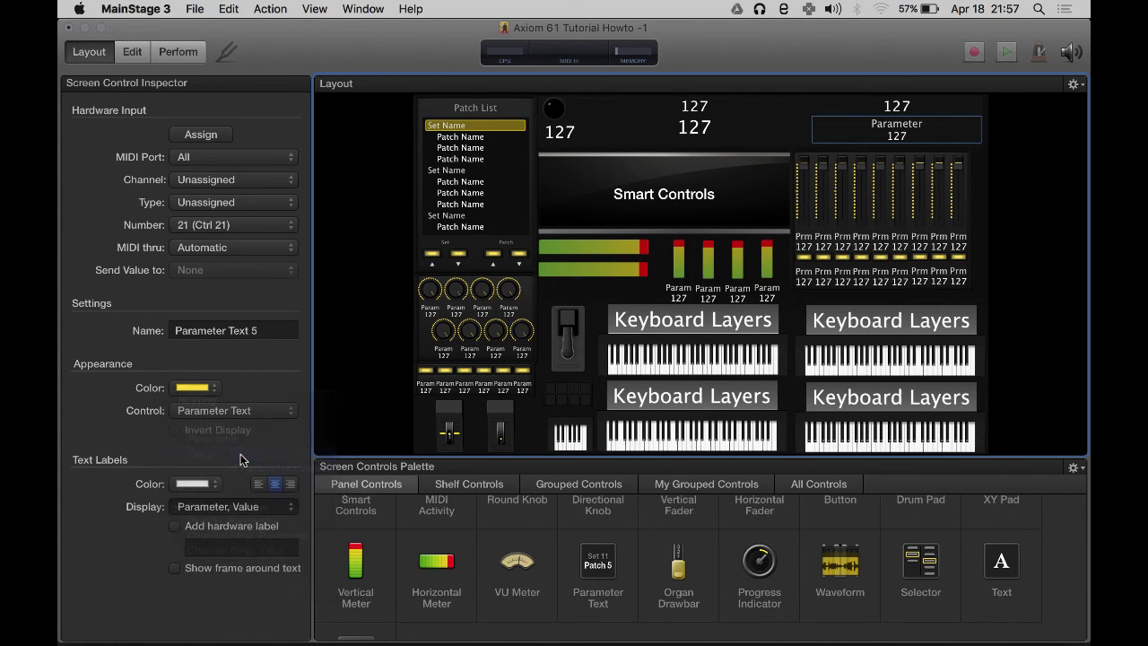
{"action": "left_click", "coordinate": [233, 506]}
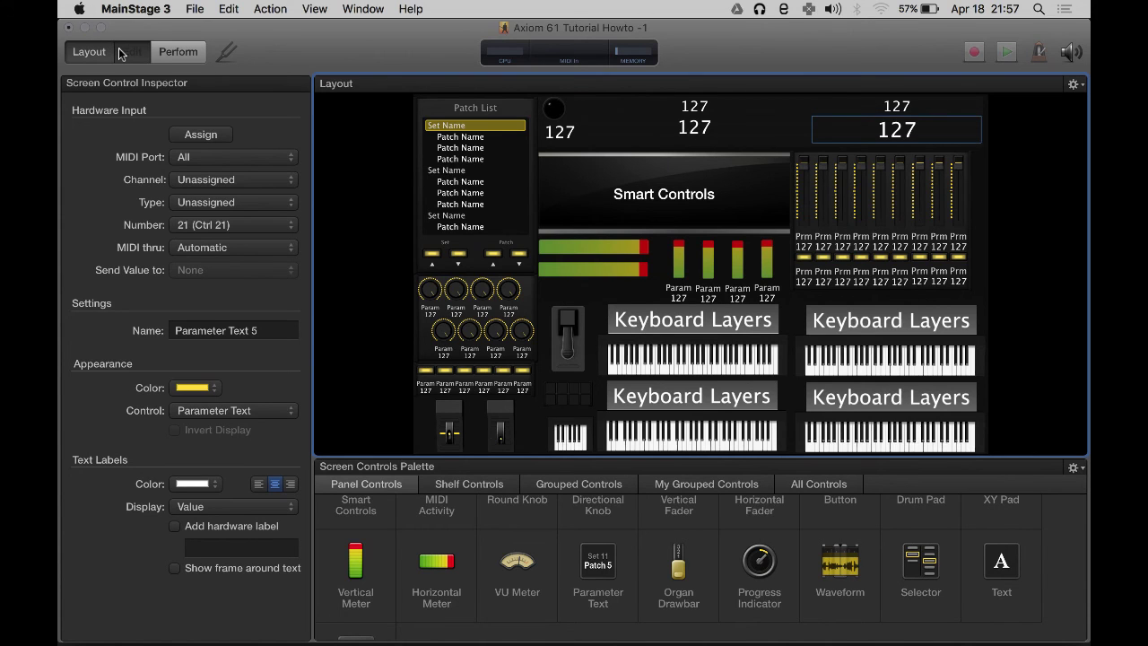
{"action": "left_click", "coordinate": [131, 51]}
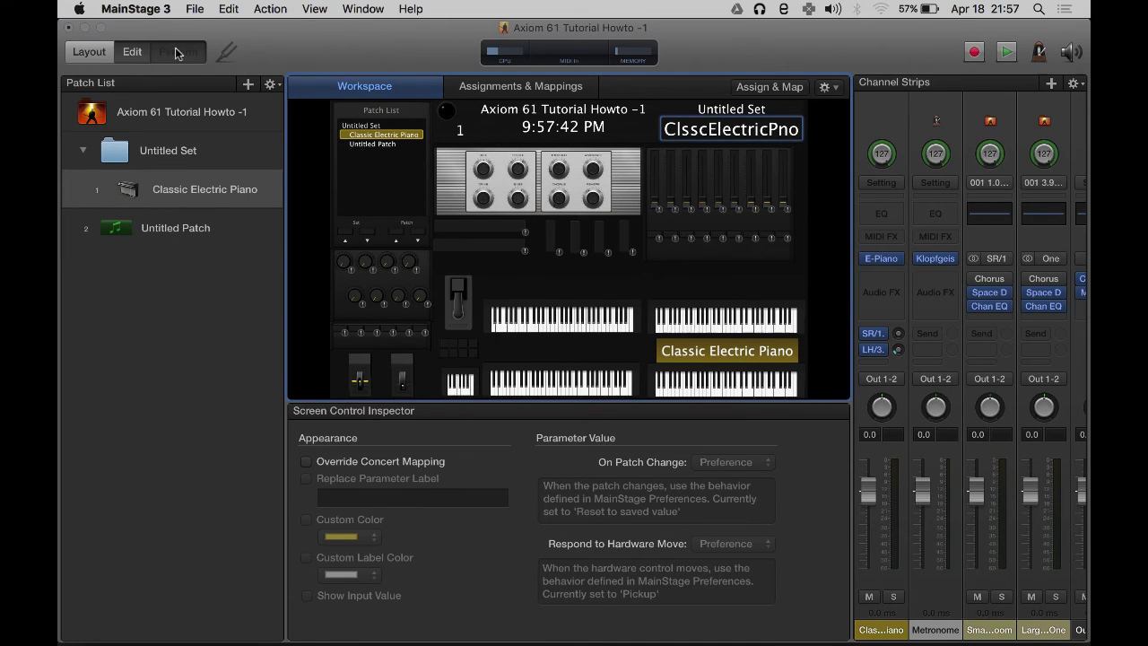
Step: Switch the concert to full-screen Perform mode
{"action": "left_click", "coordinate": [177, 51]}
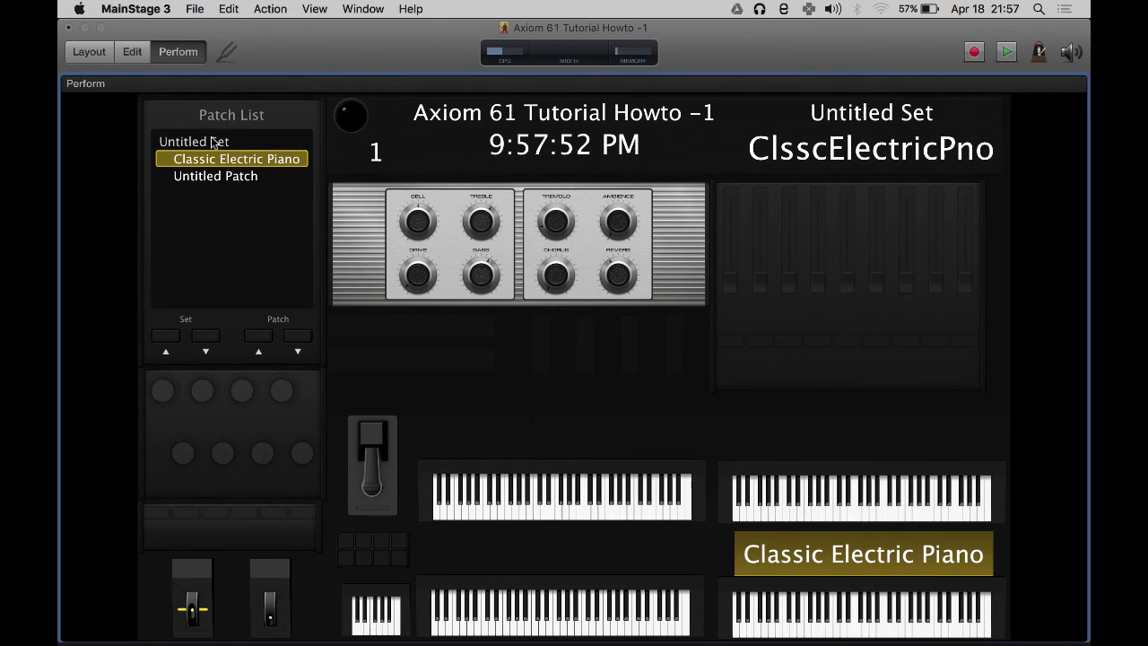
{"action": "mouse_move", "coordinate": [879, 110]}
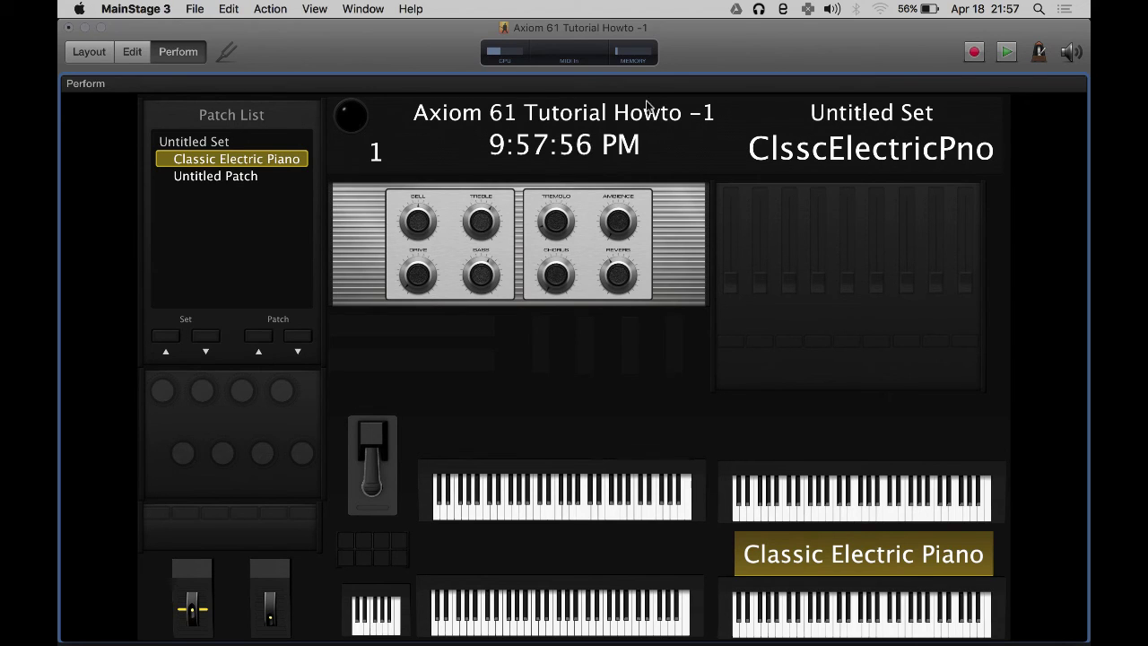
{"action": "mouse_move", "coordinate": [783, 148]}
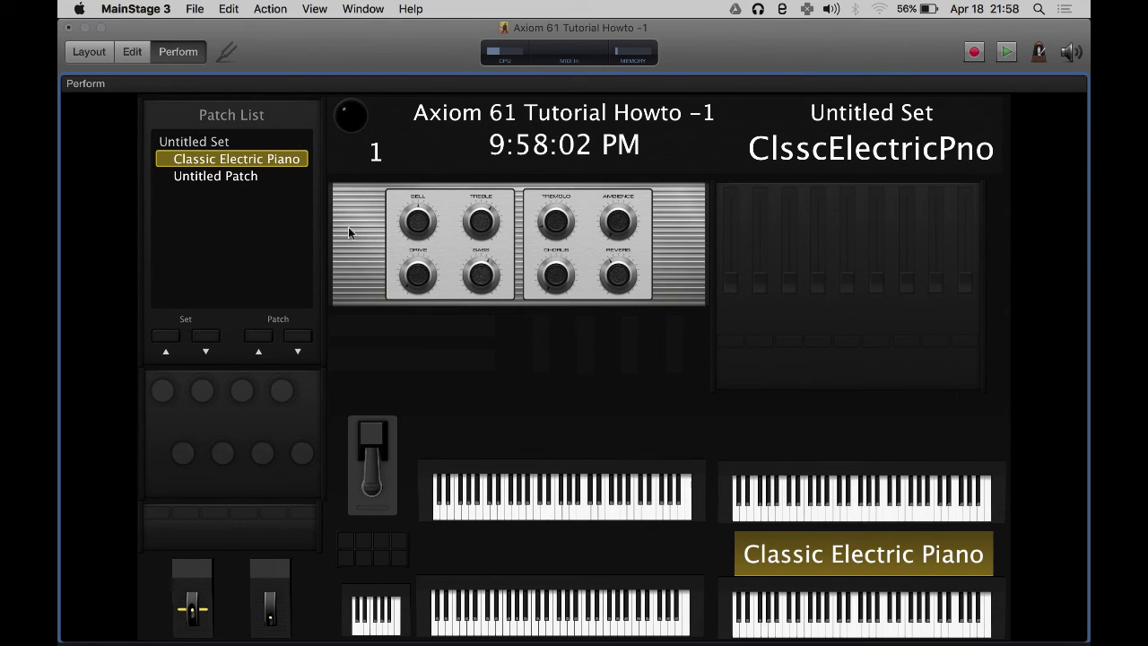
{"action": "mouse_move", "coordinate": [518, 247]}
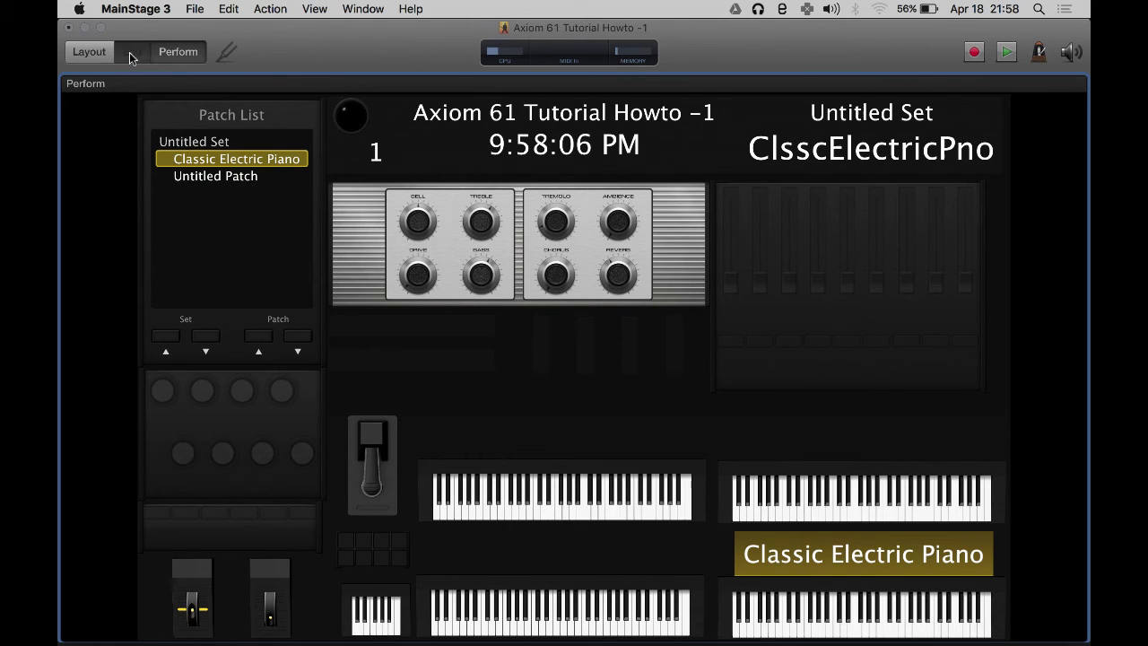
Step: In concert edit mode, select the empty field under the knob panel and browse Actions to Output 1-2
{"action": "left_click", "coordinate": [132, 51]}
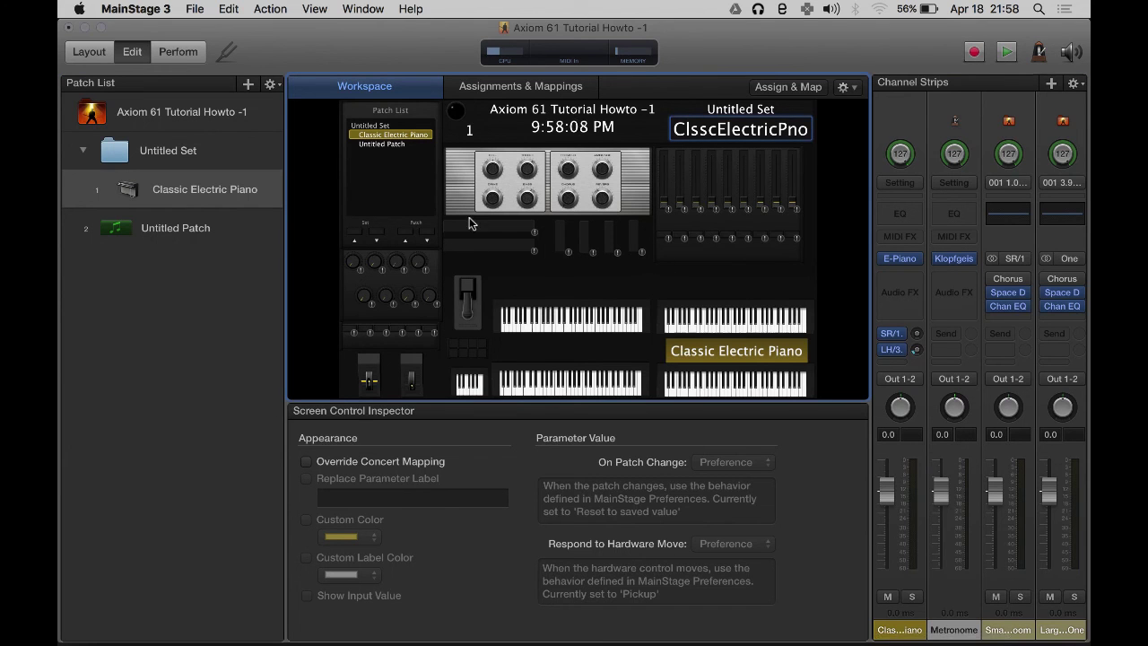
{"action": "left_click", "coordinate": [489, 225]}
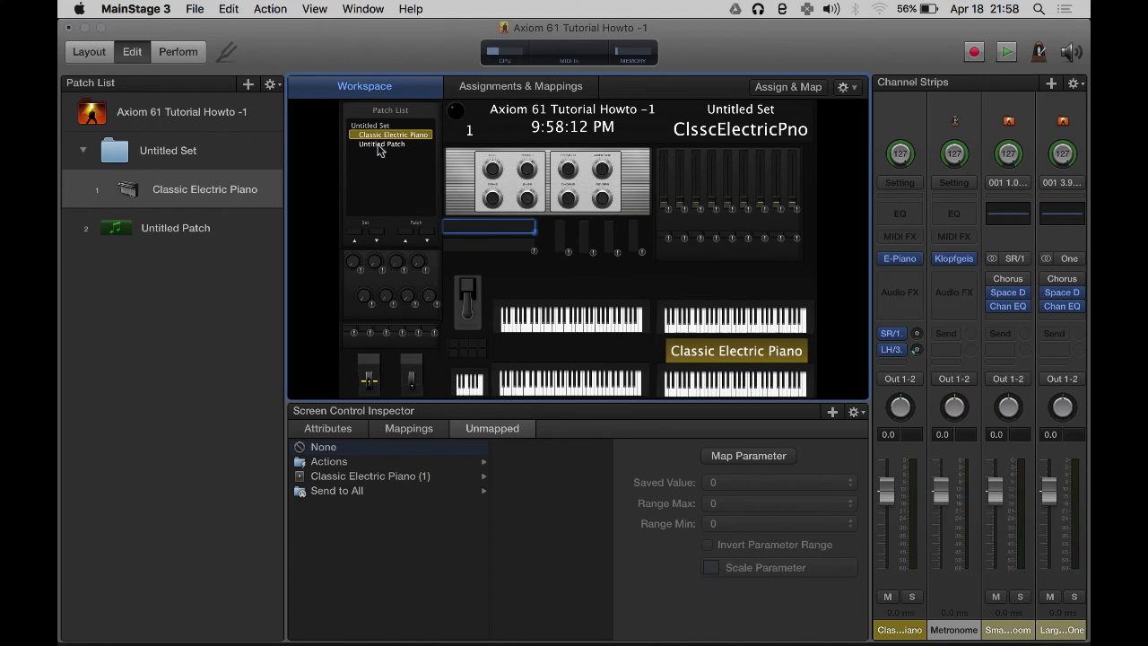
{"action": "left_click", "coordinate": [182, 111]}
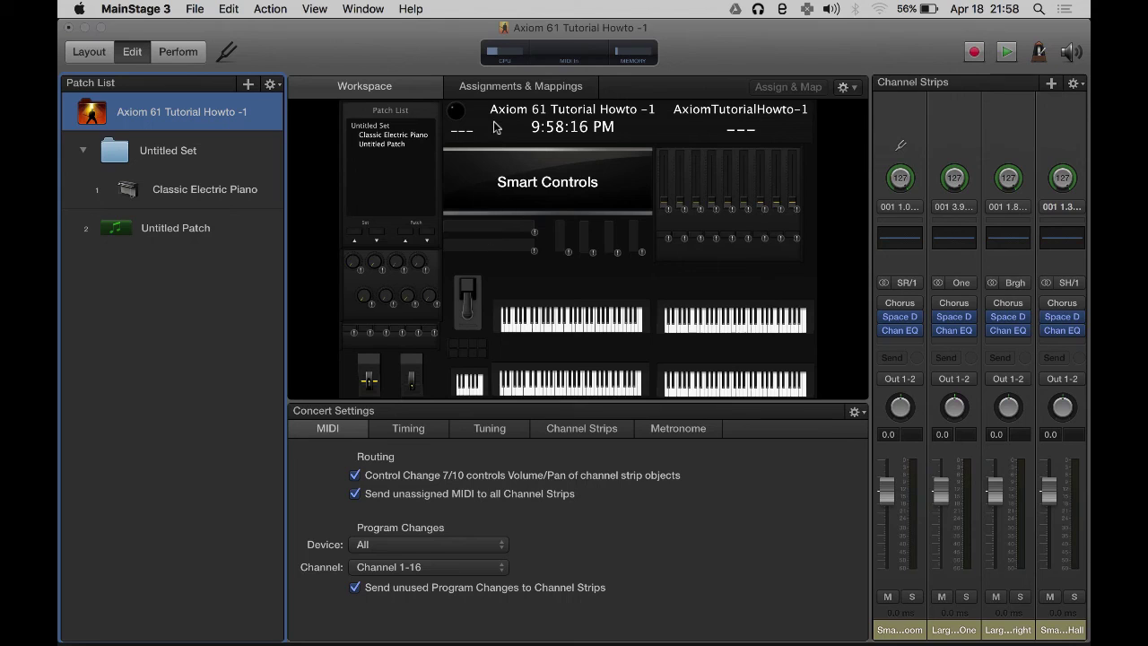
{"action": "left_click", "coordinate": [489, 226]}
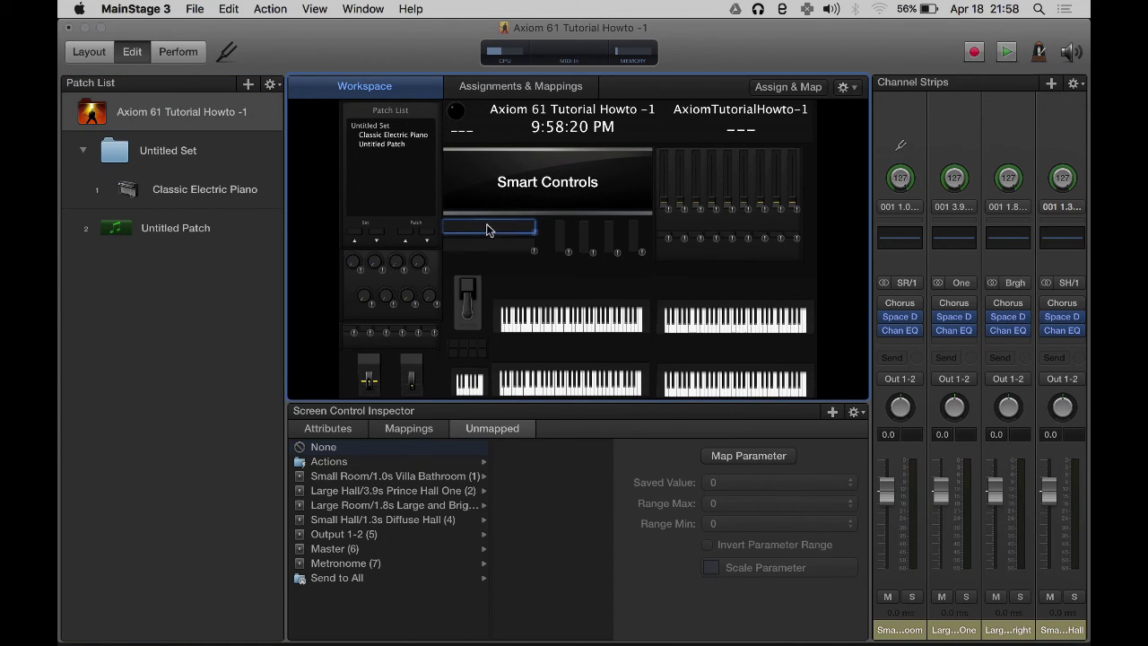
{"action": "left_click", "coordinate": [329, 461]}
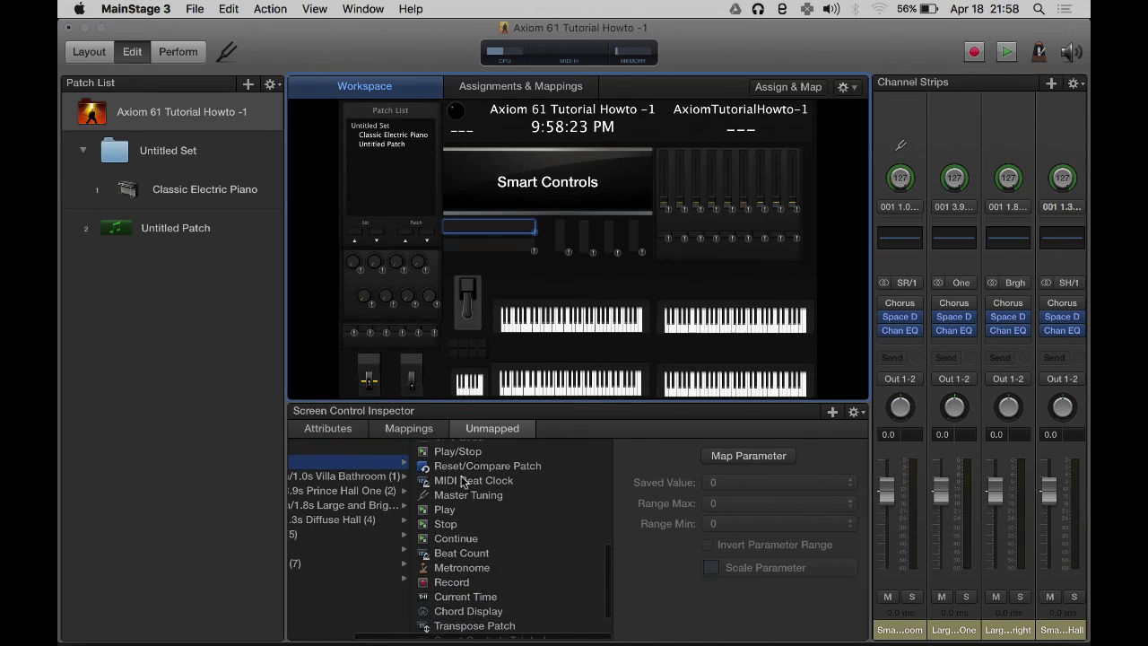
{"action": "scroll", "scroll_direction": "down", "scroll_amount": 3}
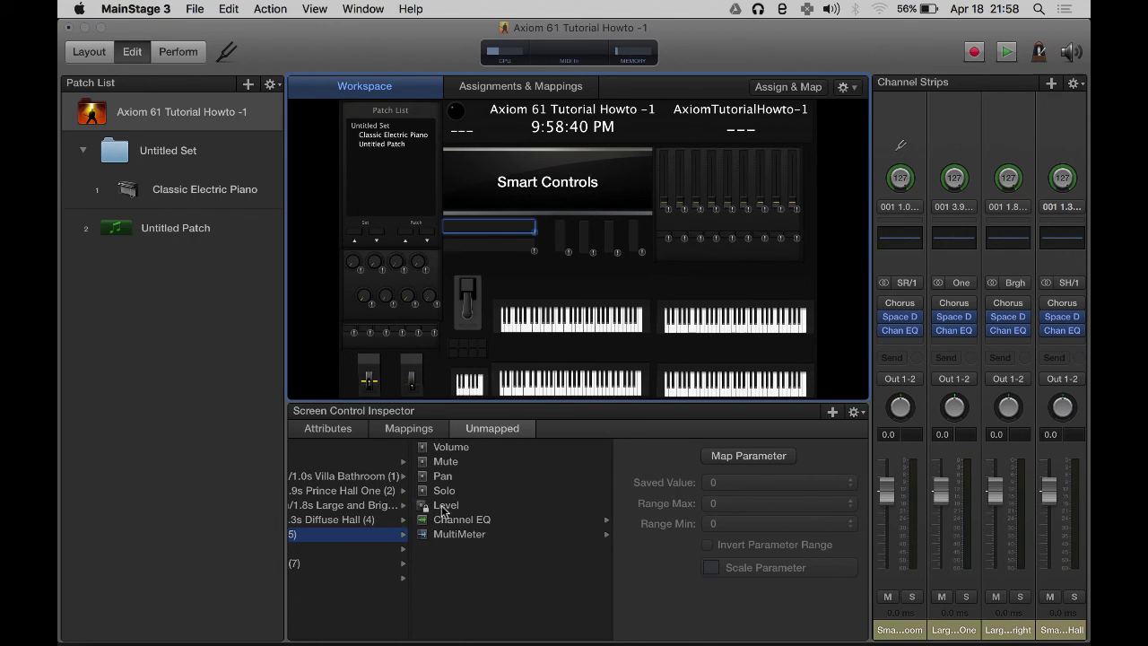
Step: Map the meter below Smart Controls to the Output 1-2 Level parameter
{"action": "left_click", "coordinate": [445, 504]}
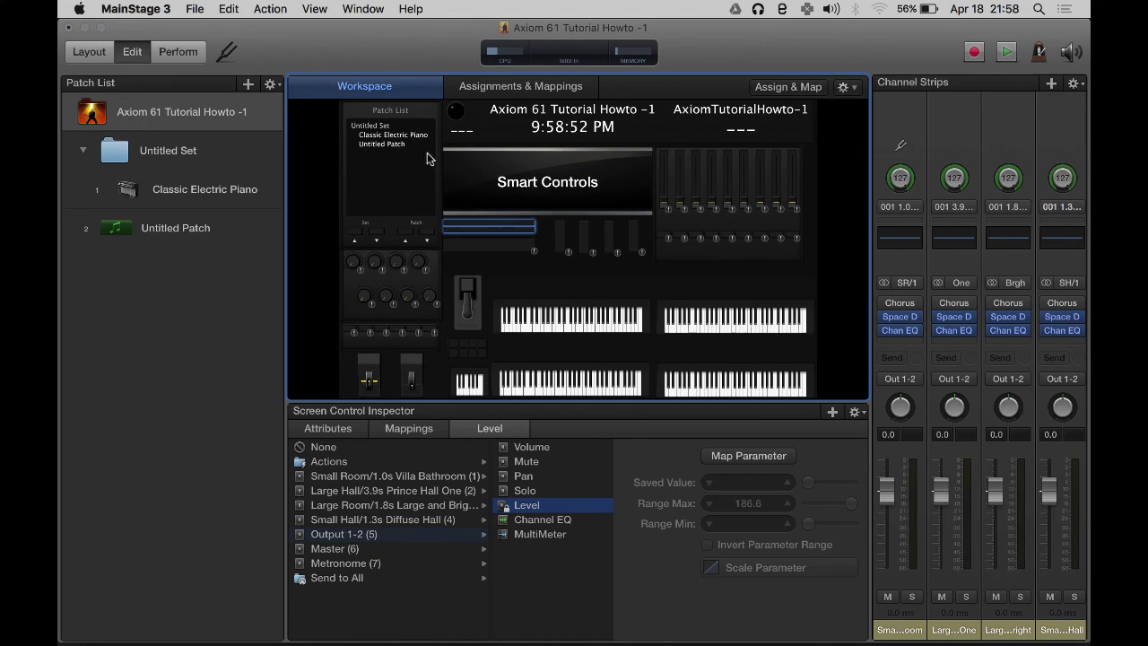
{"action": "mouse_move", "coordinate": [529, 354]}
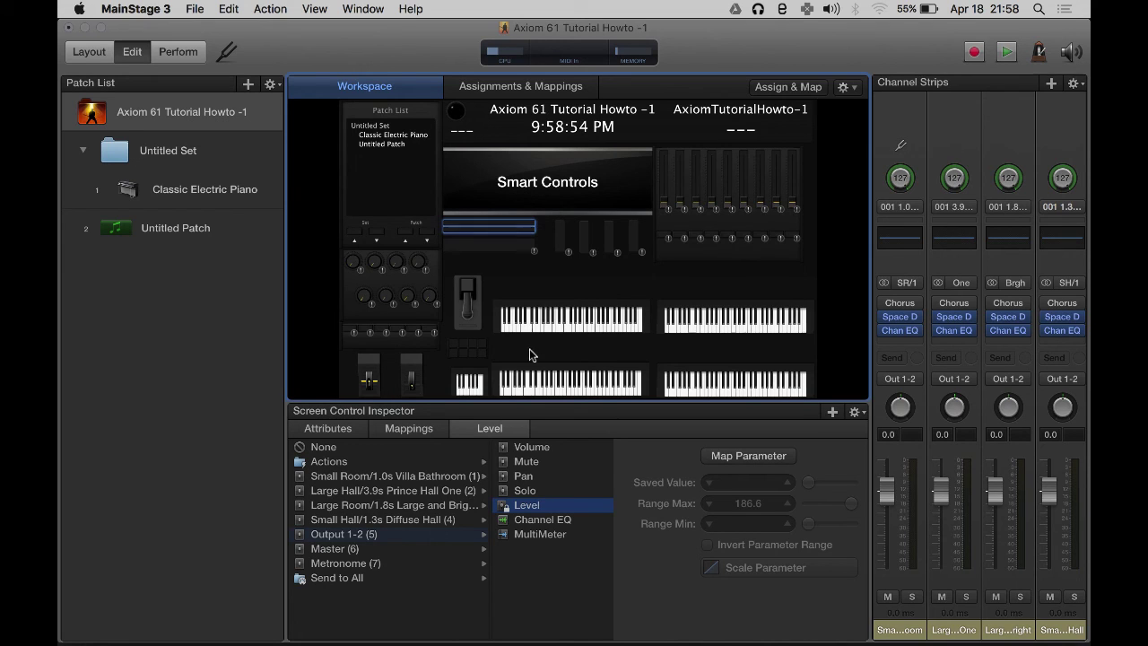
{"action": "mouse_move", "coordinate": [563, 350]}
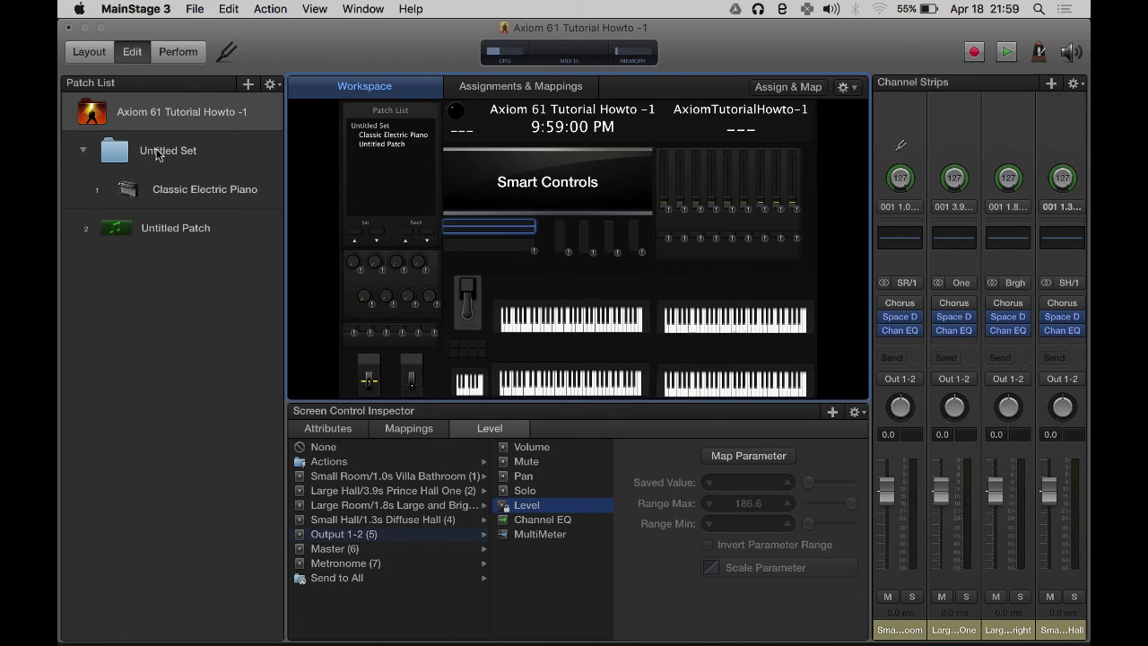
{"action": "mouse_move", "coordinate": [677, 222]}
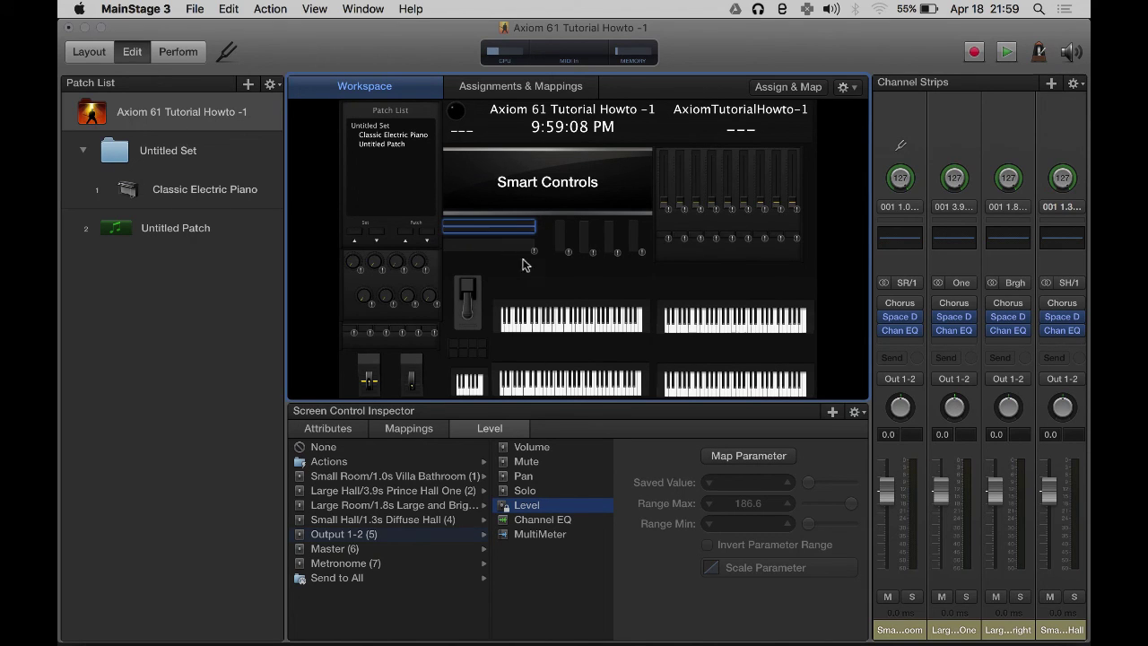
{"action": "mouse_move", "coordinate": [215, 215]}
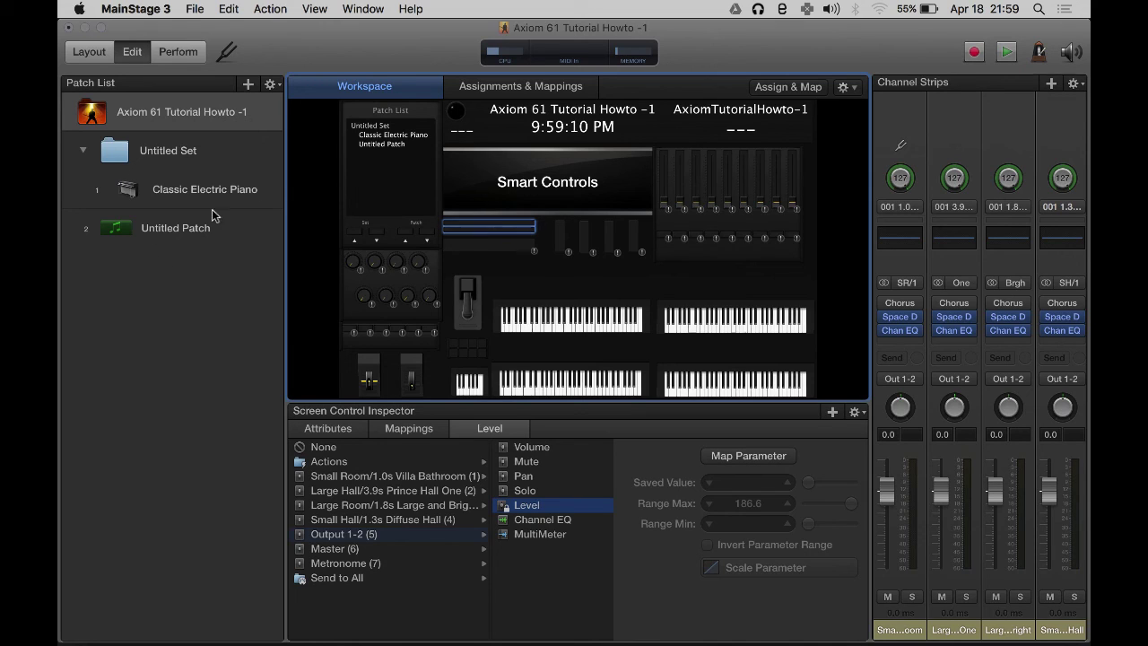
{"action": "mouse_move", "coordinate": [373, 170]}
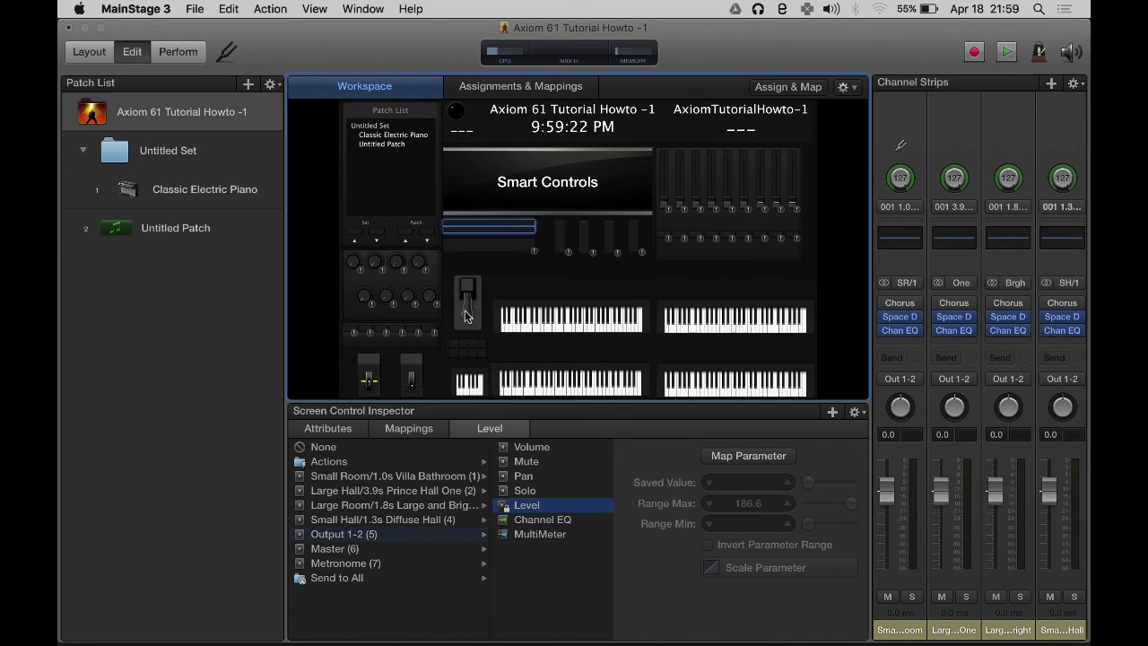
{"action": "mouse_move", "coordinate": [330, 106]}
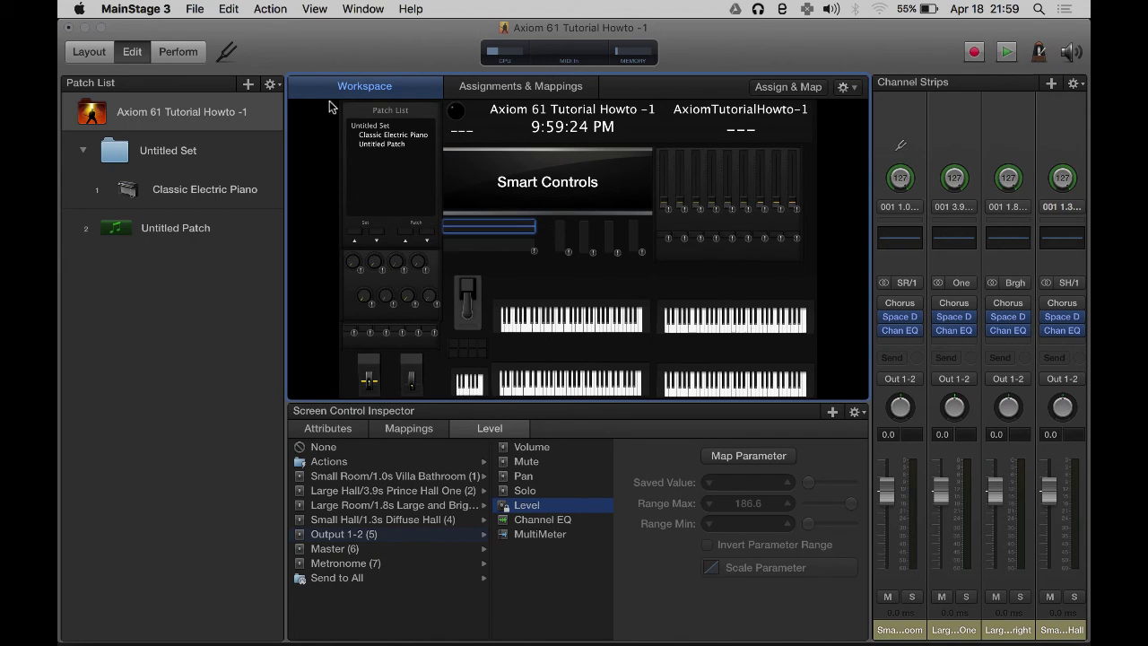
{"action": "mouse_move", "coordinate": [427, 312]}
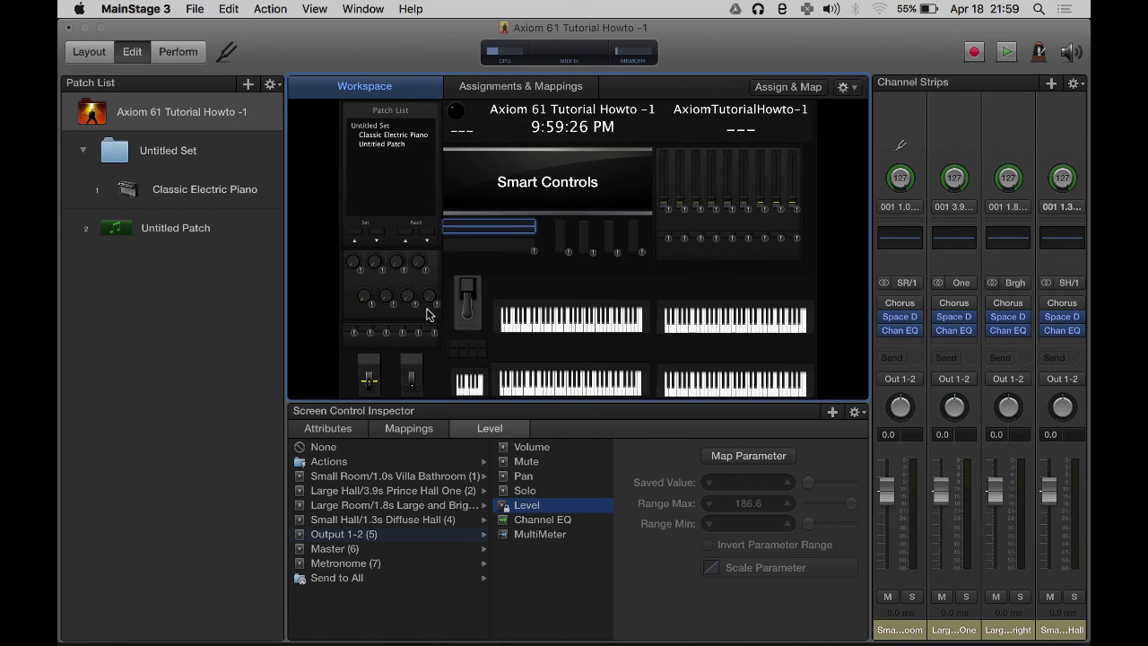